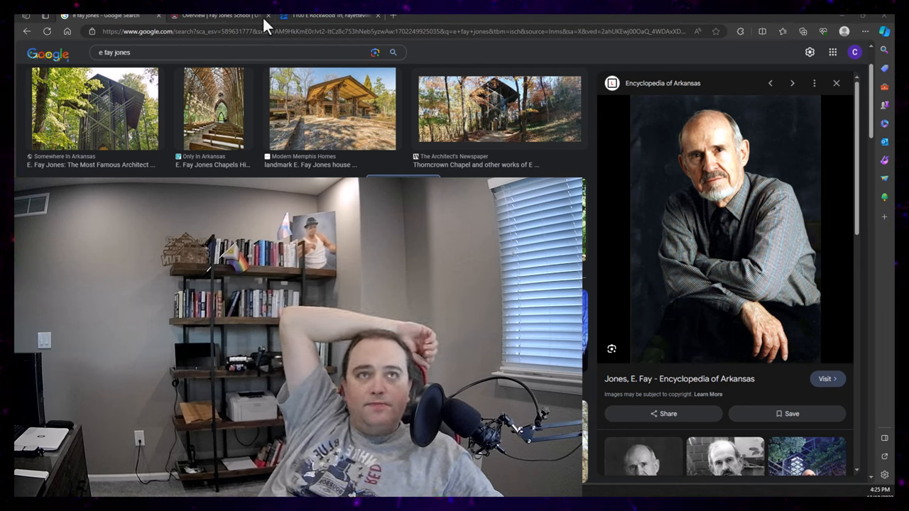
# Switch to the 'Overview | Fay Jones School' page, leaving the Google image results
pyautogui.click(220, 15)
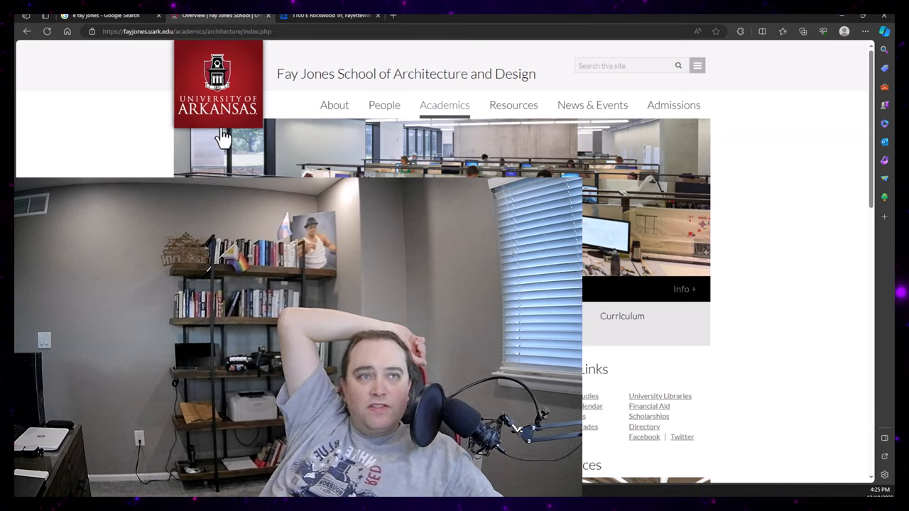
pyautogui.moveTo(305, 96)
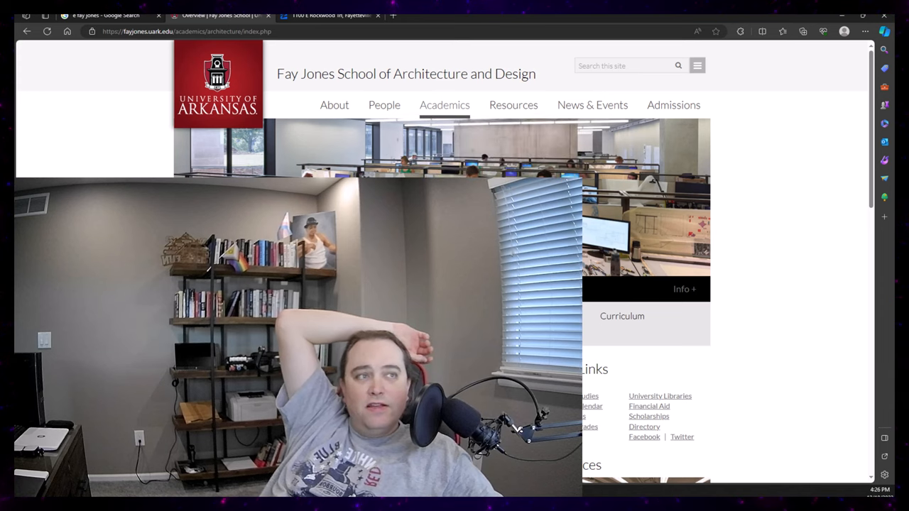
# Return to the 'e fay jones' image results and scroll down through more building photos
pyautogui.click(107, 15)
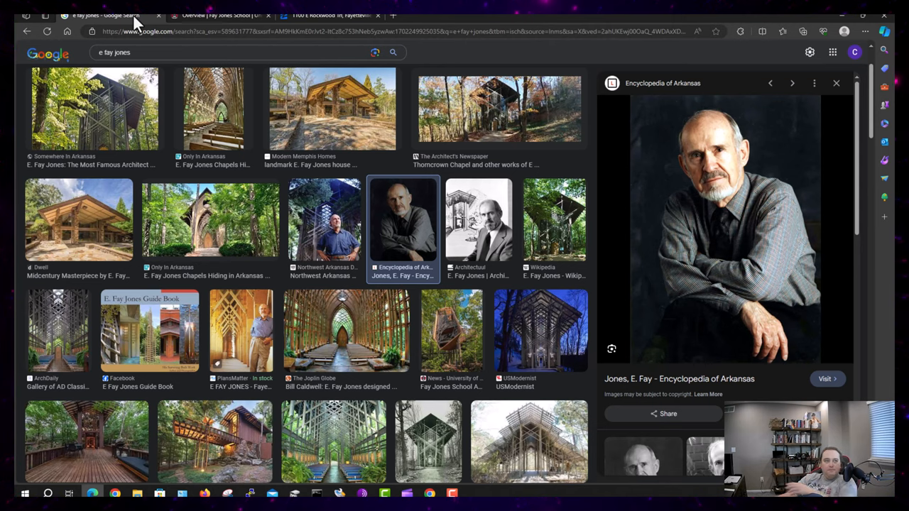
pyautogui.moveTo(522, 229)
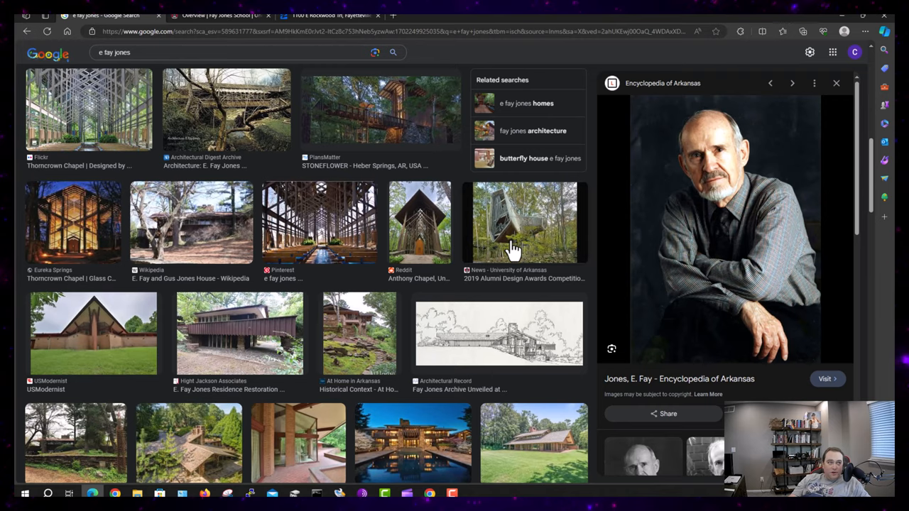
pyautogui.scroll(-3)
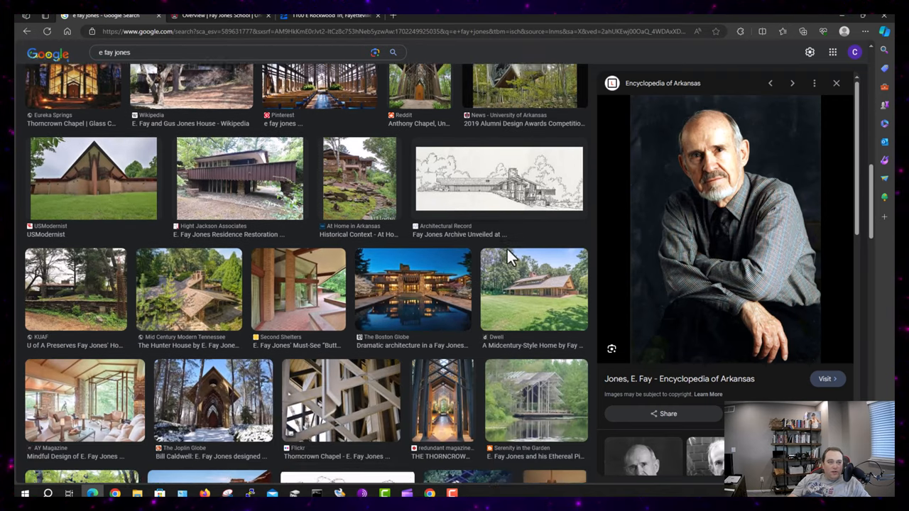
pyautogui.scroll(-3)
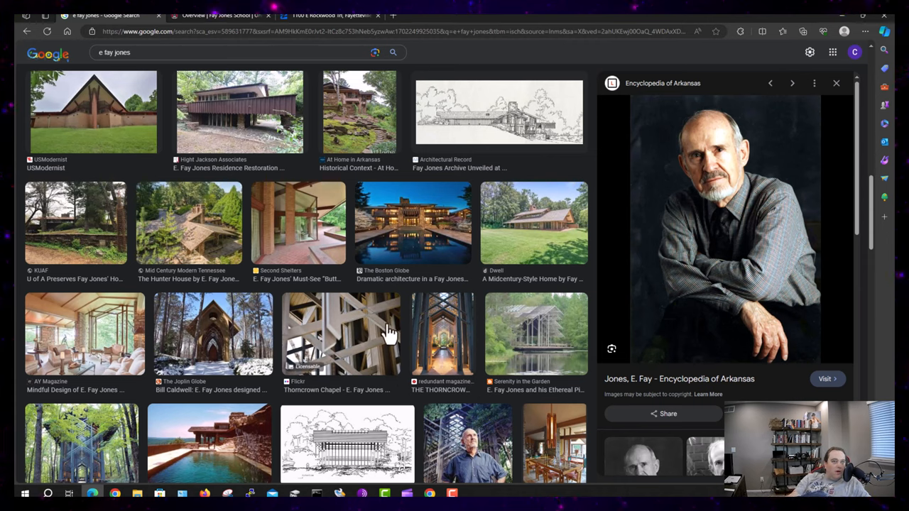
# Show the Zillow listing for 1100 E Rockwood Trl with its Zestimate and price history
pyautogui.click(334, 15)
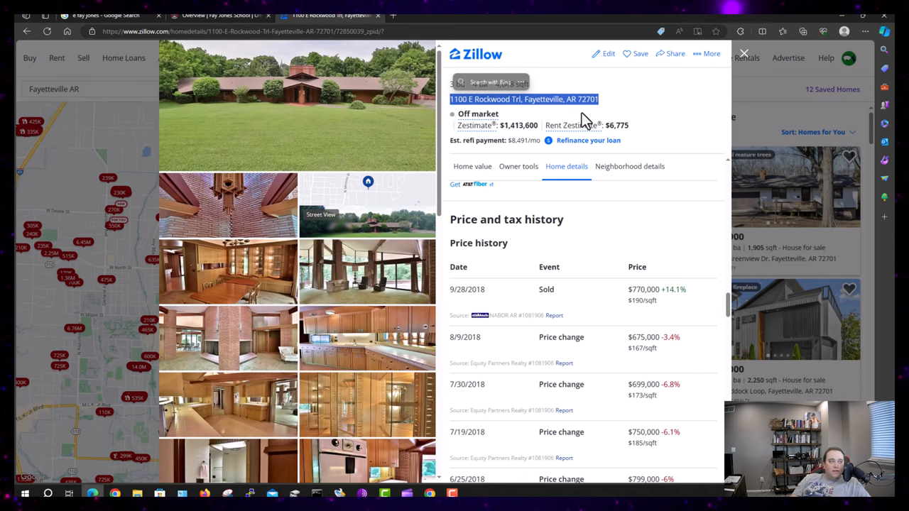
pyautogui.moveTo(613, 113)
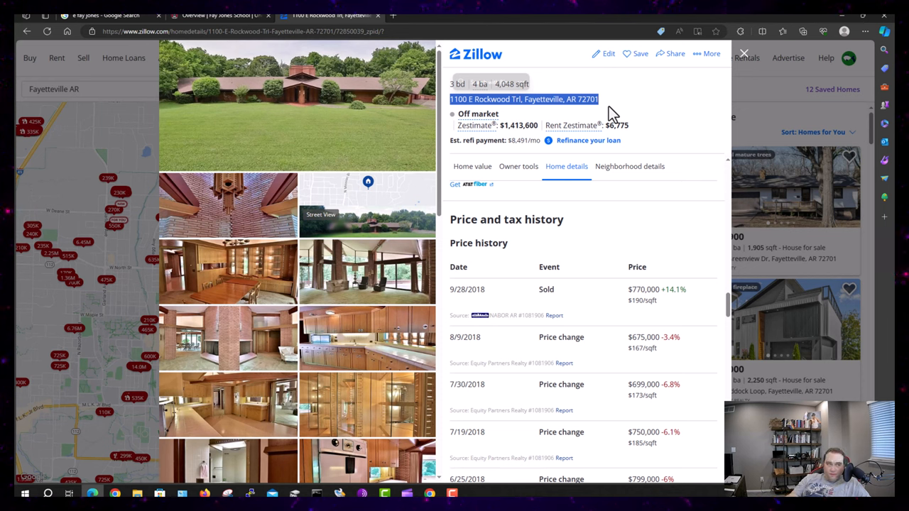
pyautogui.moveTo(522, 294)
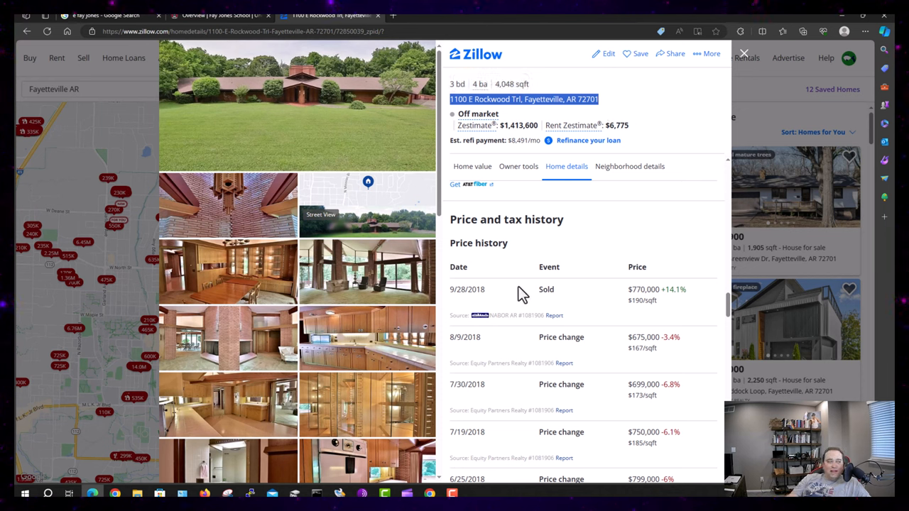
pyautogui.moveTo(637, 303)
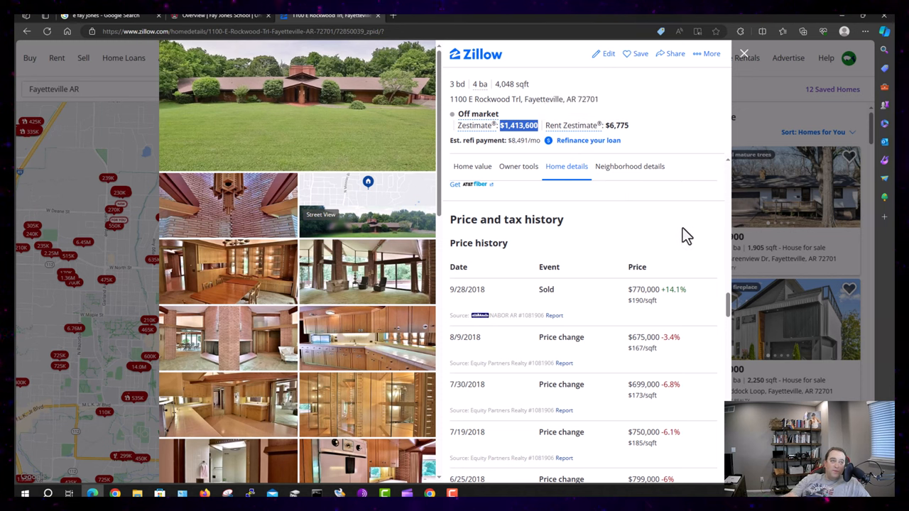
pyautogui.moveTo(608, 259)
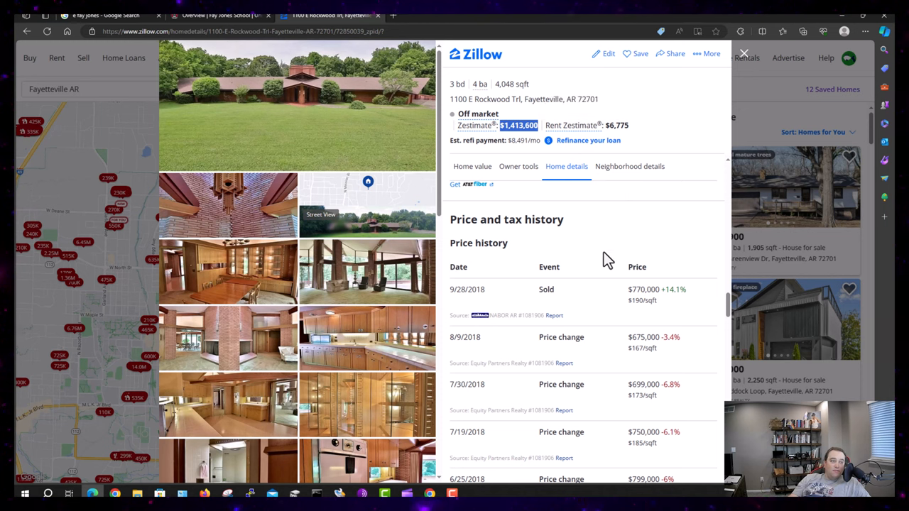
pyautogui.moveTo(518, 125)
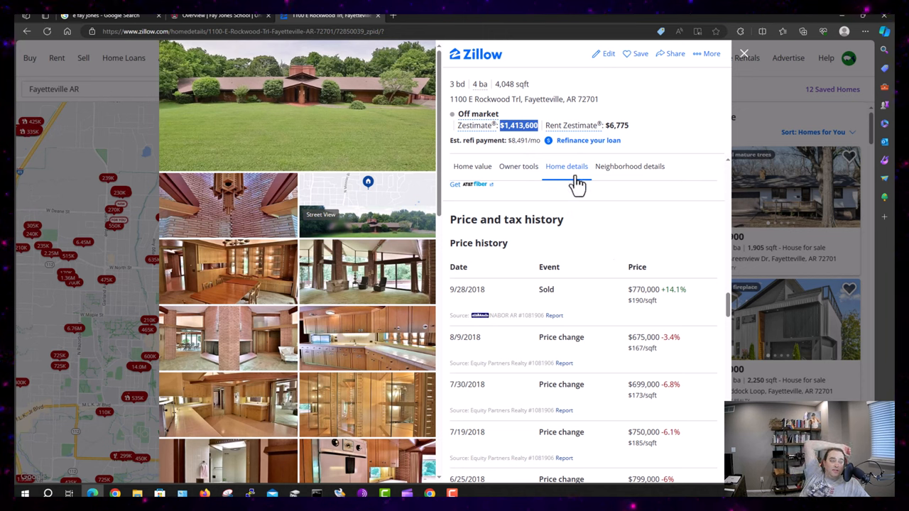
pyautogui.moveTo(616, 258)
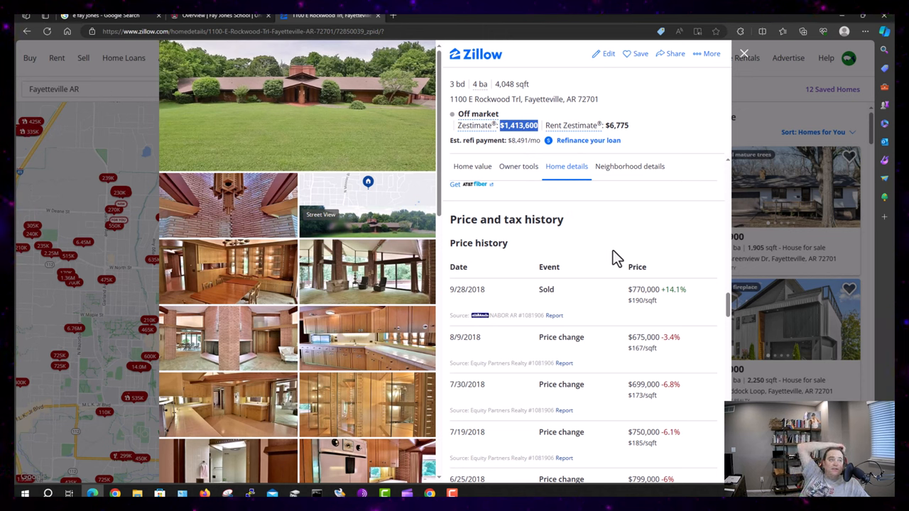
pyautogui.moveTo(635, 291)
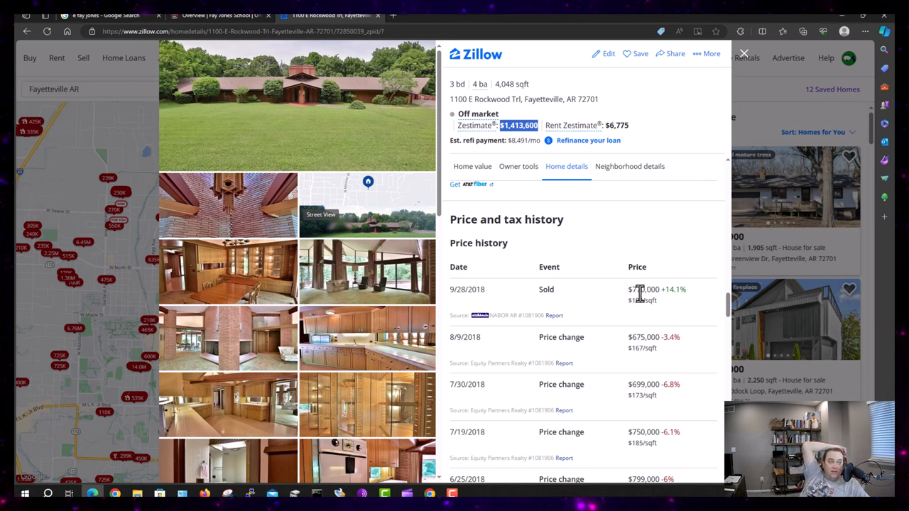
pyautogui.moveTo(667, 233)
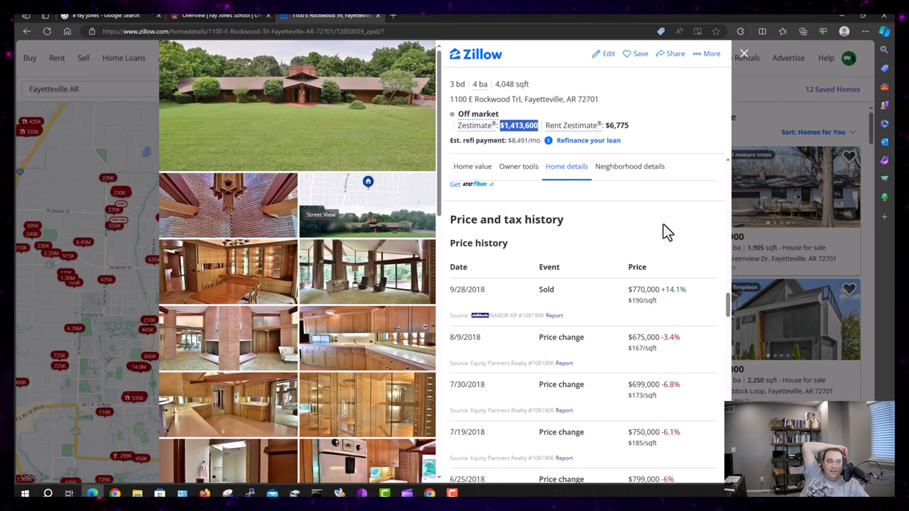
pyautogui.moveTo(643, 246)
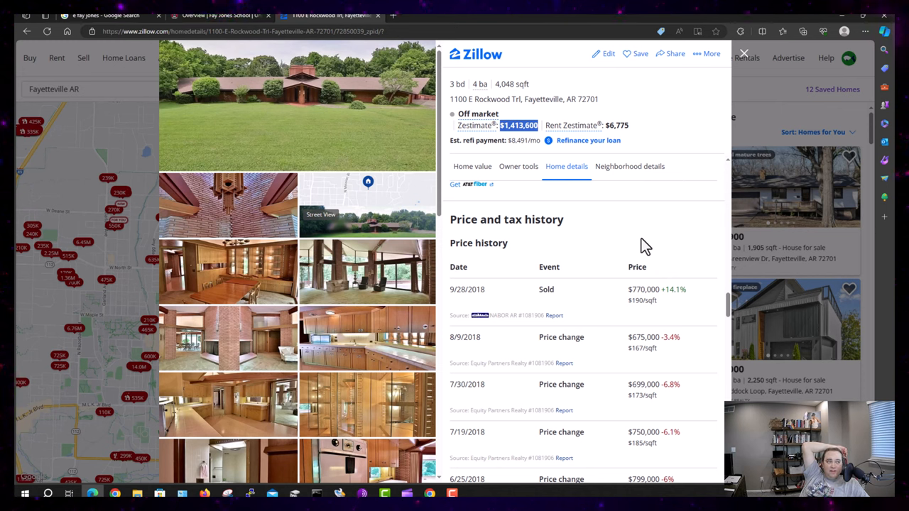
# Jump to the Overview describing the 1961 E. Fay Jones Butterfly House
pyautogui.click(518, 167)
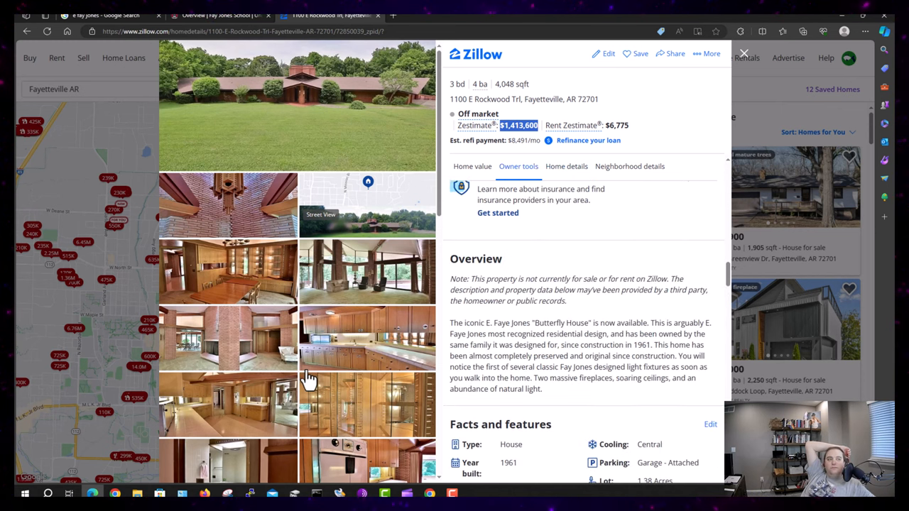
pyautogui.moveTo(595, 264)
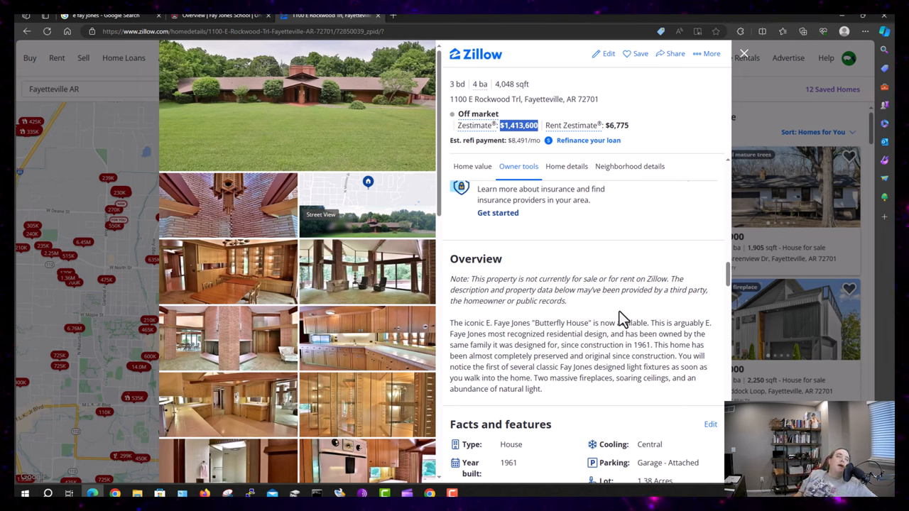
pyautogui.moveTo(602, 303)
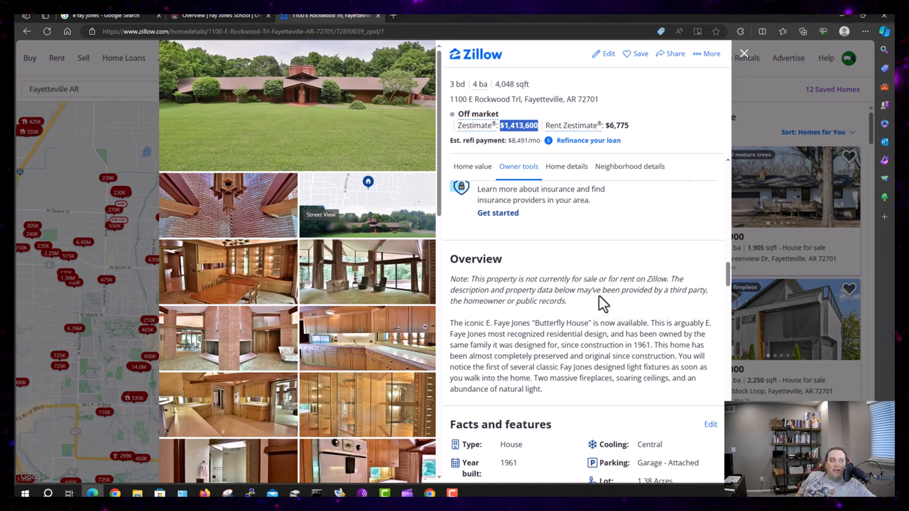
# Open the full-size photo gallery on photo 1 of 30, the brick exterior
pyautogui.click(296, 106)
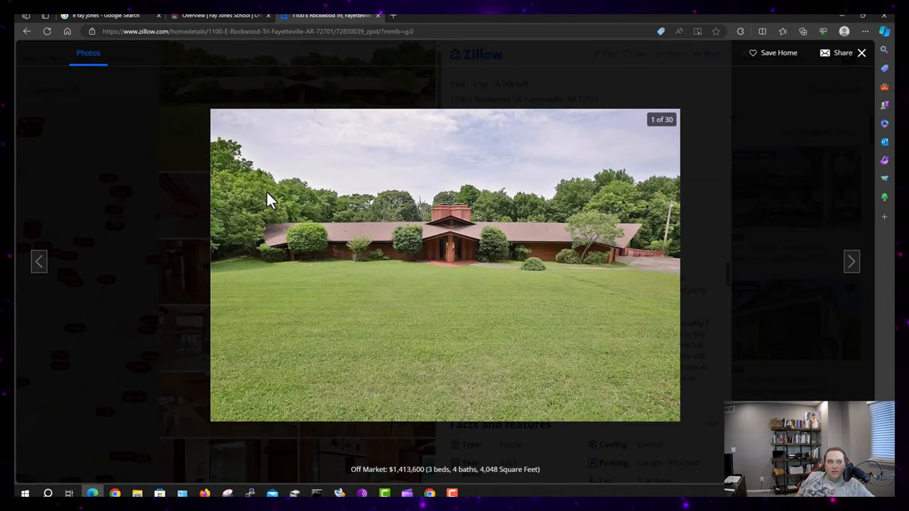
pyautogui.moveTo(626, 407)
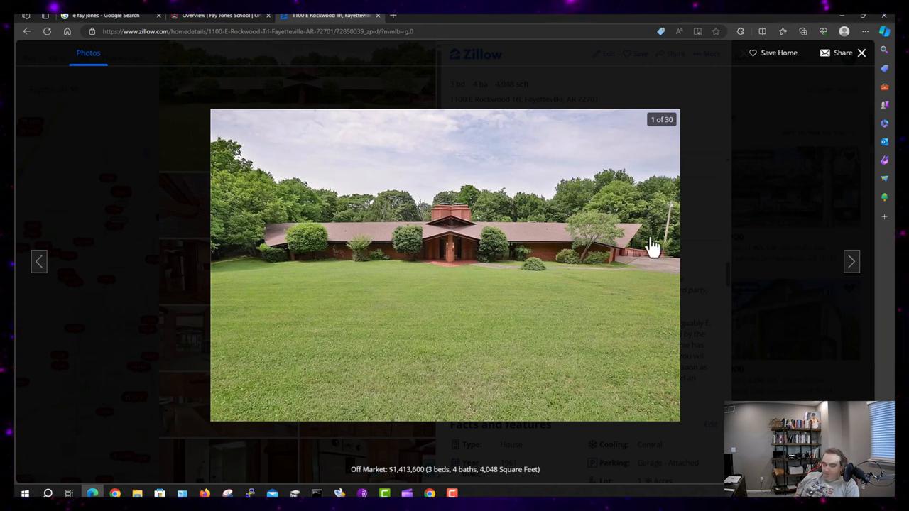
pyautogui.moveTo(446, 233)
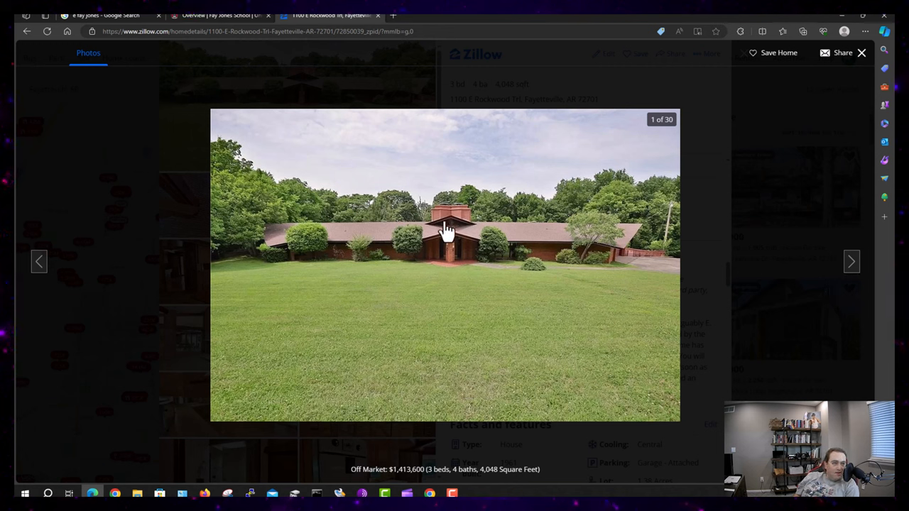
pyautogui.moveTo(451, 211)
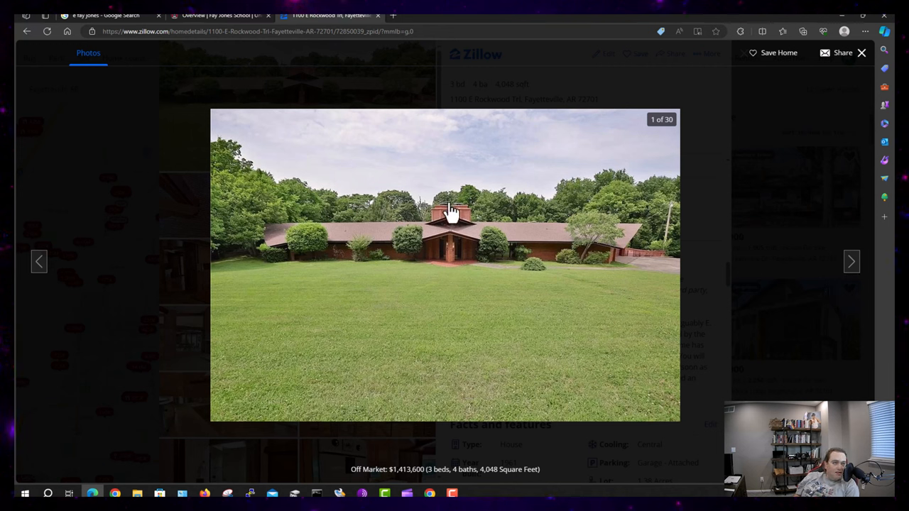
pyautogui.moveTo(455, 264)
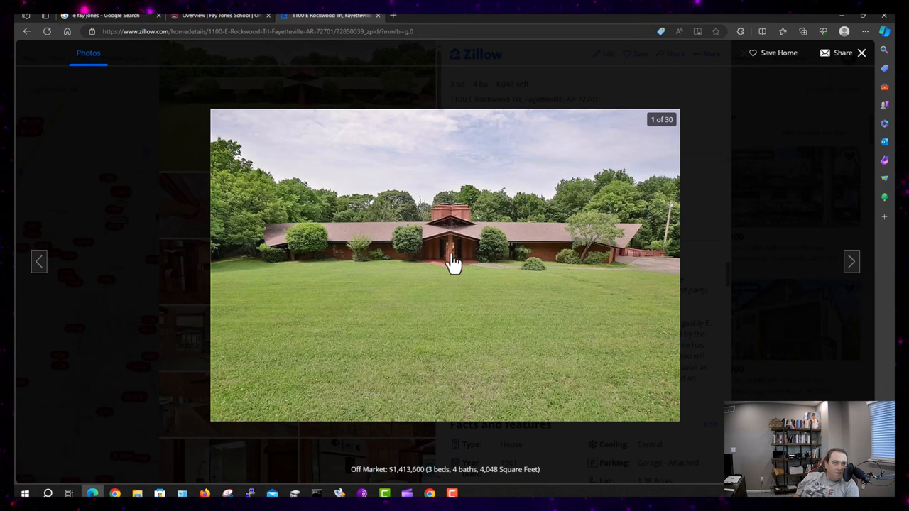
pyautogui.moveTo(465, 238)
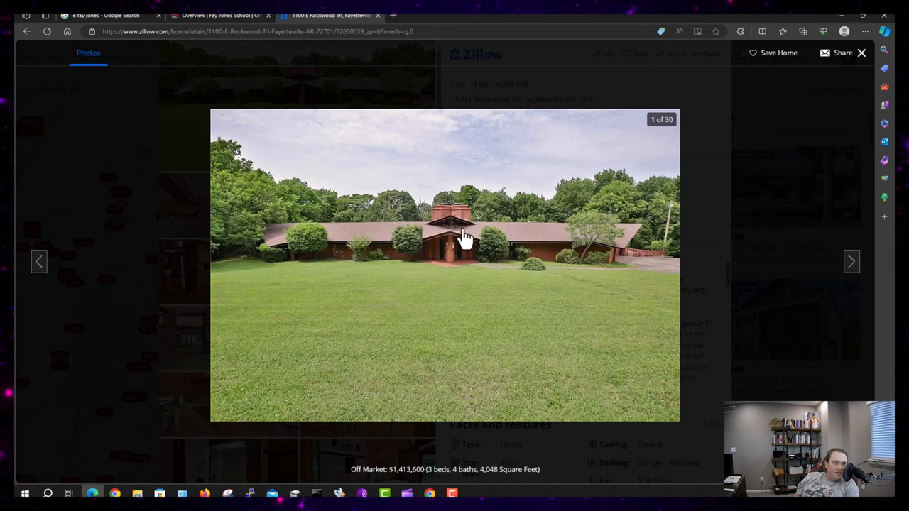
pyautogui.moveTo(500, 254)
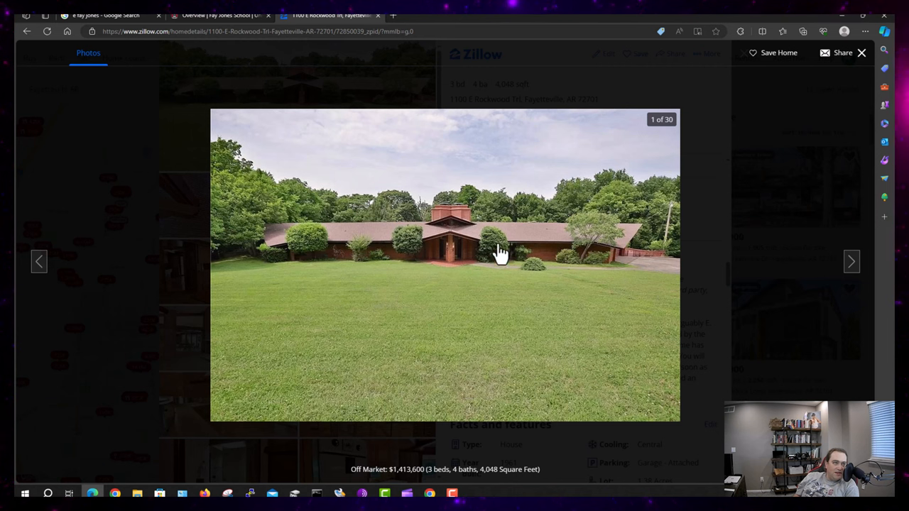
pyautogui.moveTo(455, 206)
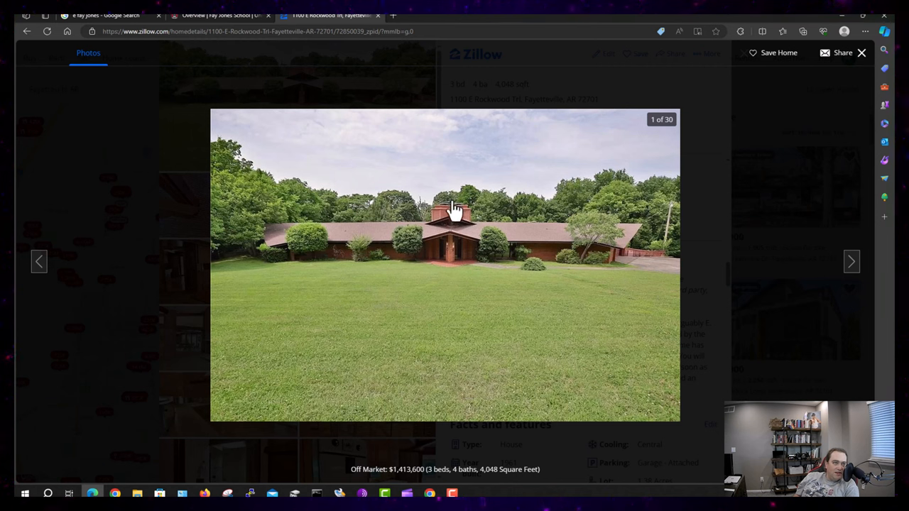
pyautogui.moveTo(455, 249)
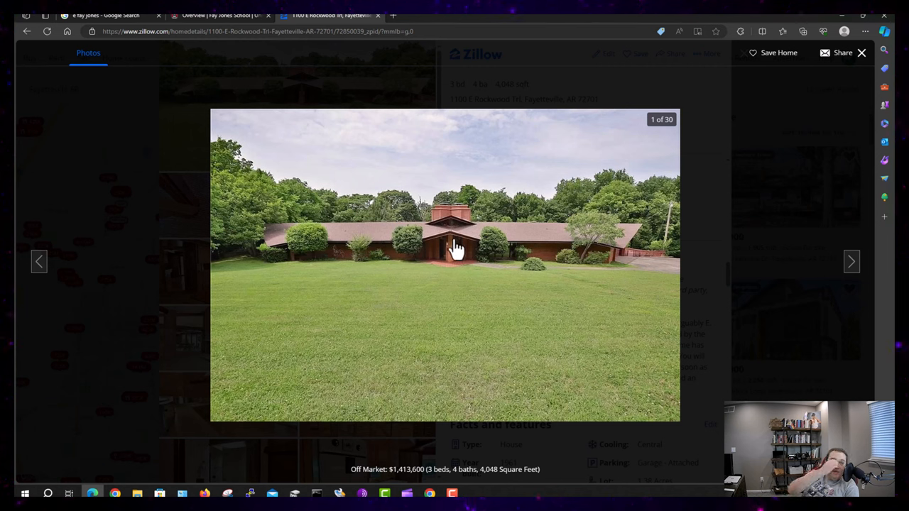
pyautogui.moveTo(460, 230)
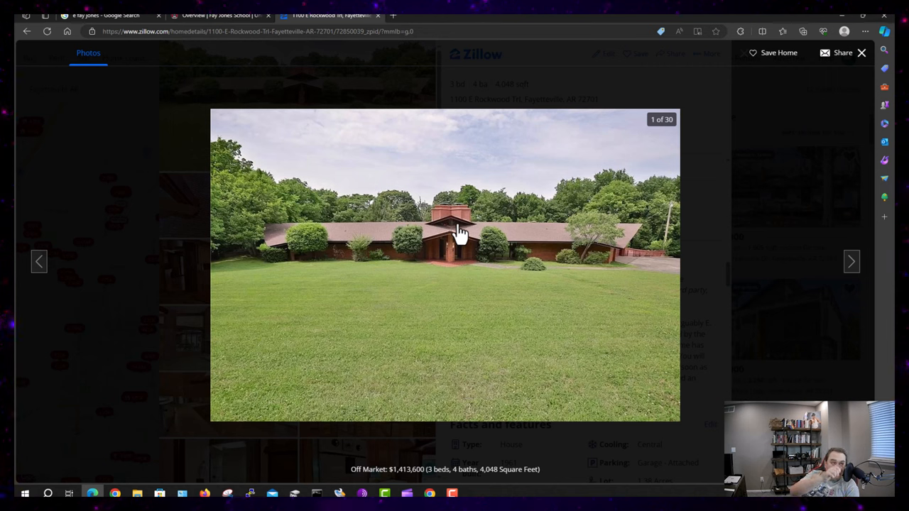
pyautogui.moveTo(491, 239)
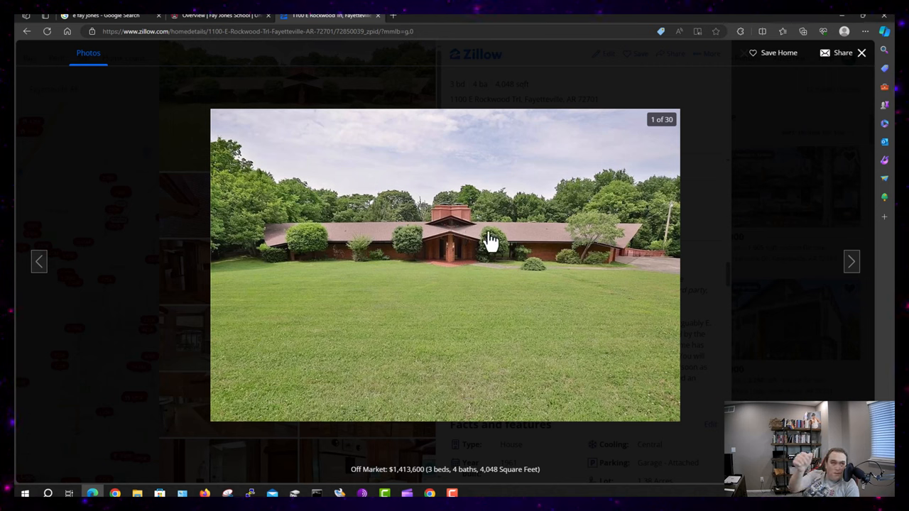
pyautogui.moveTo(492, 250)
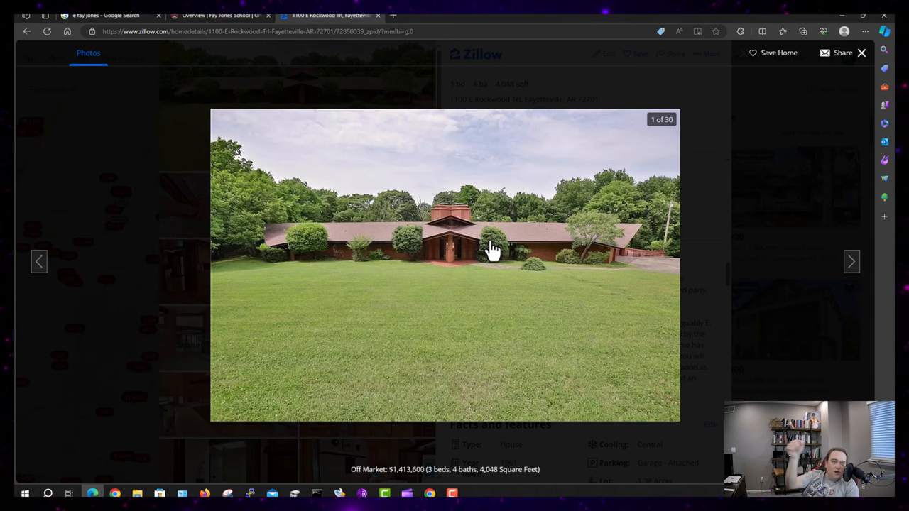
# Advance to photo 2 of 30, the brick corner with a wooden lantern
pyautogui.click(851, 261)
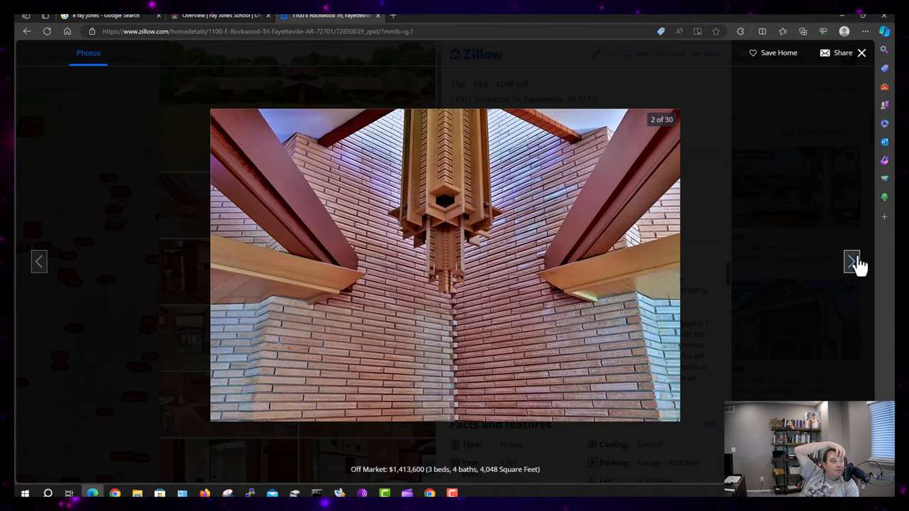
pyautogui.moveTo(718, 323)
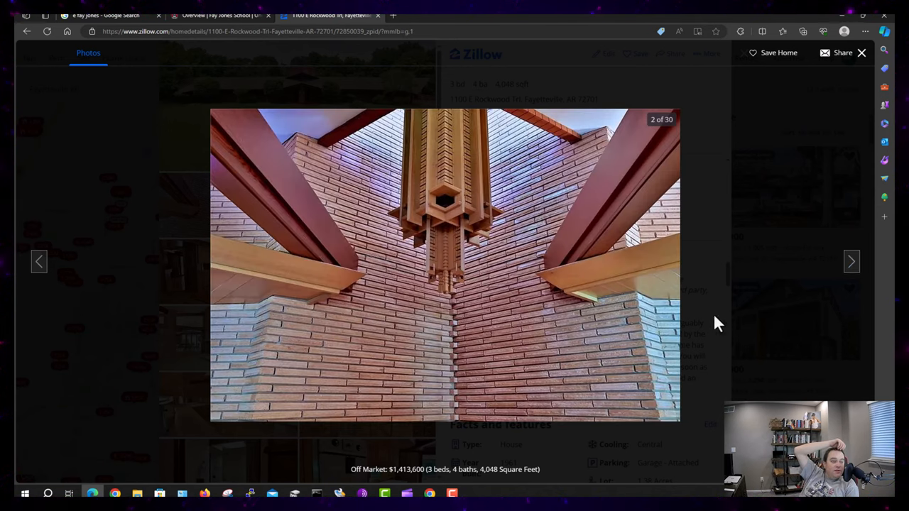
pyautogui.moveTo(506, 290)
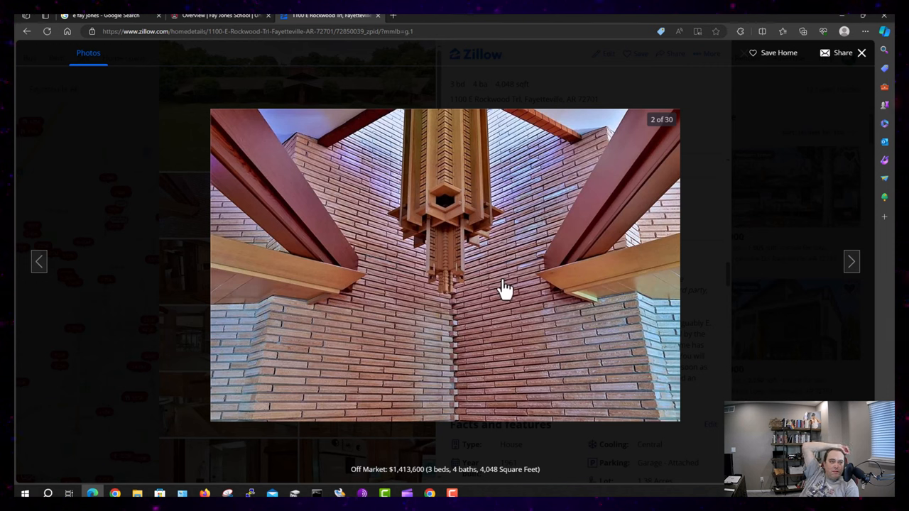
pyautogui.moveTo(440, 138)
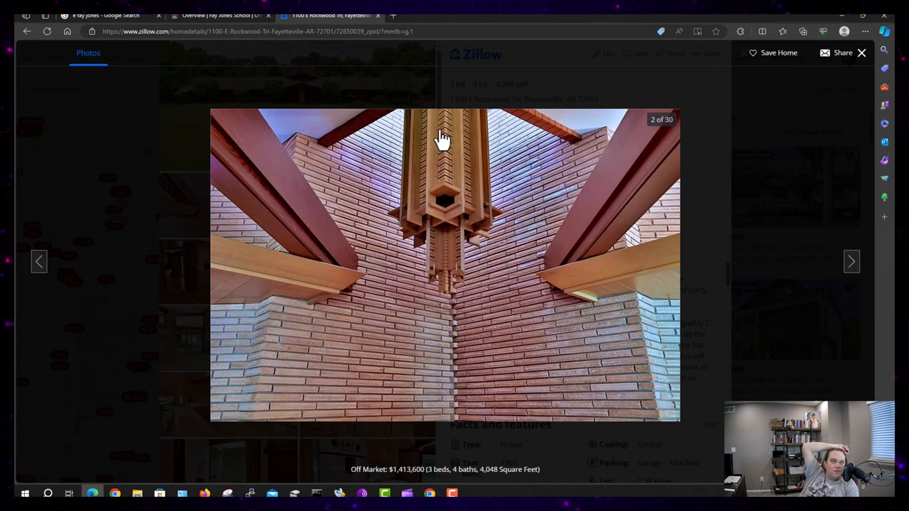
pyautogui.moveTo(441, 282)
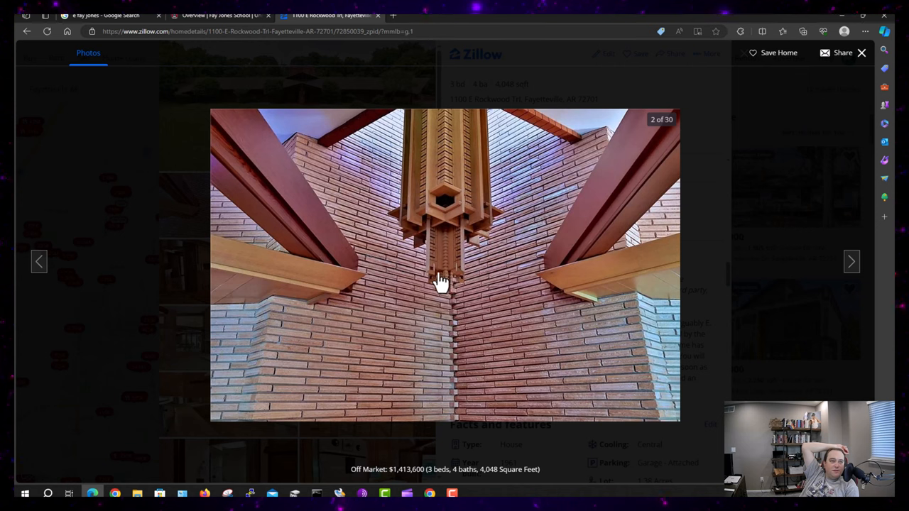
pyautogui.moveTo(440, 135)
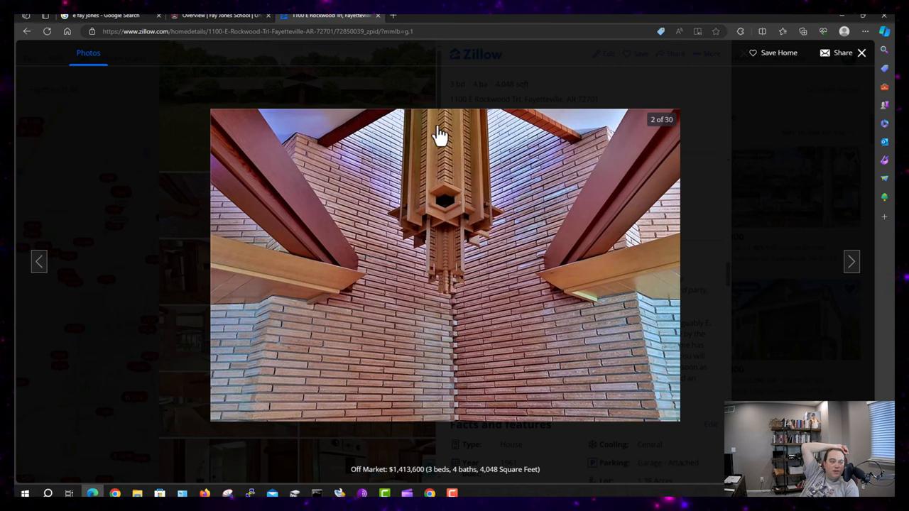
pyautogui.moveTo(426, 215)
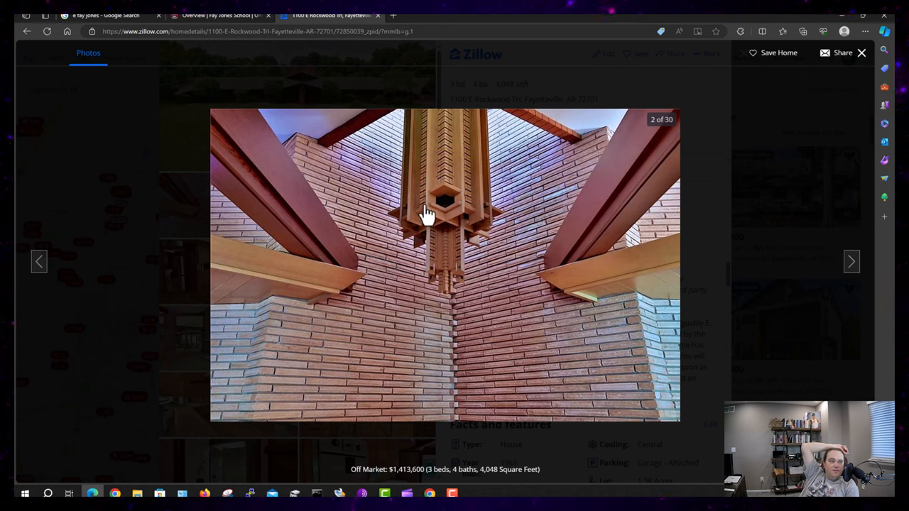
pyautogui.moveTo(465, 167)
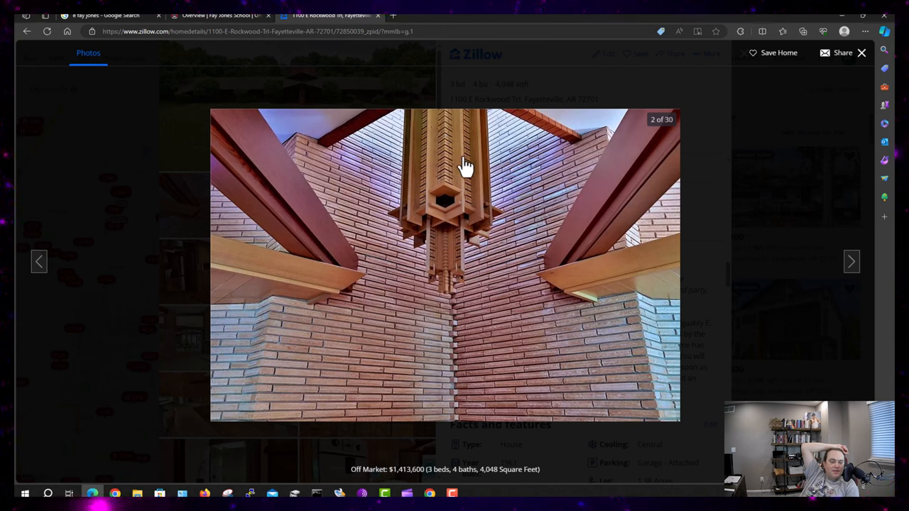
pyautogui.moveTo(502, 226)
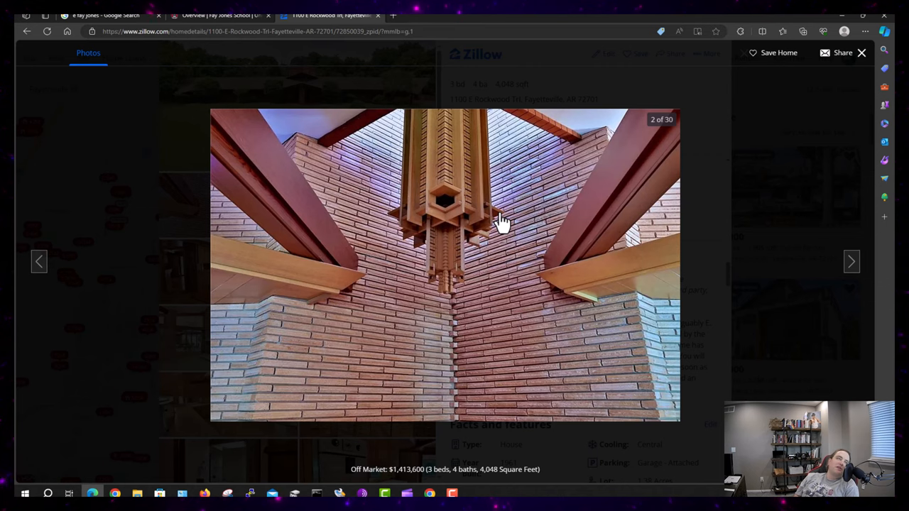
# Advance to photo 3 of 30, the wood-panelled dining room with chandelier
pyautogui.click(851, 261)
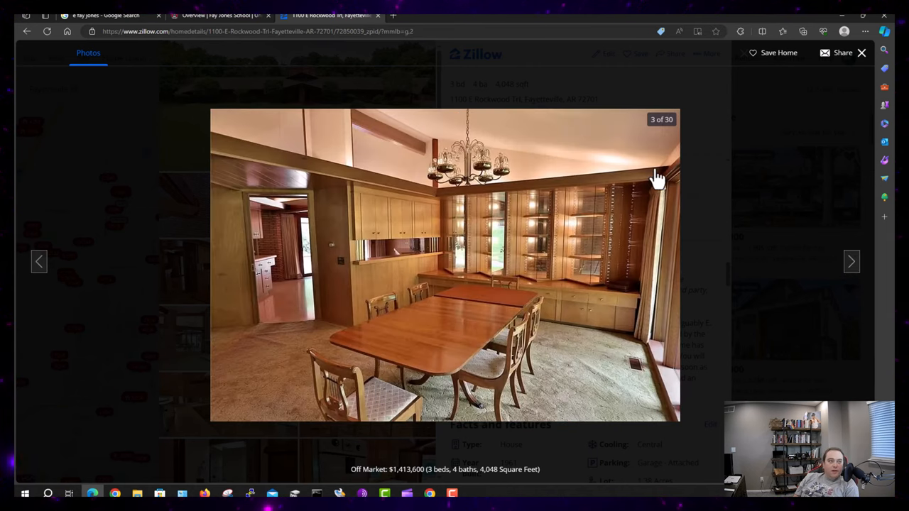
pyautogui.moveTo(419, 164)
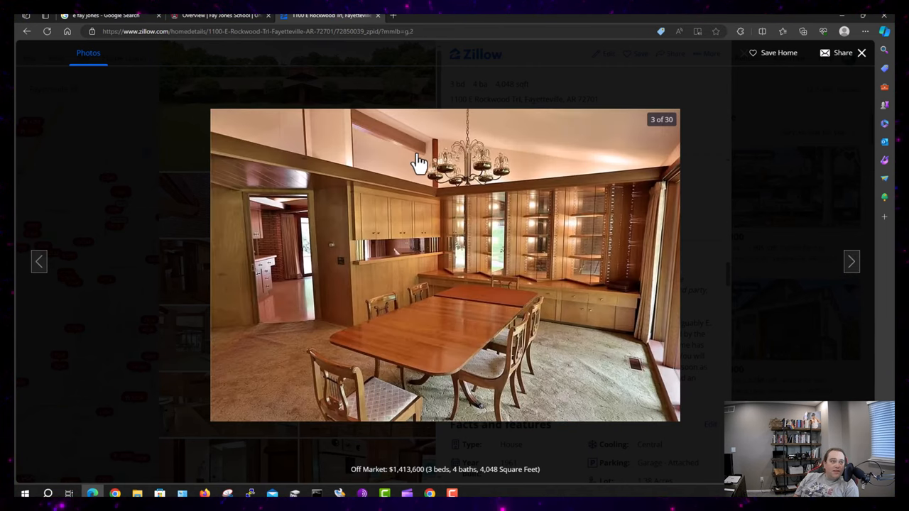
pyautogui.moveTo(689, 213)
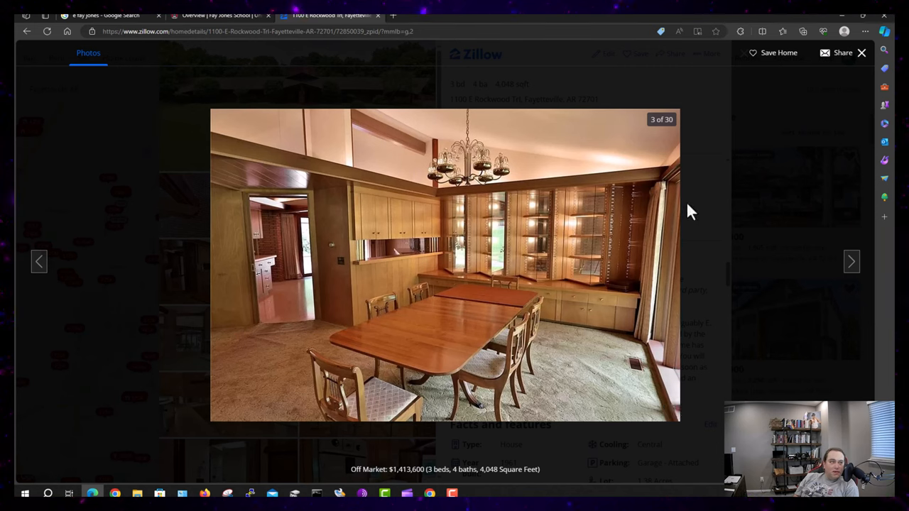
pyautogui.moveTo(711, 218)
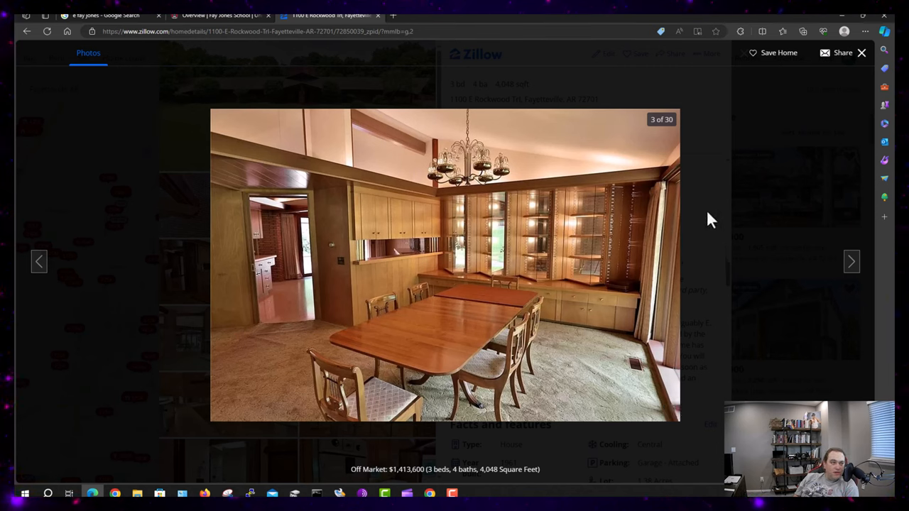
pyautogui.moveTo(550, 220)
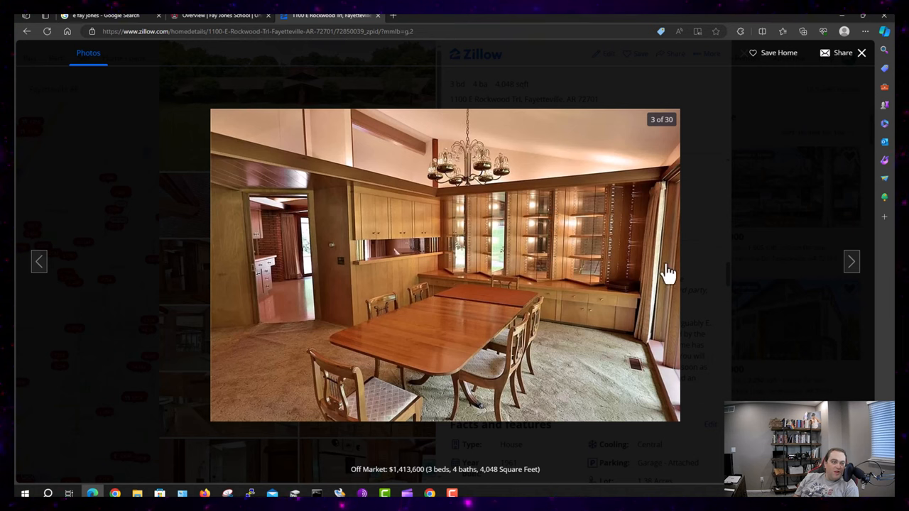
pyautogui.moveTo(402, 231)
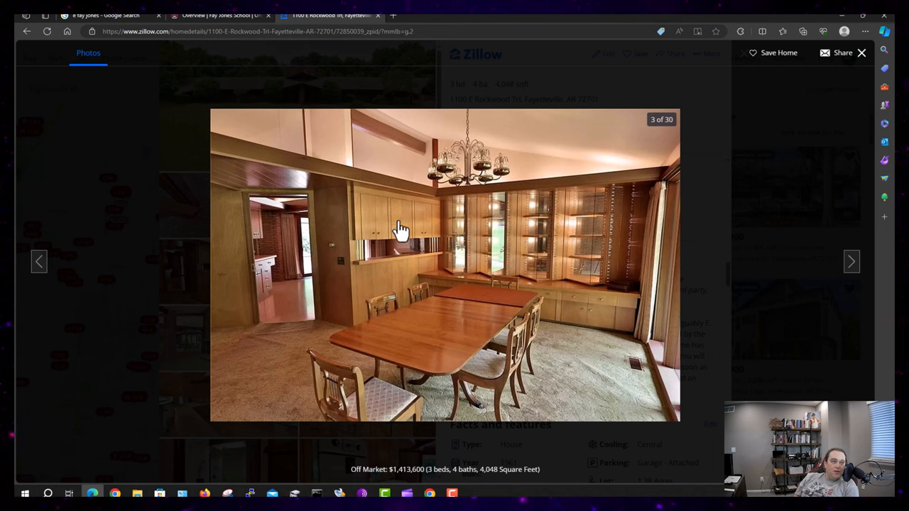
pyautogui.moveTo(600, 328)
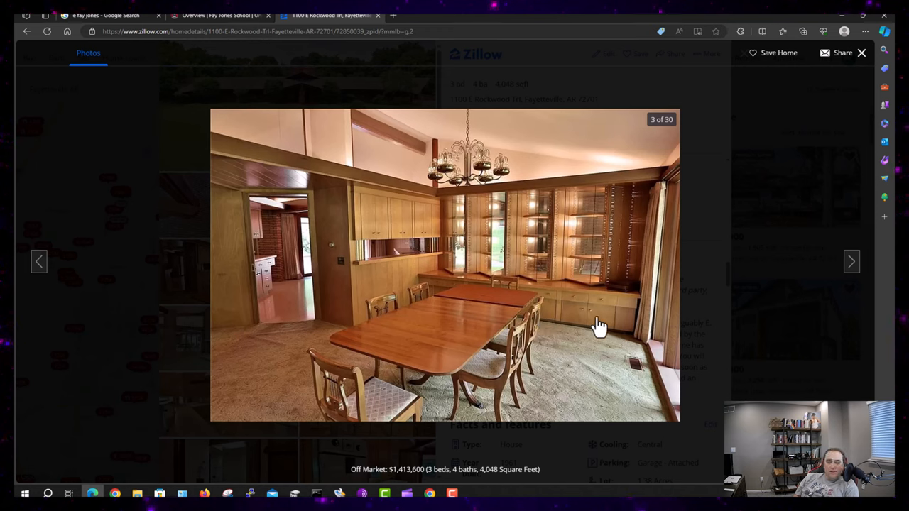
pyautogui.moveTo(603, 317)
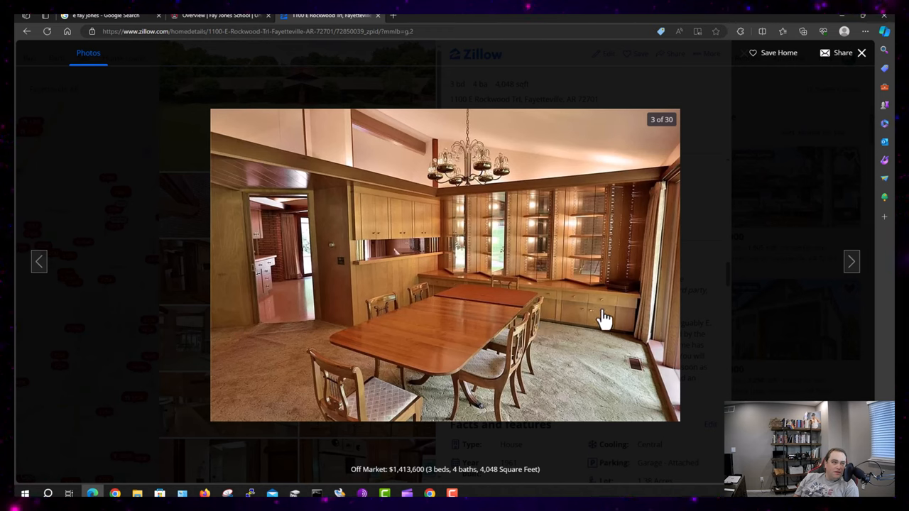
pyautogui.moveTo(410, 368)
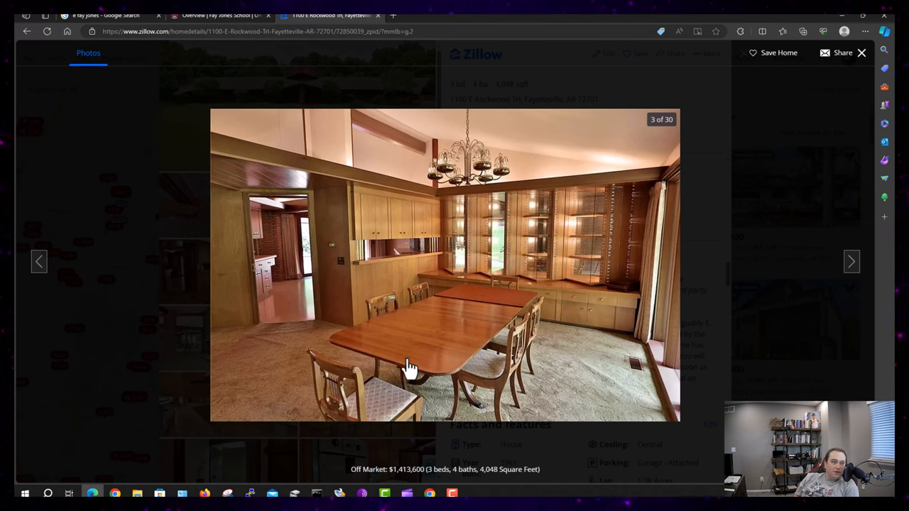
pyautogui.moveTo(856, 285)
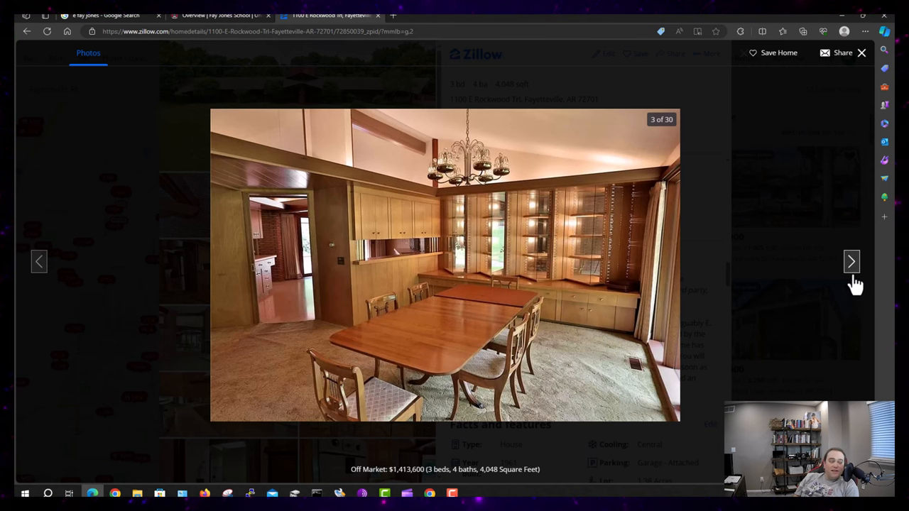
# Advance to photo 4 of 30, the brick-pillared living room with tall windows
pyautogui.click(851, 262)
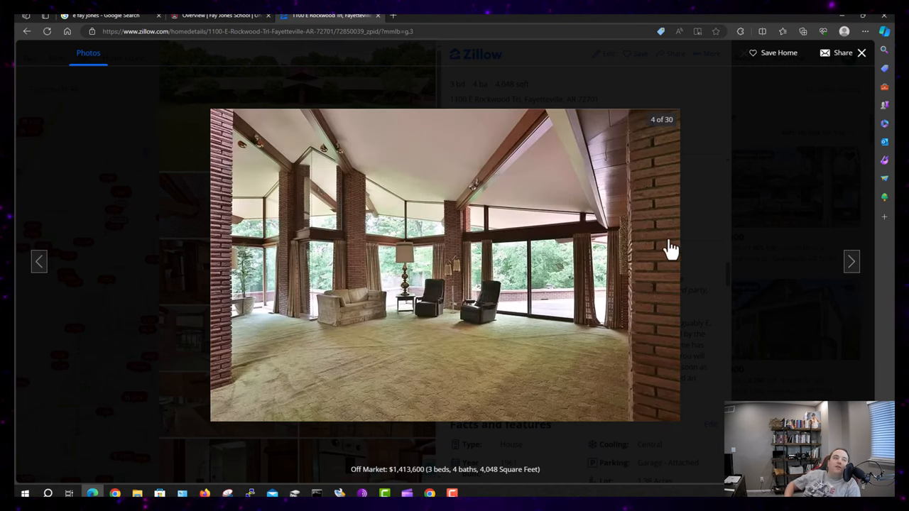
pyautogui.moveTo(323, 135)
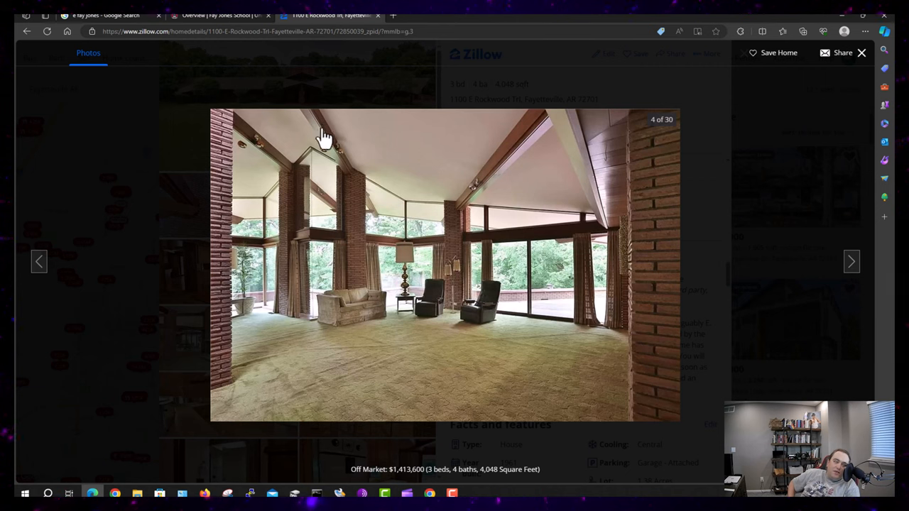
pyautogui.moveTo(346, 198)
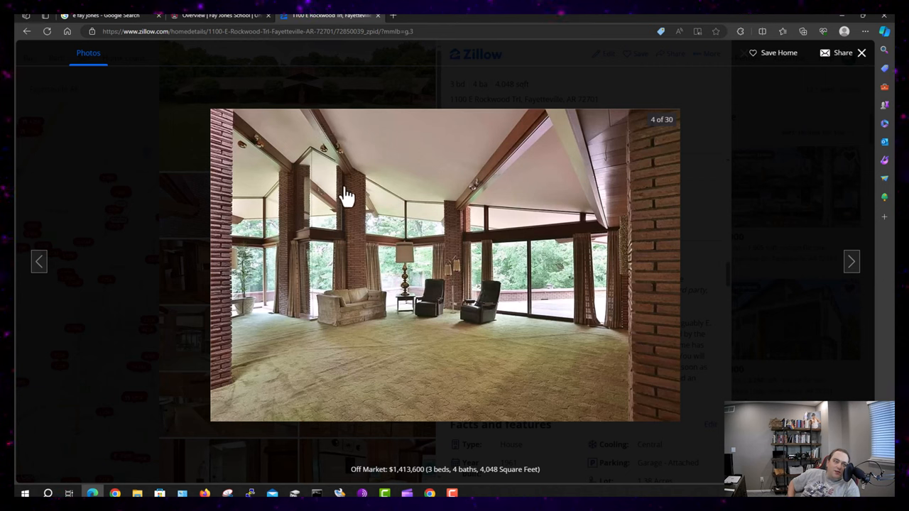
pyautogui.moveTo(538, 147)
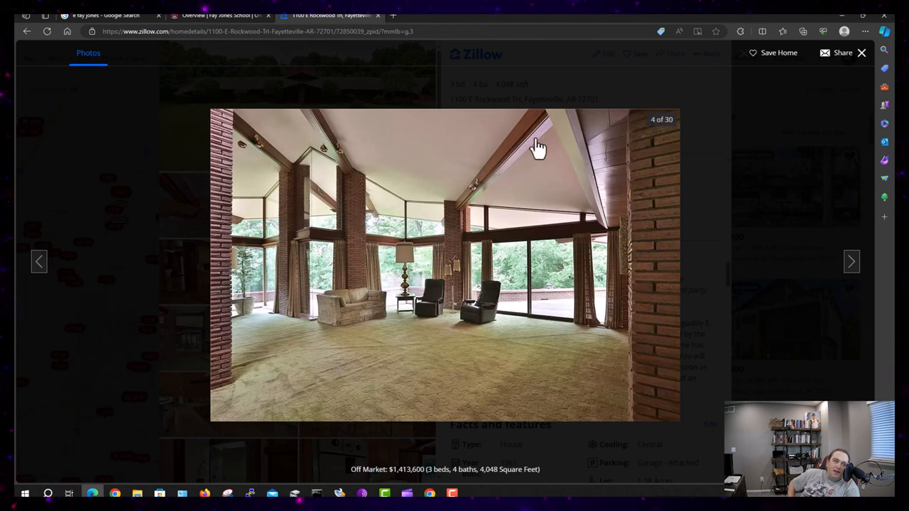
pyautogui.moveTo(502, 157)
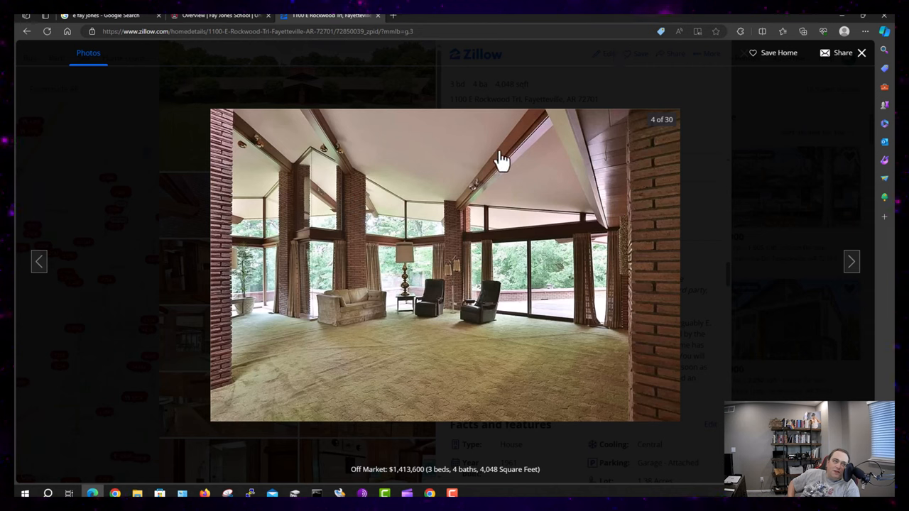
pyautogui.moveTo(449, 231)
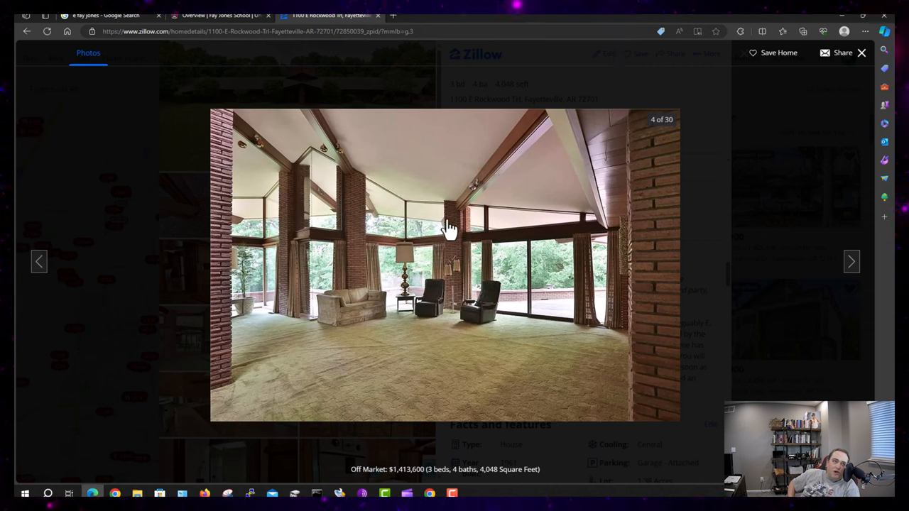
pyautogui.moveTo(405, 189)
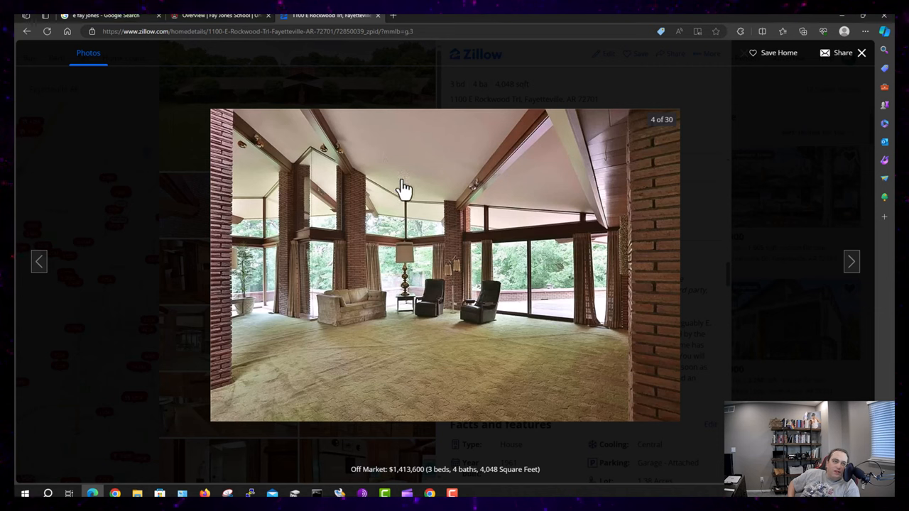
pyautogui.moveTo(405, 217)
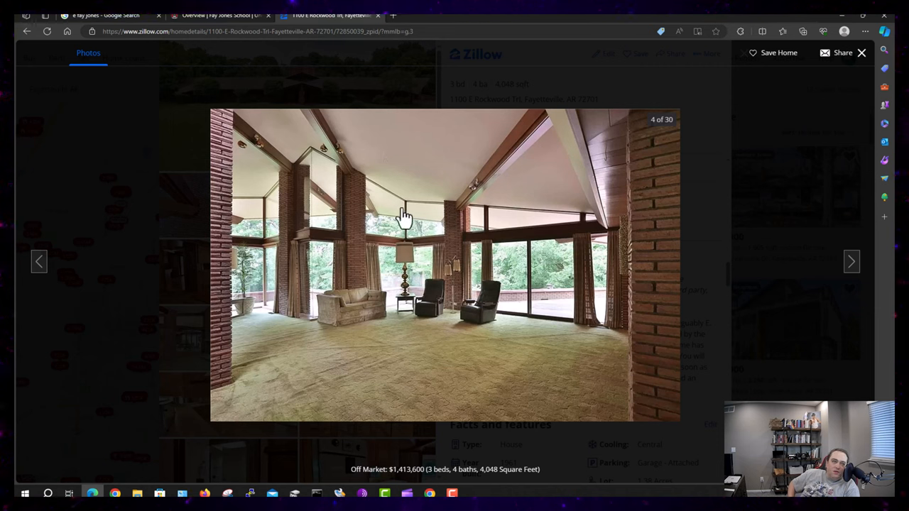
pyautogui.moveTo(407, 186)
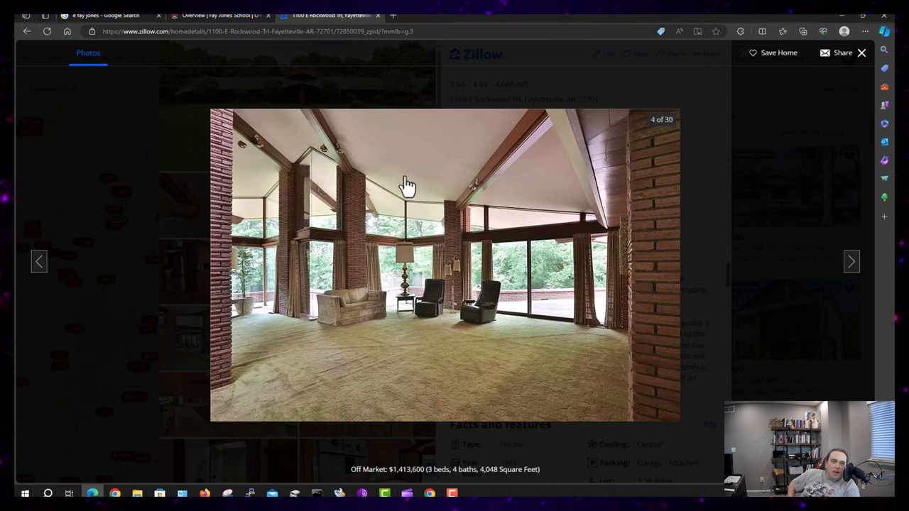
pyautogui.moveTo(407, 310)
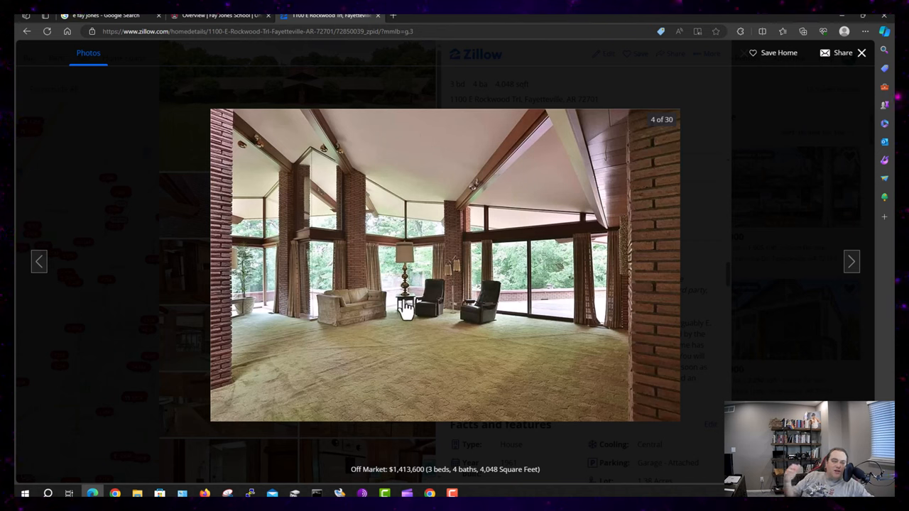
pyautogui.moveTo(442, 353)
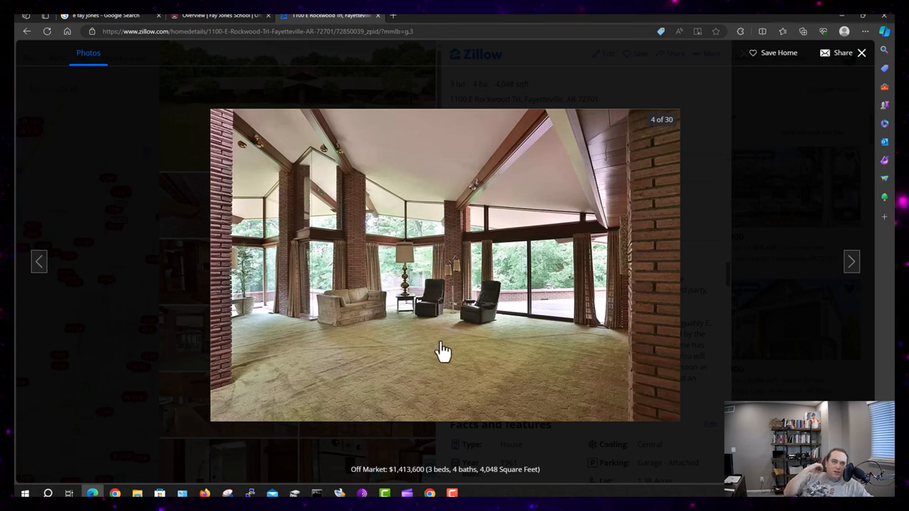
pyautogui.moveTo(481, 321)
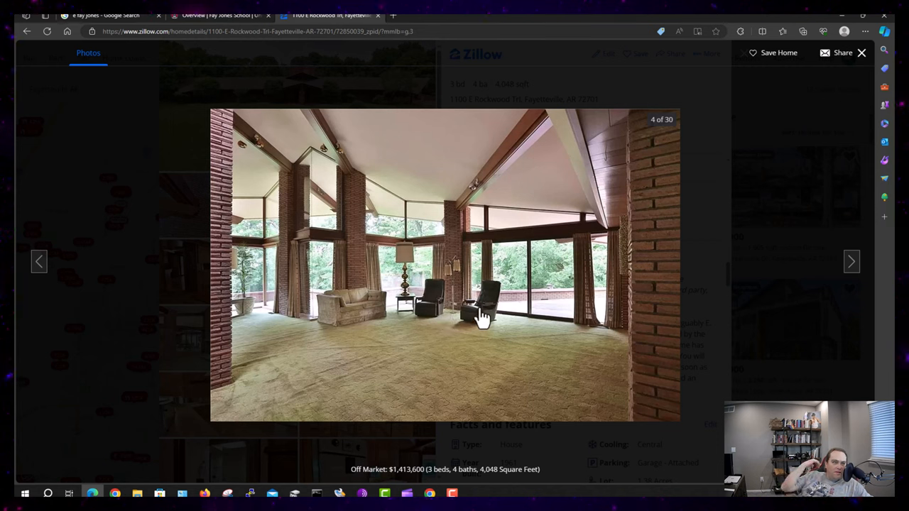
# Advance to photo 5 of 30, the two-sided brick fireplace column
pyautogui.click(852, 261)
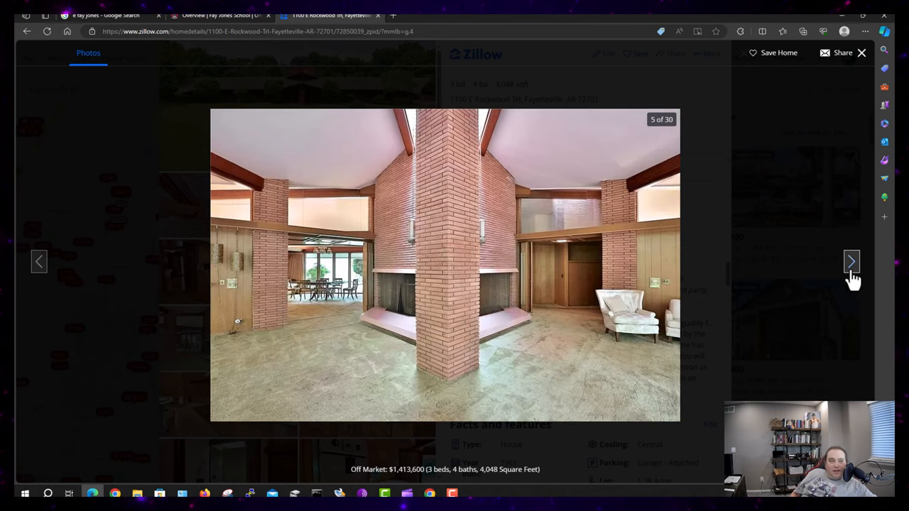
pyautogui.moveTo(399, 334)
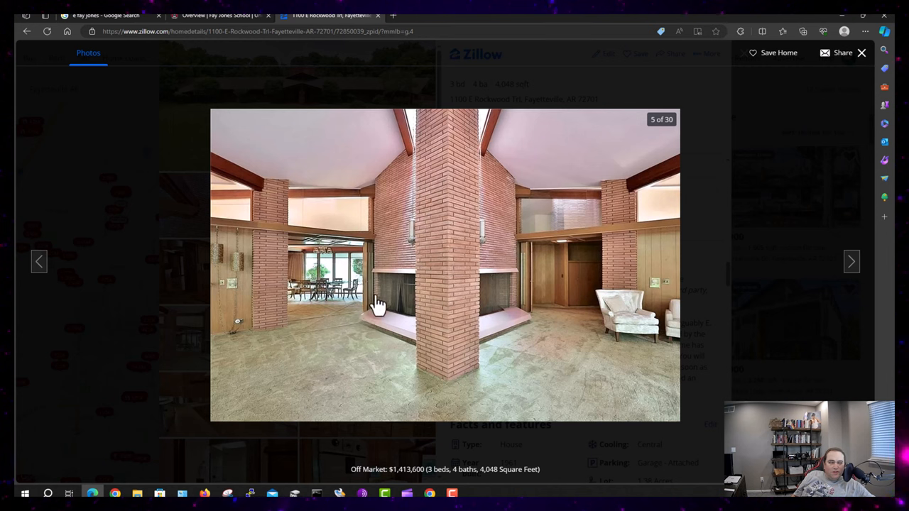
pyautogui.moveTo(497, 339)
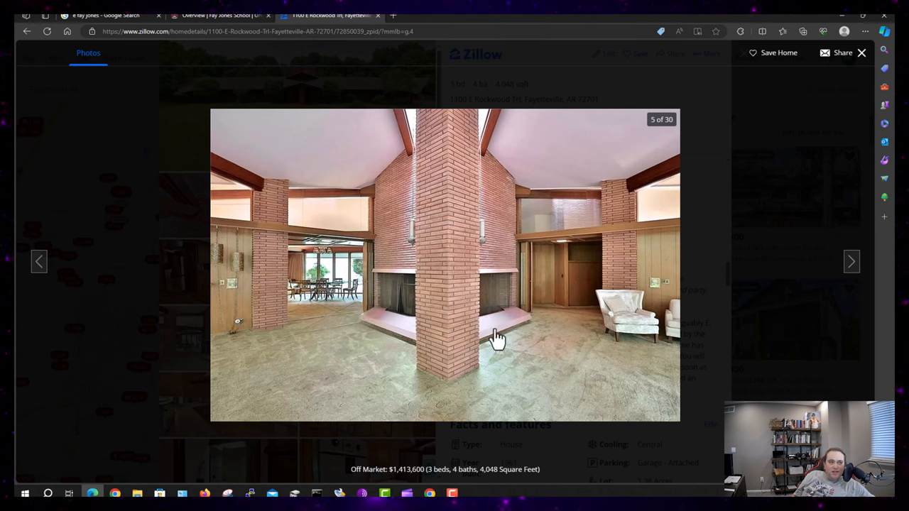
pyautogui.moveTo(440, 339)
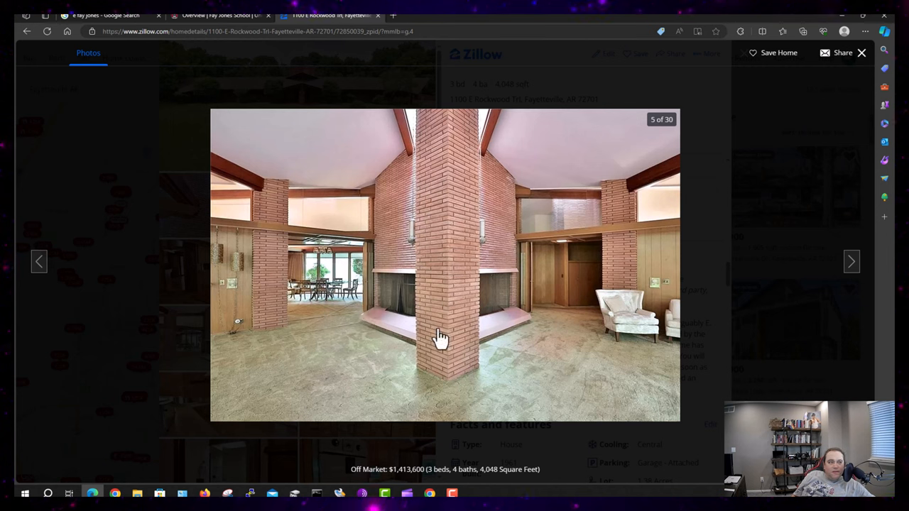
pyautogui.moveTo(517, 295)
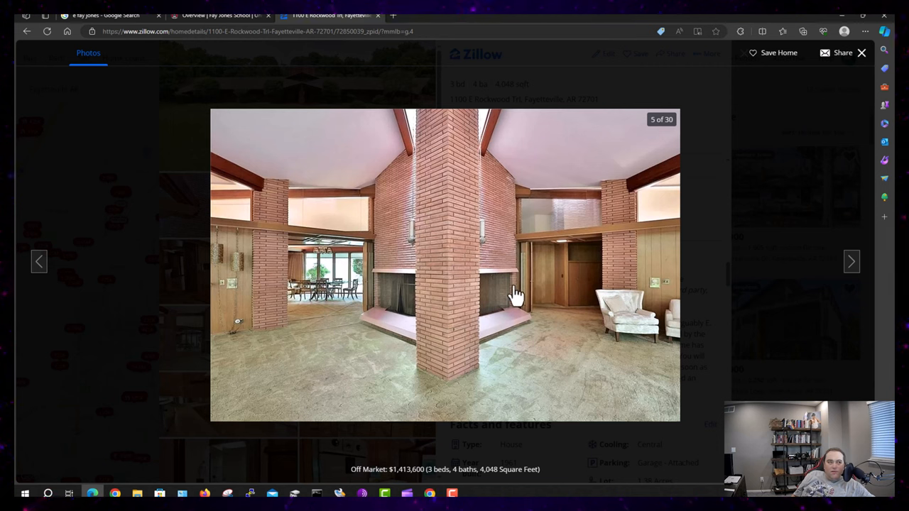
pyautogui.moveTo(721, 281)
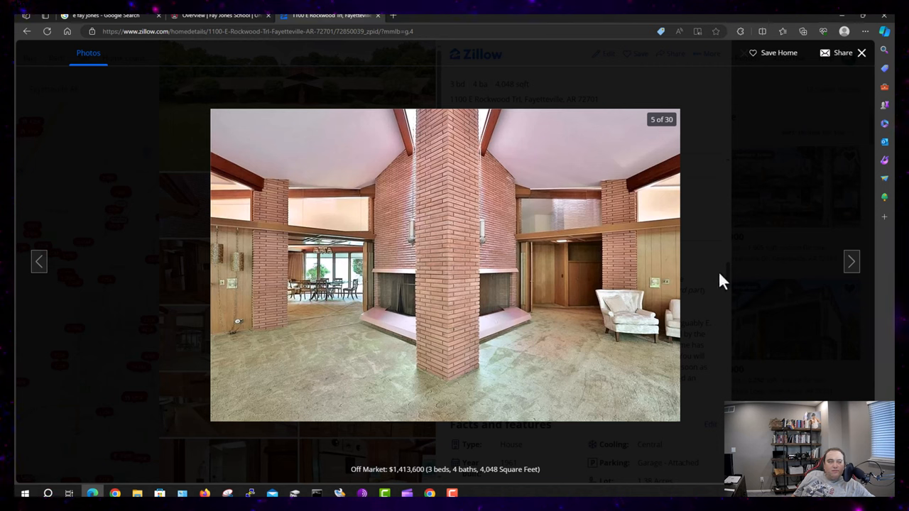
pyautogui.moveTo(368, 233)
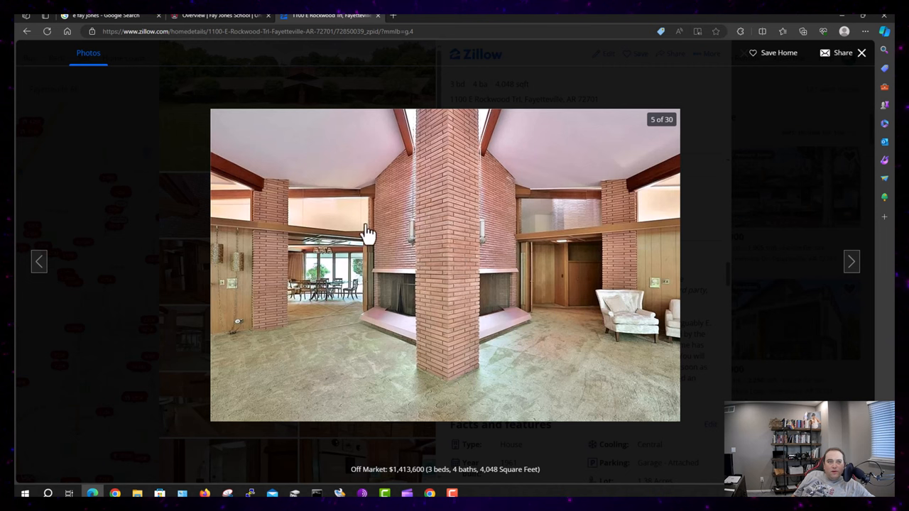
pyautogui.moveTo(515, 188)
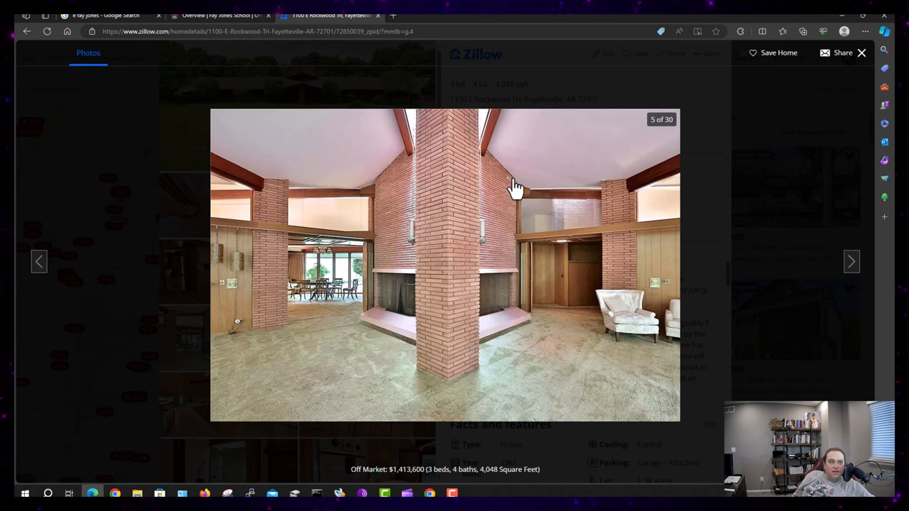
# Advance through kitchen photos 6 and 7 of 30, ending on the view toward the living room
pyautogui.click(850, 261)
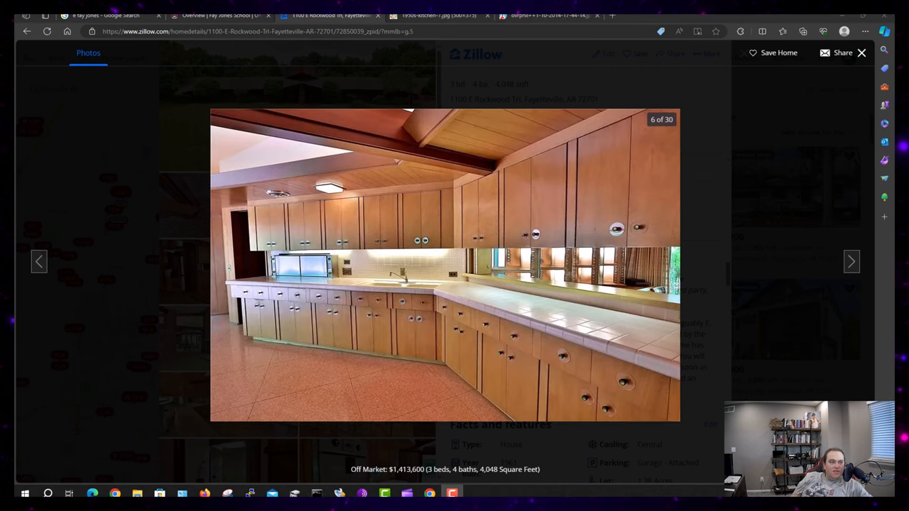
pyautogui.moveTo(502, 199)
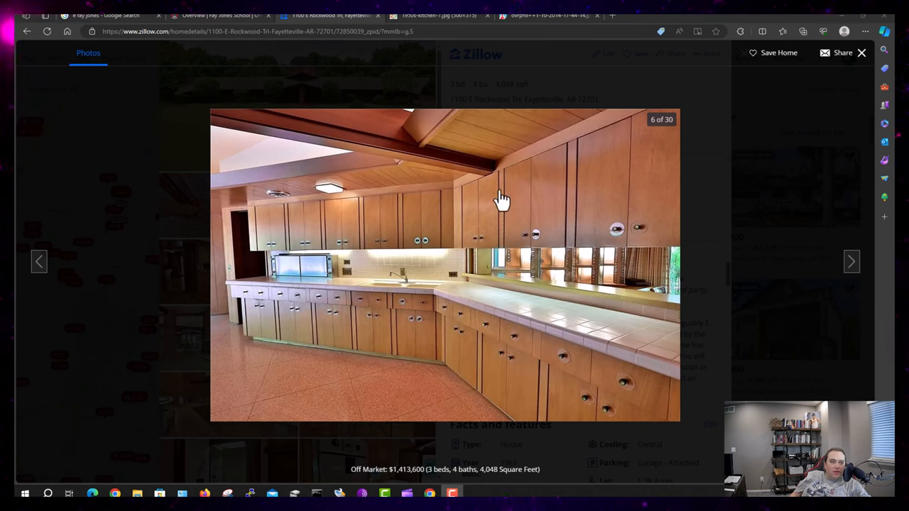
pyautogui.moveTo(515, 170)
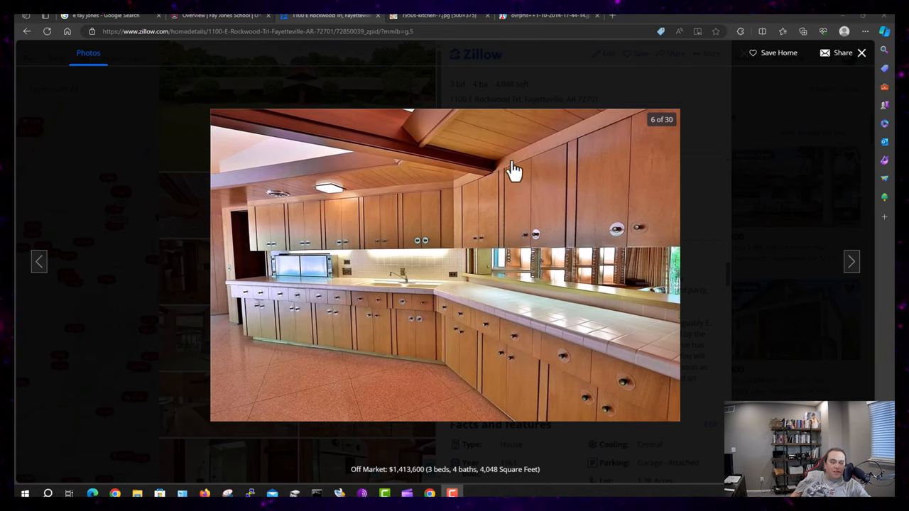
pyautogui.moveTo(434, 142)
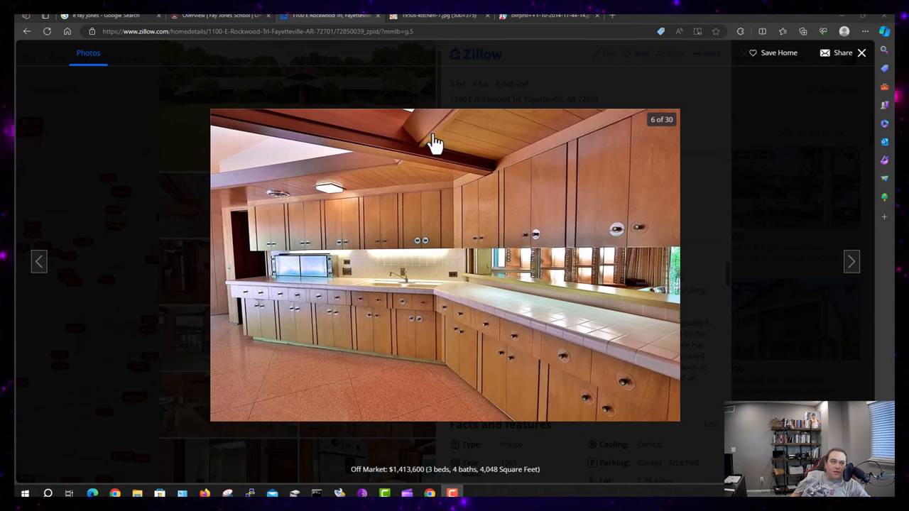
pyautogui.moveTo(393, 167)
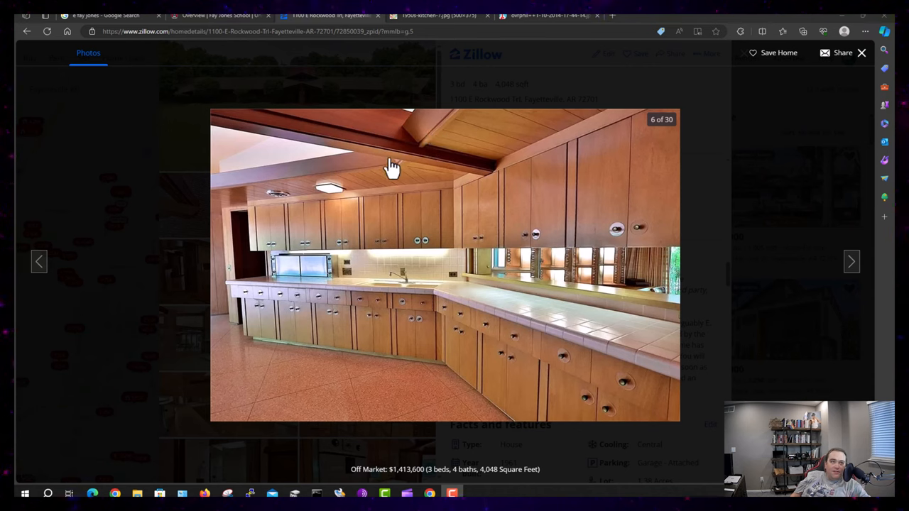
pyautogui.moveTo(489, 157)
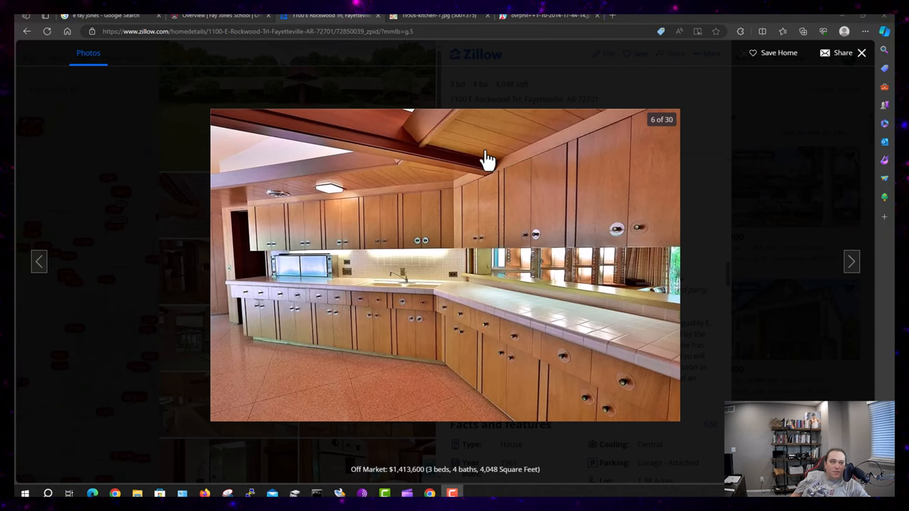
pyautogui.moveTo(502, 291)
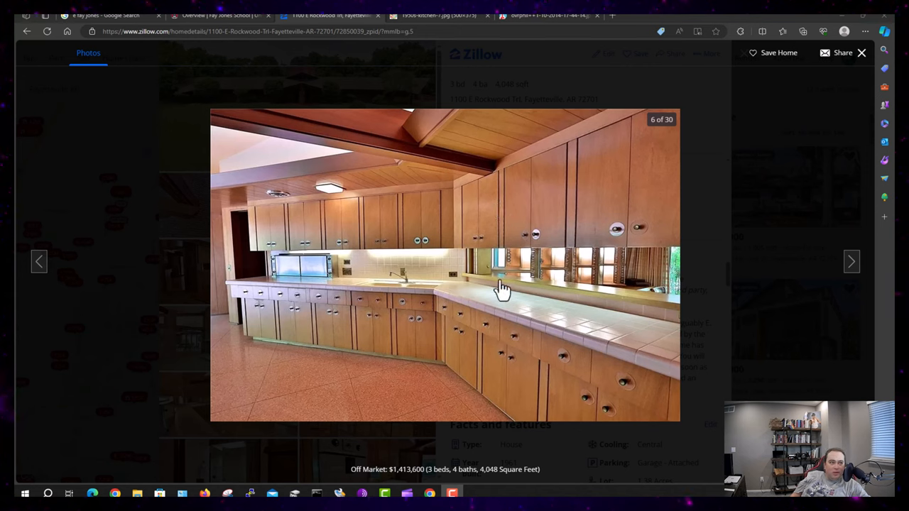
pyautogui.moveTo(669, 291)
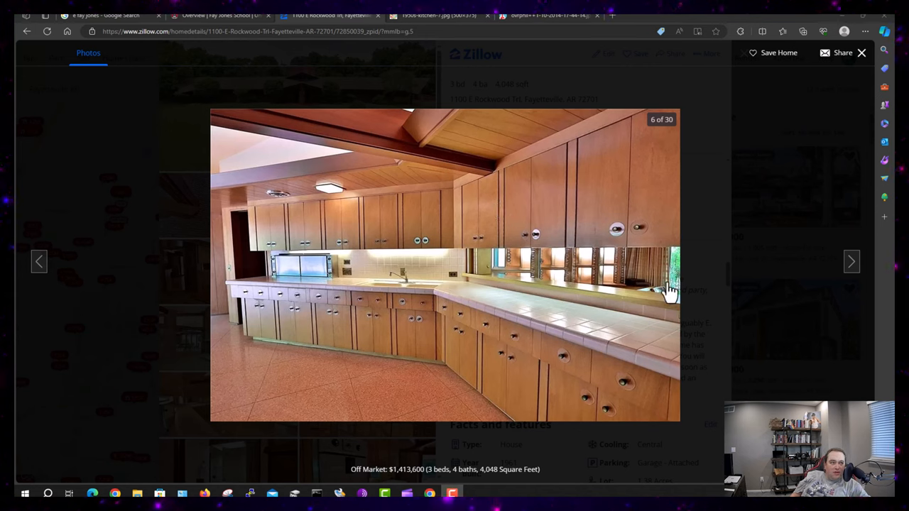
pyautogui.moveTo(476, 280)
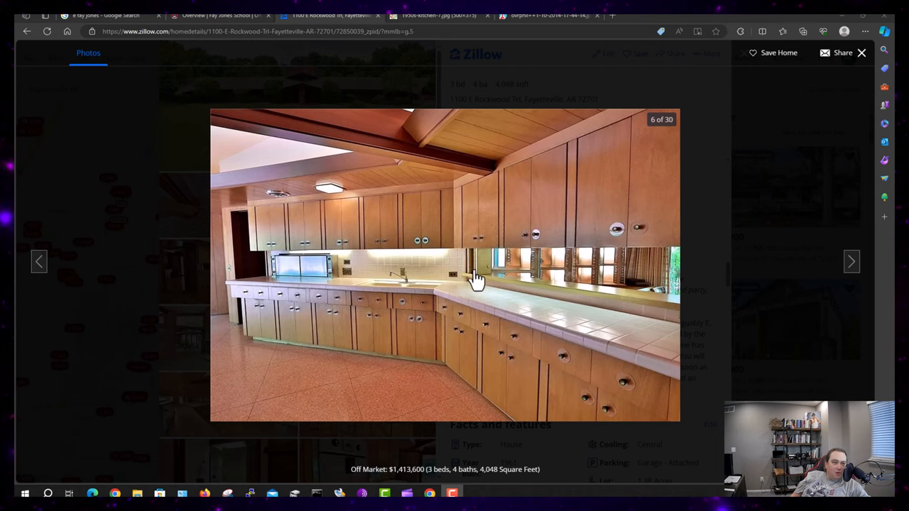
pyautogui.moveTo(553, 280)
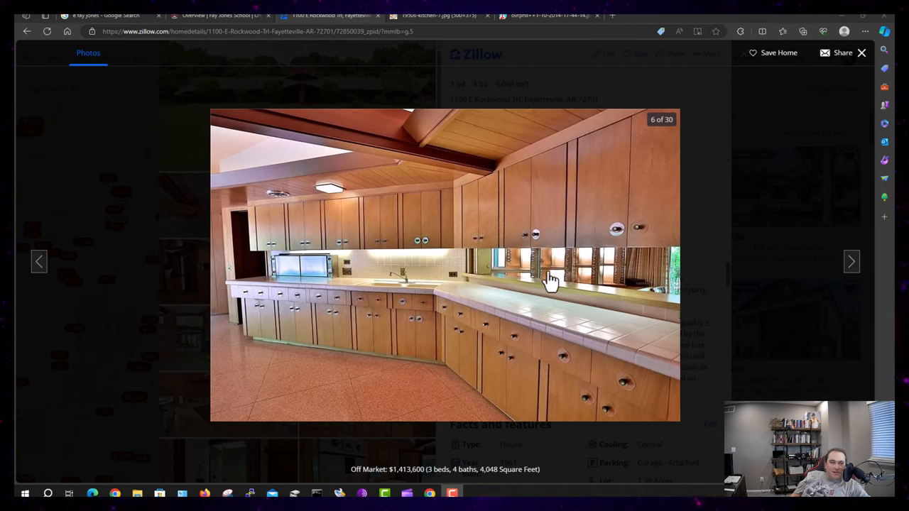
pyautogui.moveTo(677, 383)
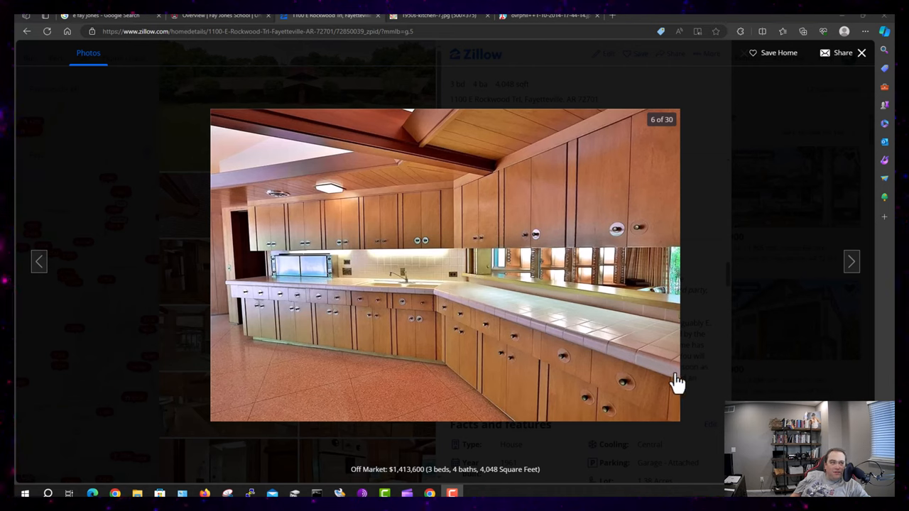
pyautogui.moveTo(494, 300)
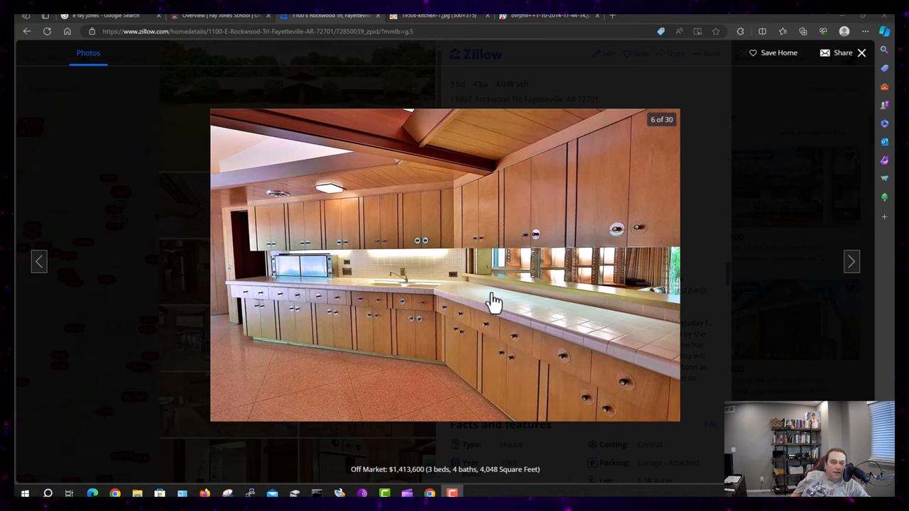
pyautogui.moveTo(616, 238)
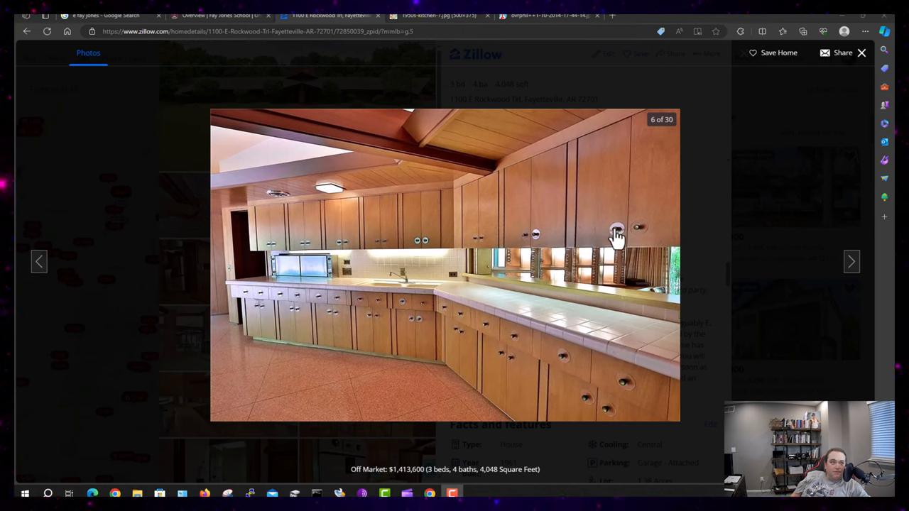
pyautogui.moveTo(282, 277)
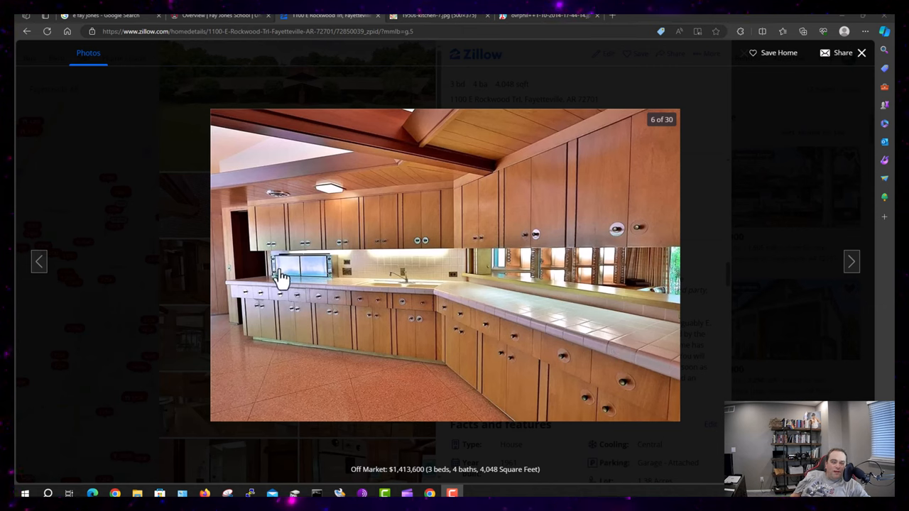
pyautogui.moveTo(307, 270)
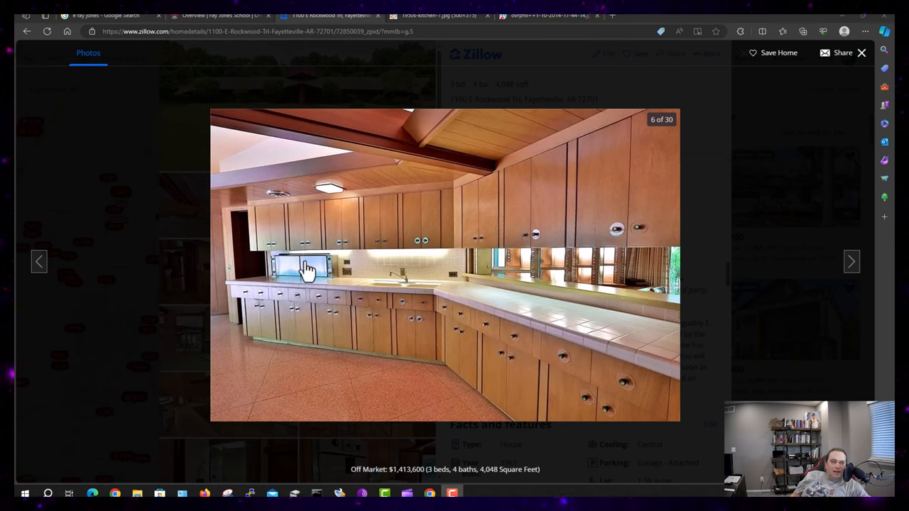
pyautogui.moveTo(275, 206)
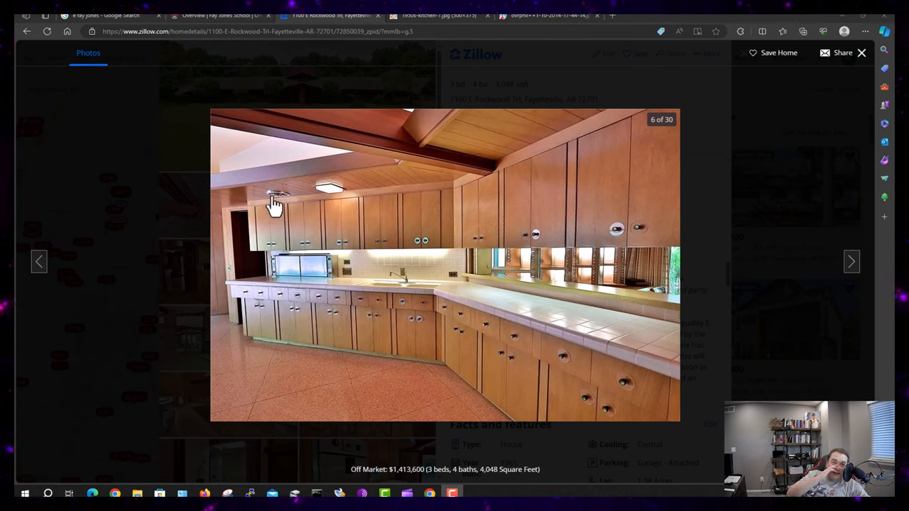
pyautogui.moveTo(300, 282)
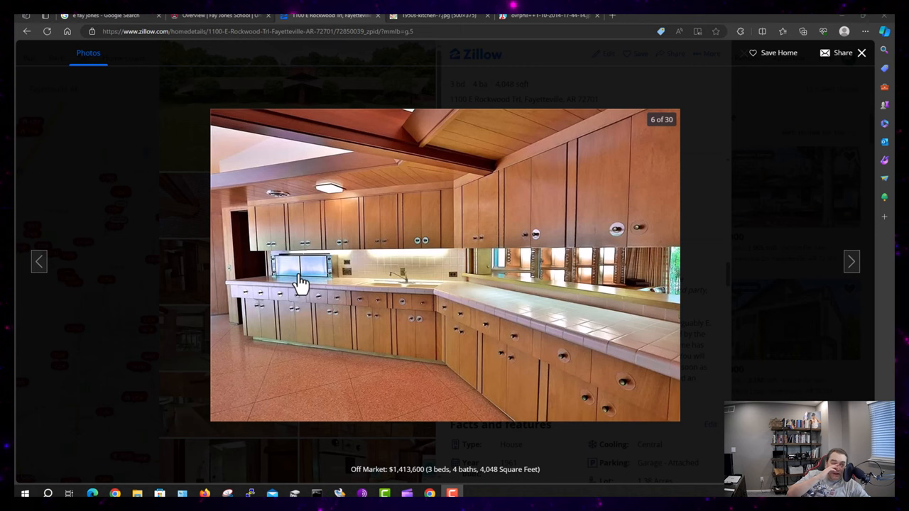
pyautogui.click(851, 261)
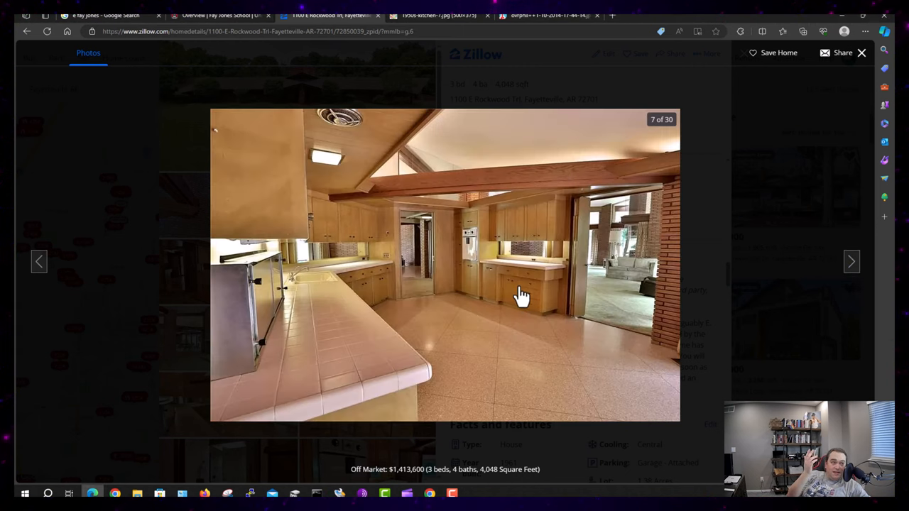
pyautogui.moveTo(538, 275)
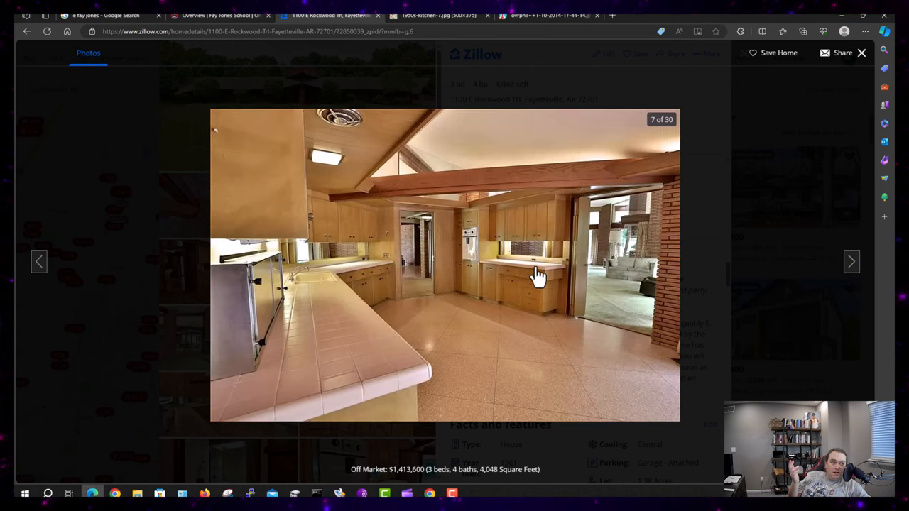
# Compare the 1950s kitchen photo with the stainless four-burner vintage stovetop image
pyautogui.click(39, 261)
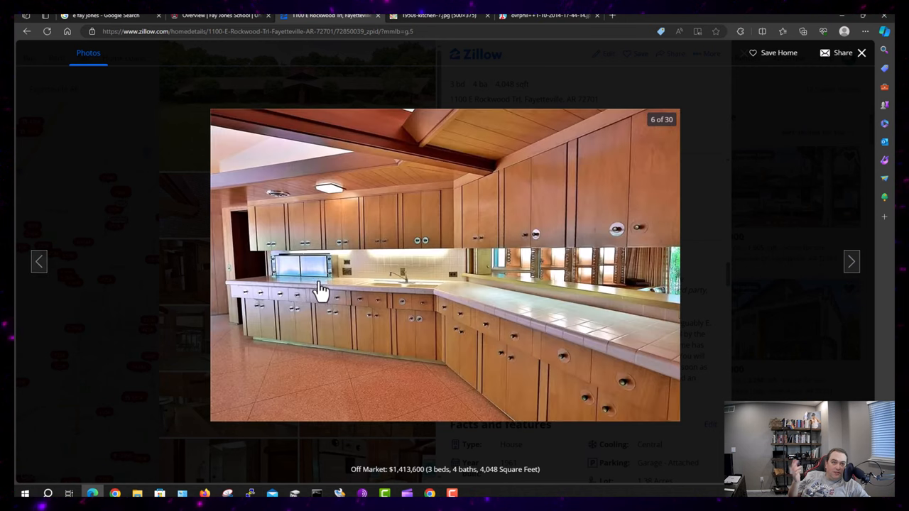
pyautogui.moveTo(492, 18)
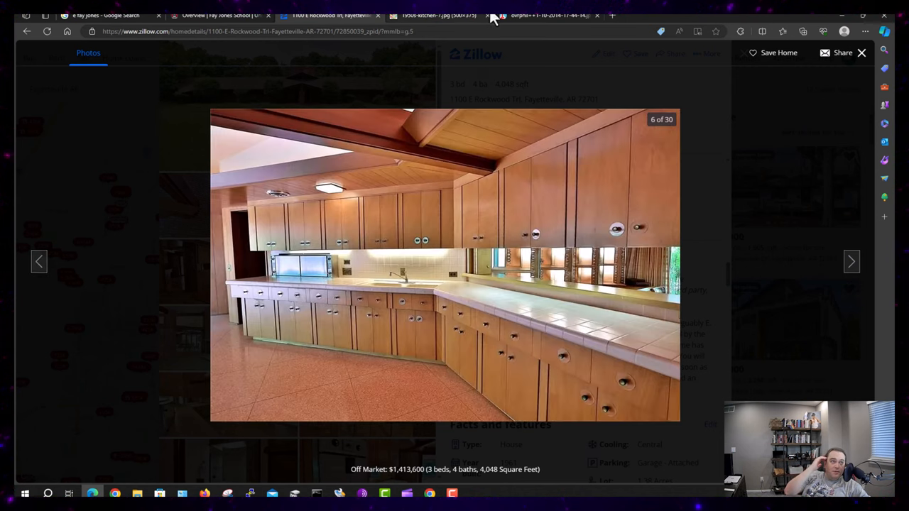
pyautogui.click(436, 16)
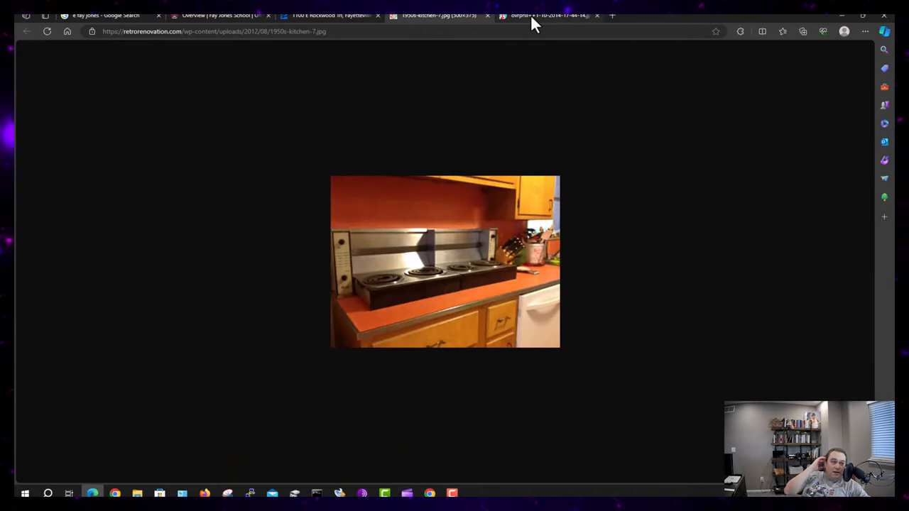
pyautogui.click(547, 16)
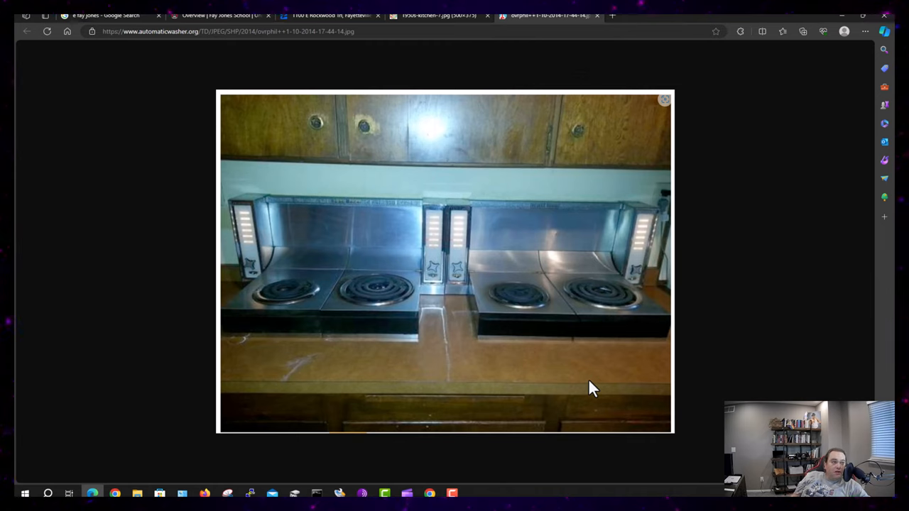
pyautogui.moveTo(535, 295)
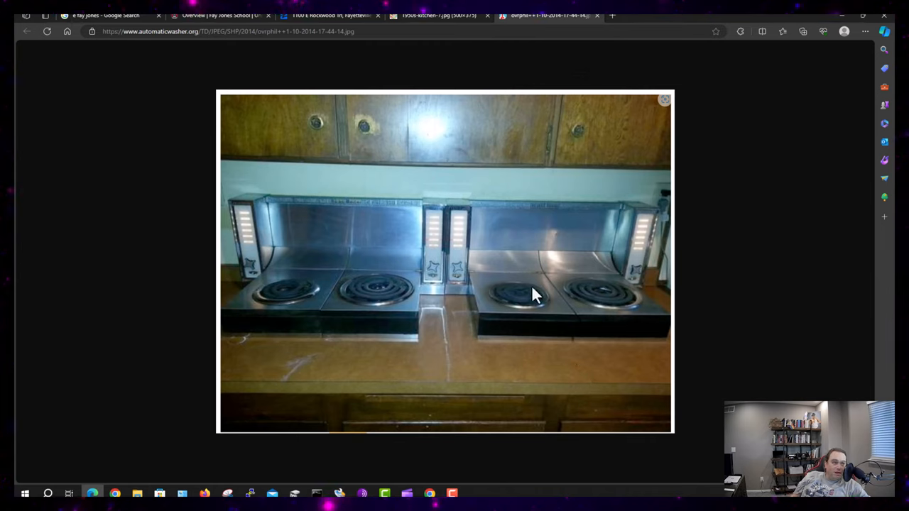
pyautogui.moveTo(515, 439)
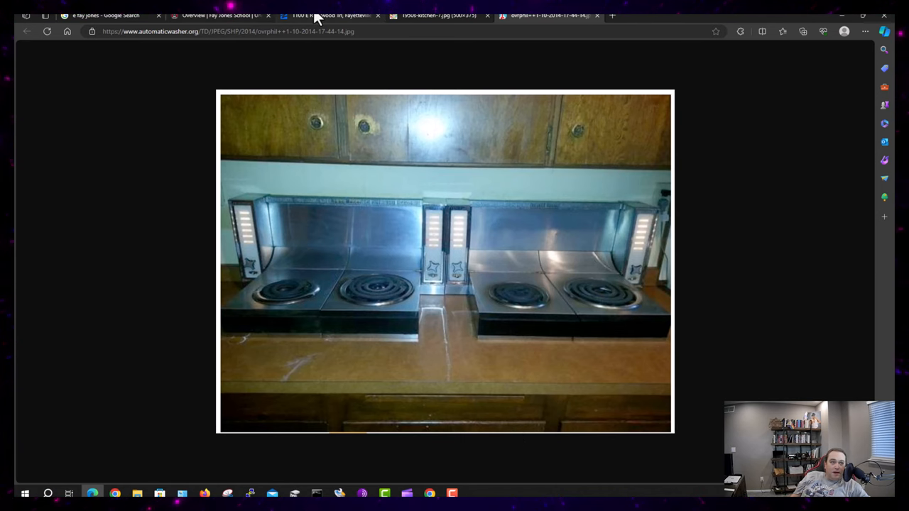
# Switch back to the Zillow tab showing the long wood-cabinet kitchen, photo 6
pyautogui.click(332, 15)
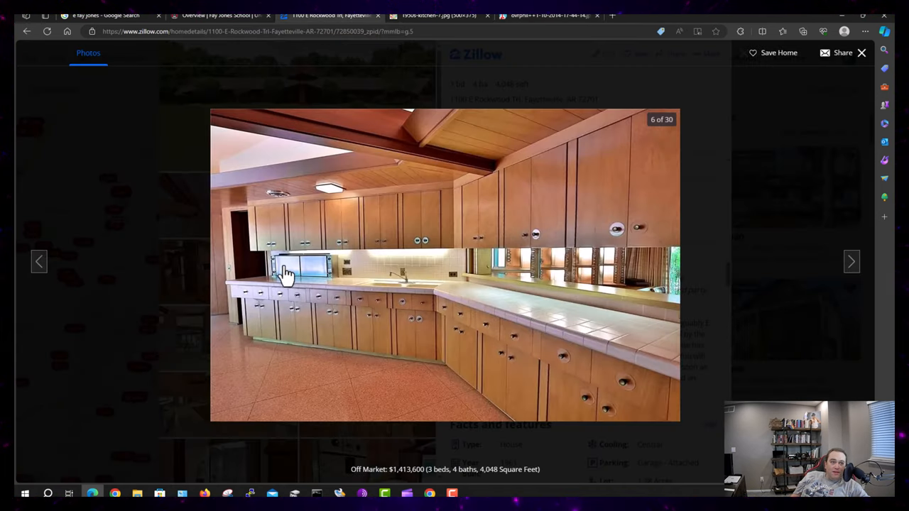
pyautogui.moveTo(283, 205)
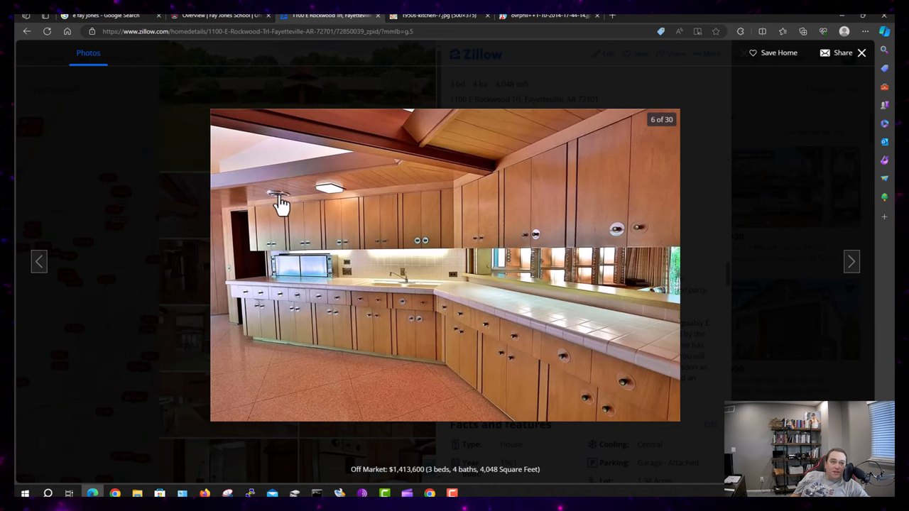
pyautogui.moveTo(394, 188)
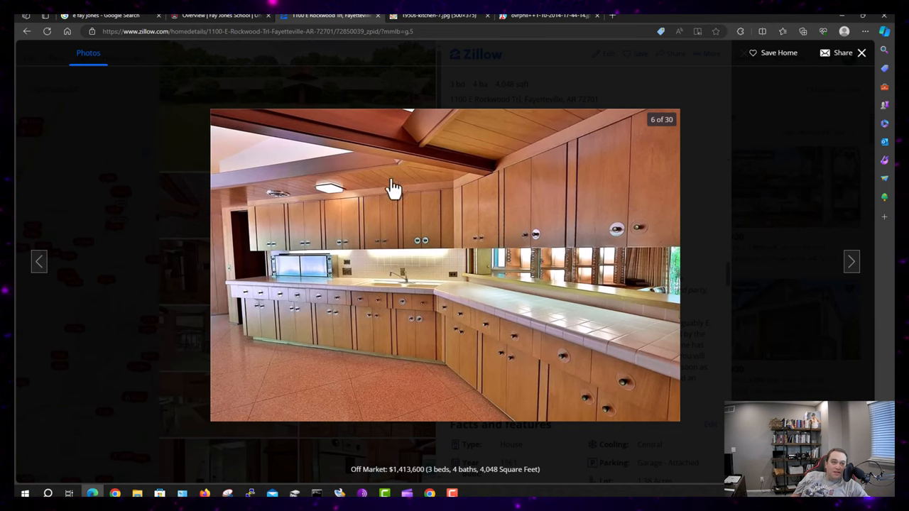
pyautogui.click(439, 15)
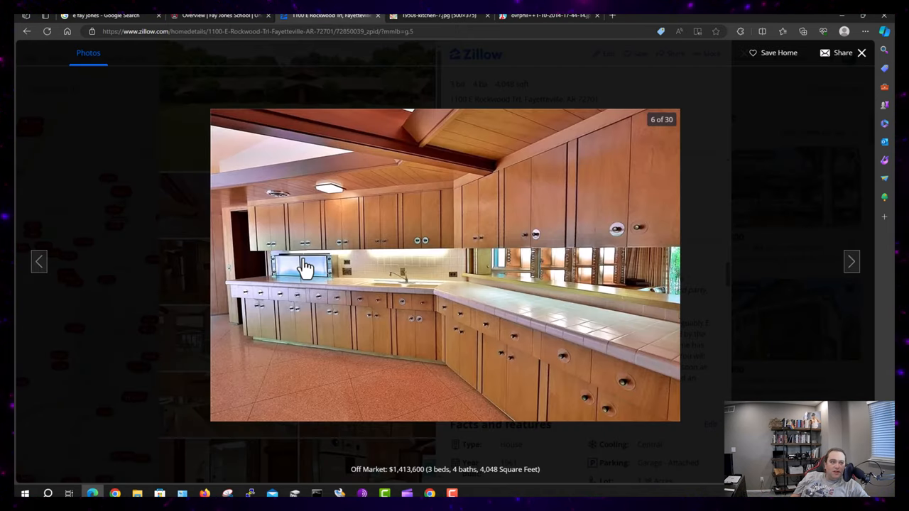
pyautogui.moveTo(712, 276)
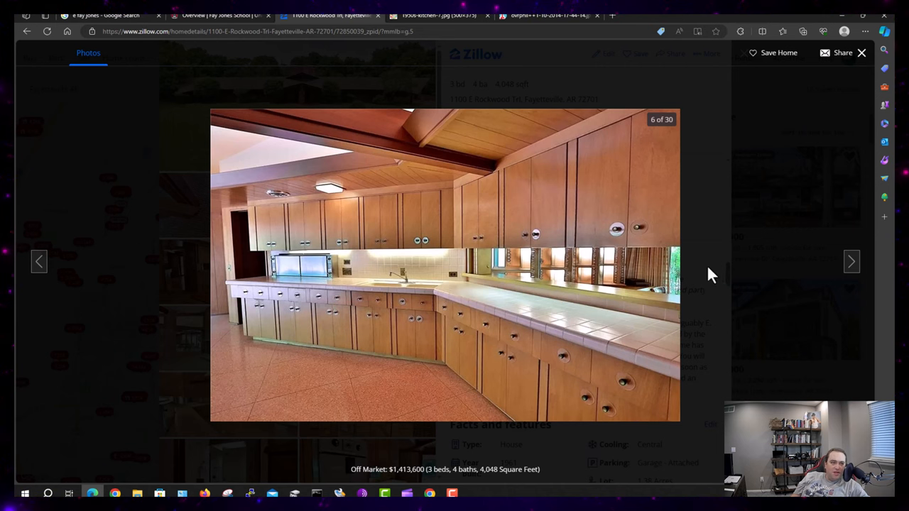
# Advance two photos to 8 of 30, the lit glass-shelf wall
pyautogui.click(851, 261)
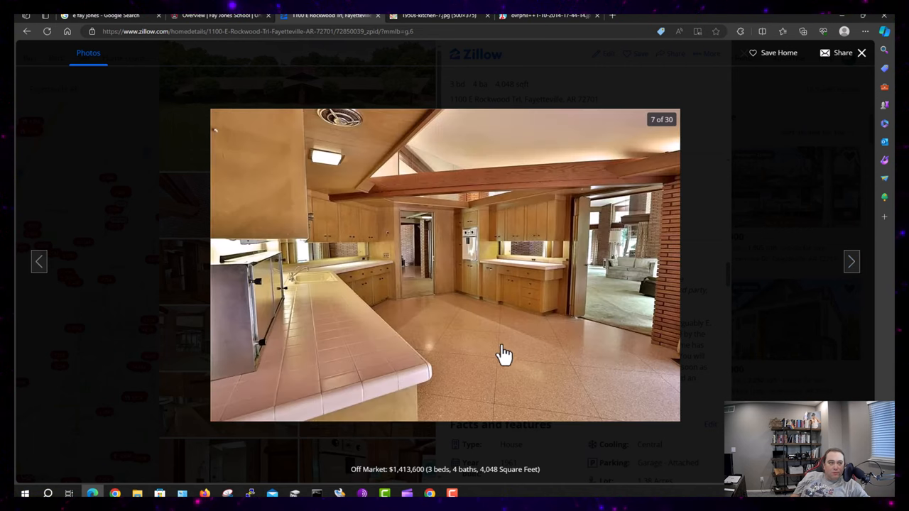
pyautogui.moveTo(461, 312)
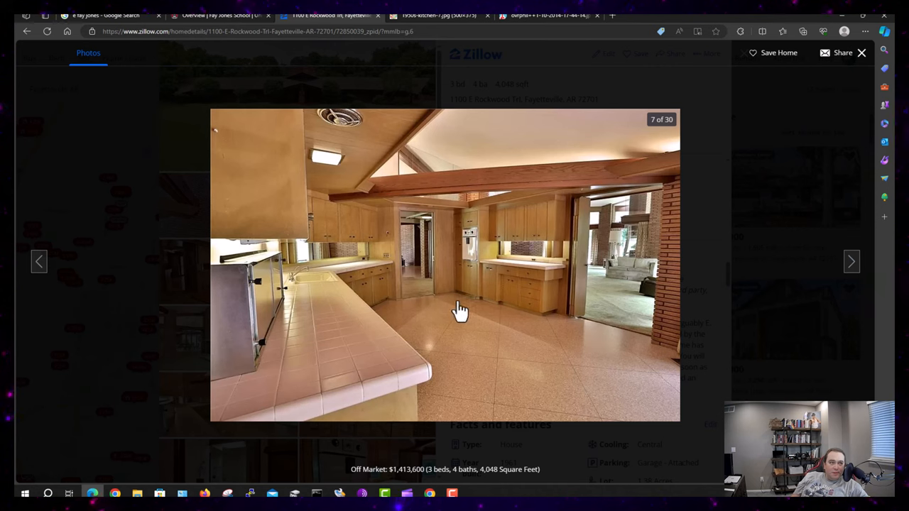
pyautogui.moveTo(460, 392)
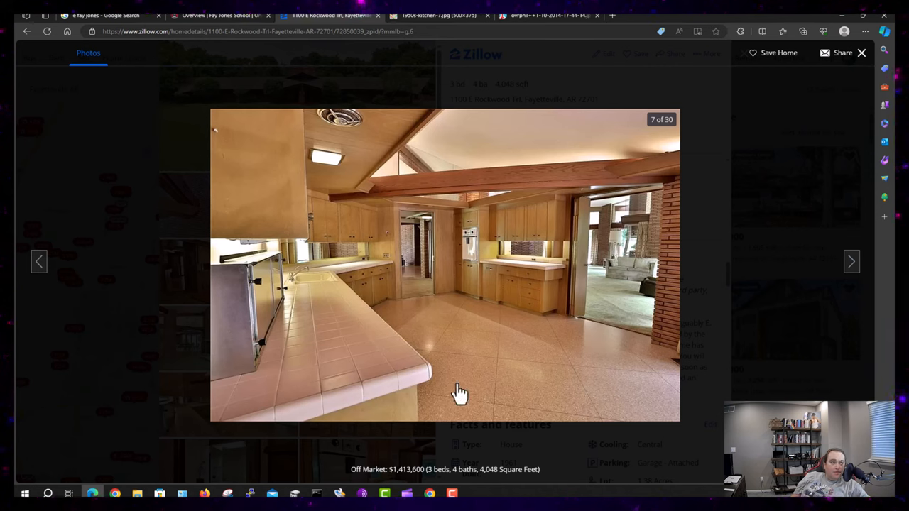
pyautogui.moveTo(543, 401)
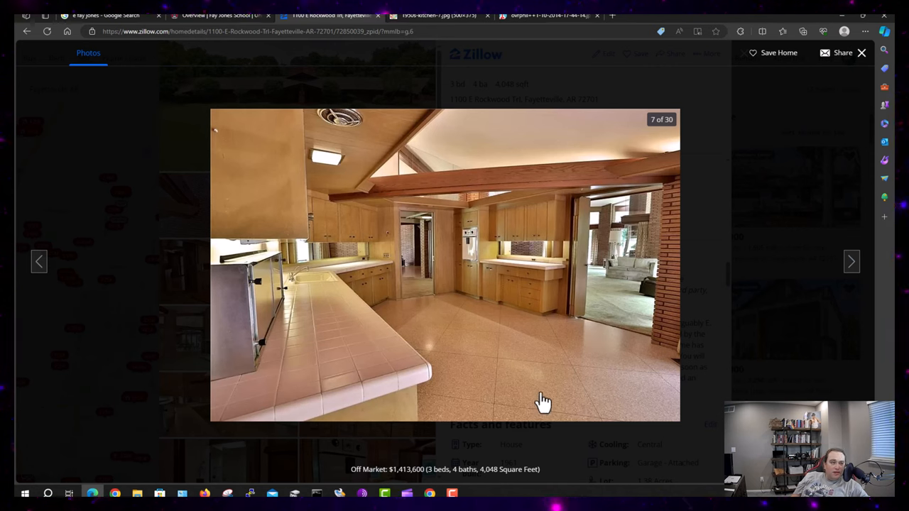
pyautogui.moveTo(519, 344)
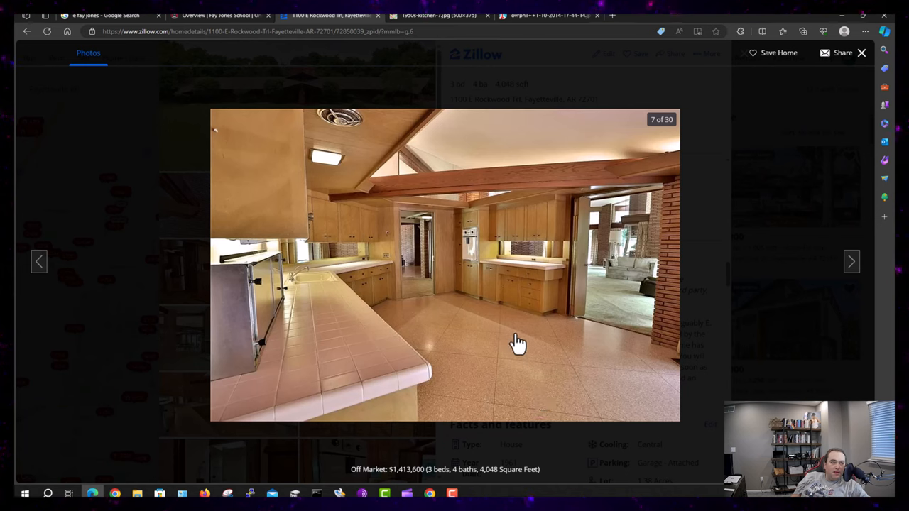
pyautogui.moveTo(473, 256)
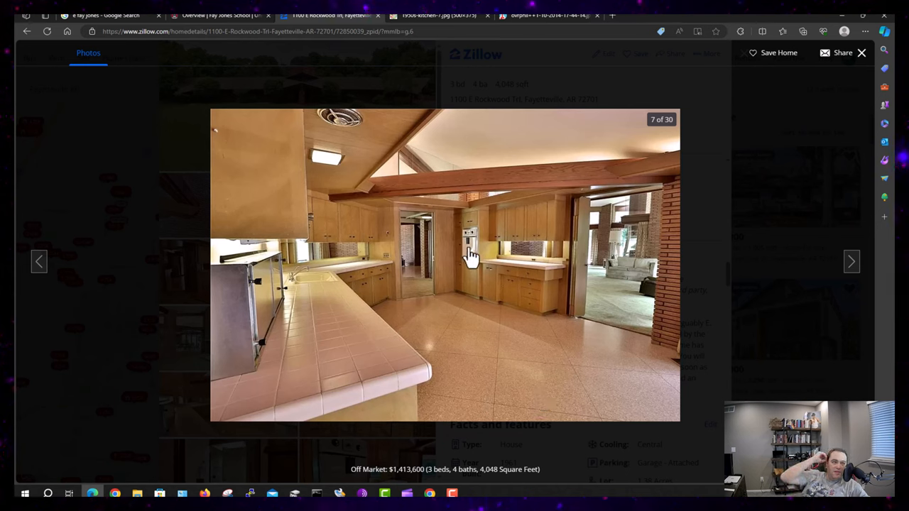
pyautogui.moveTo(561, 280)
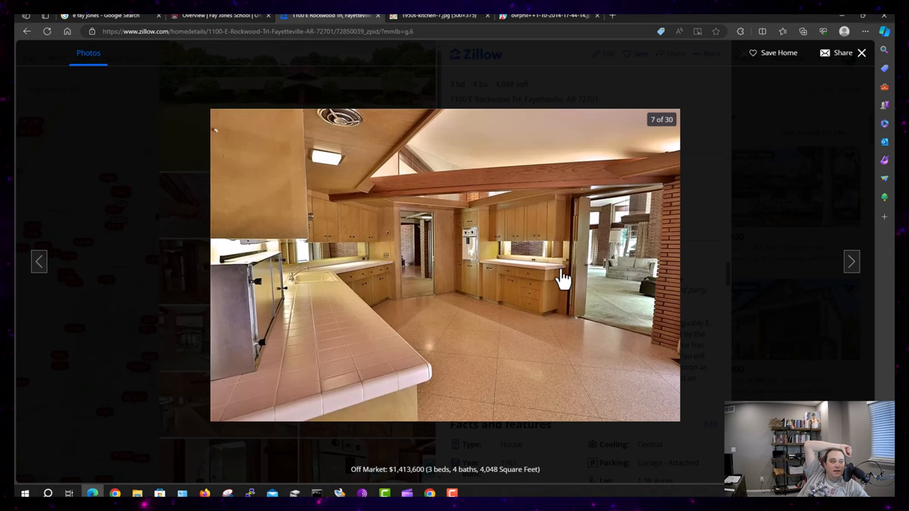
pyautogui.moveTo(593, 201)
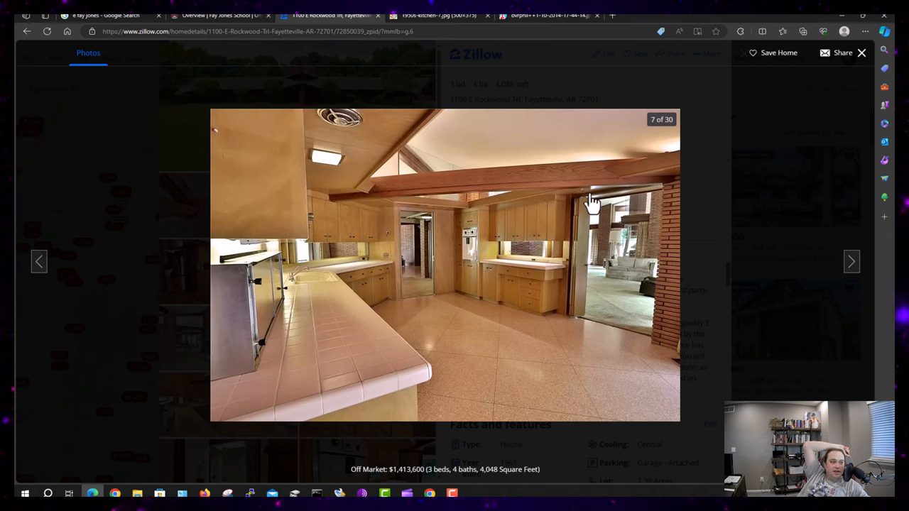
pyautogui.moveTo(600, 307)
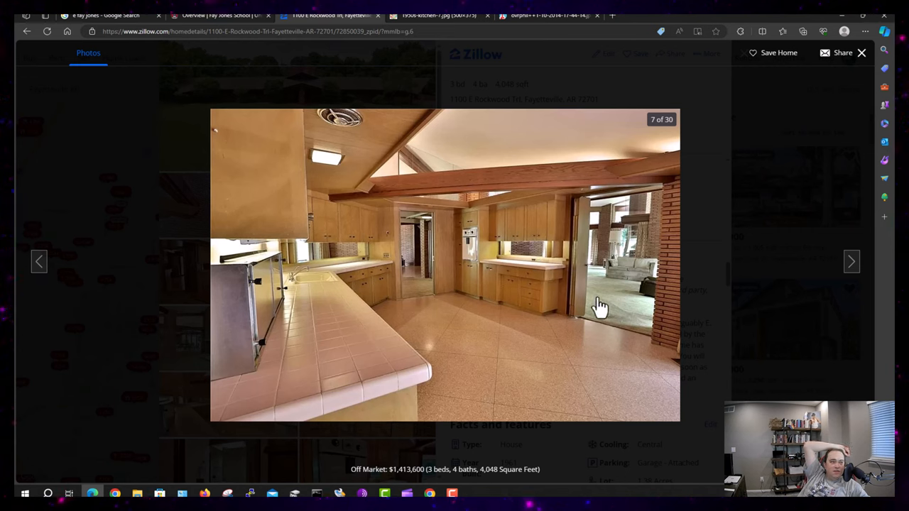
pyautogui.click(851, 262)
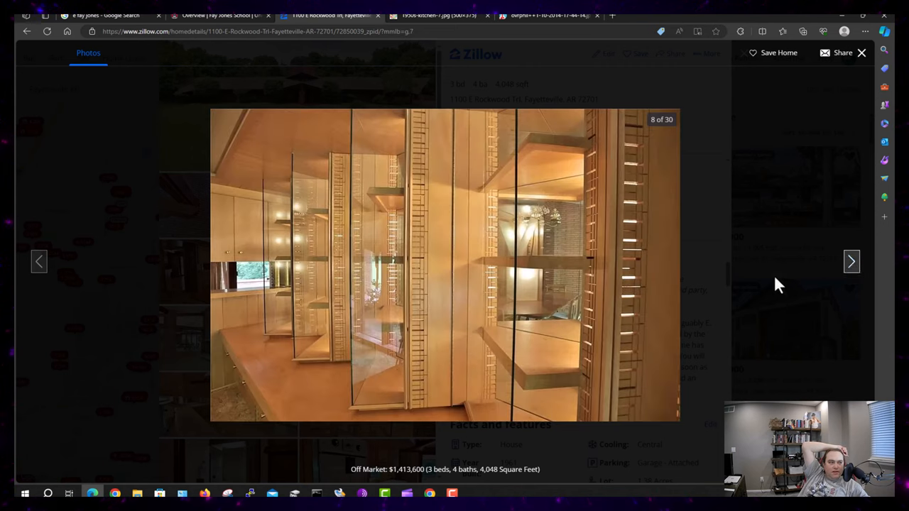
pyautogui.moveTo(576, 155)
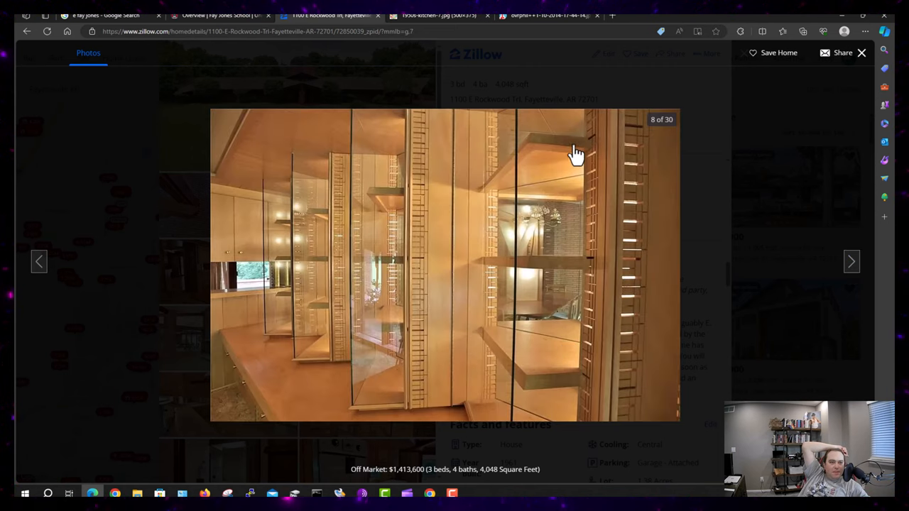
pyautogui.moveTo(575, 287)
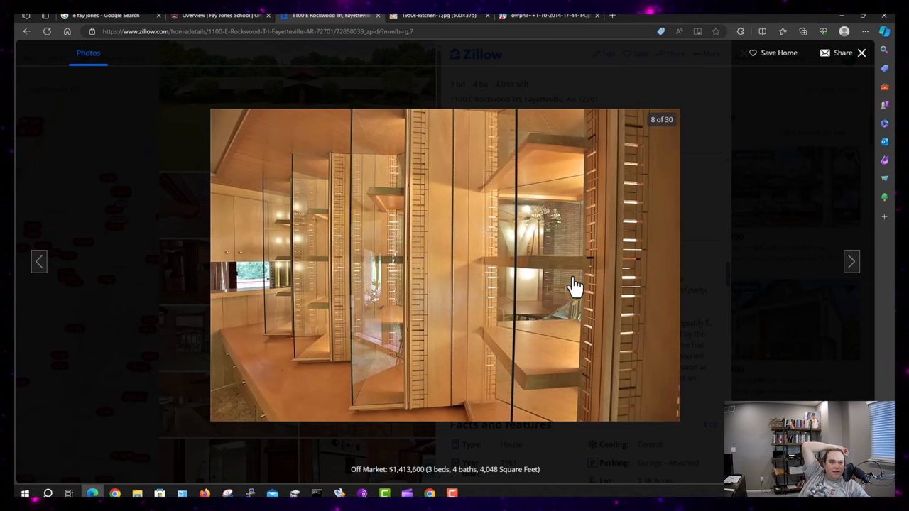
pyautogui.moveTo(437, 343)
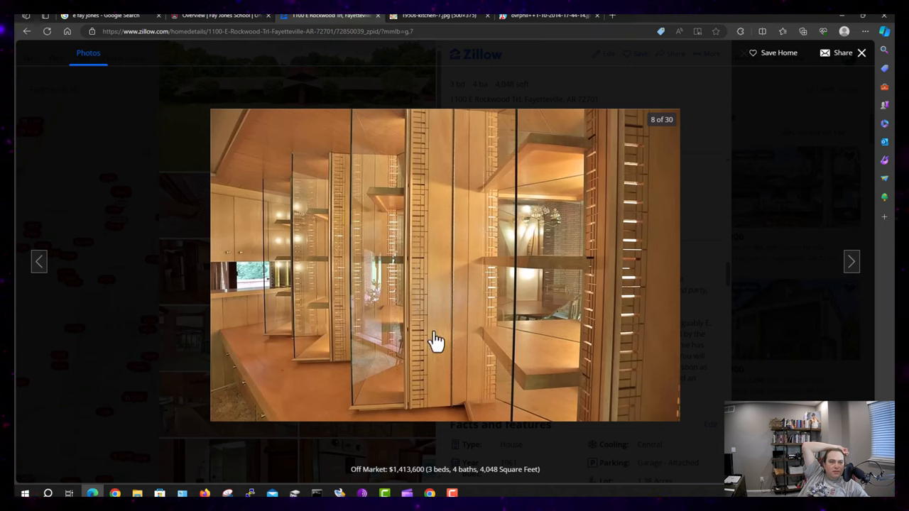
pyautogui.moveTo(612, 210)
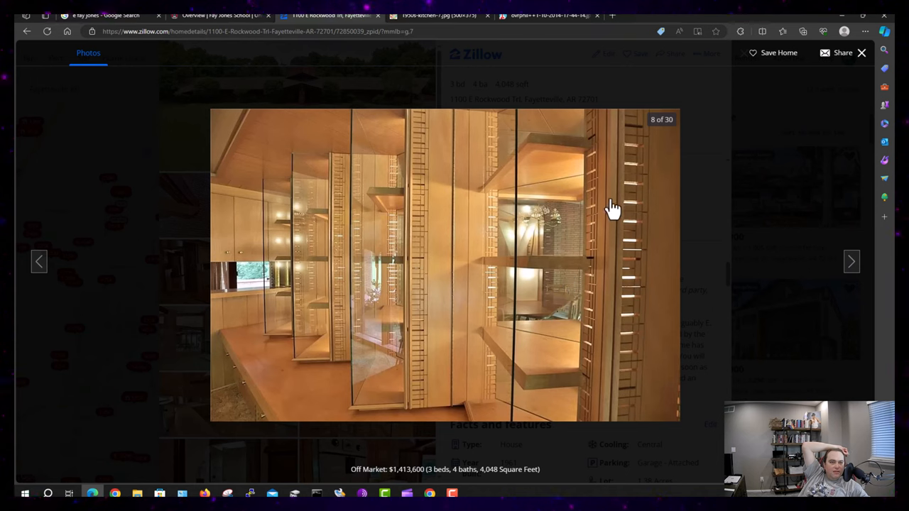
# Advance past the bathroom vanity to photo 10, the wall oven
pyautogui.click(851, 261)
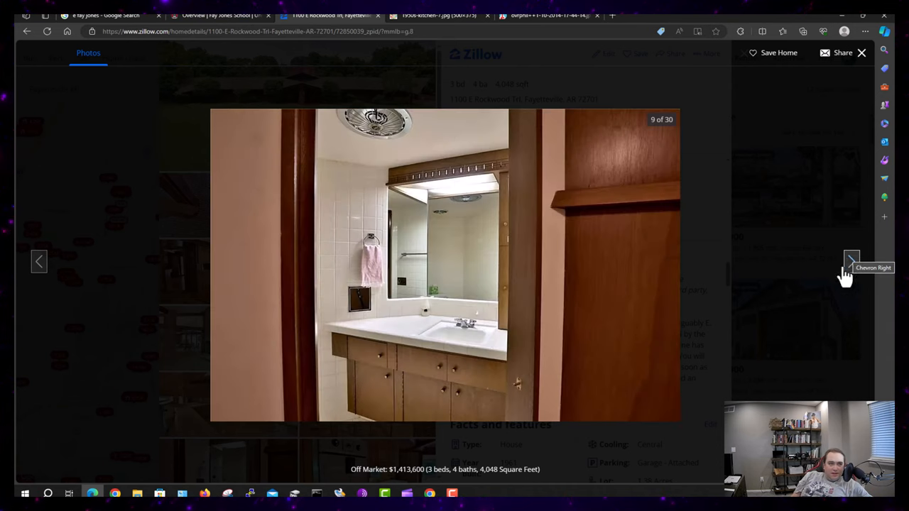
pyautogui.moveTo(445, 320)
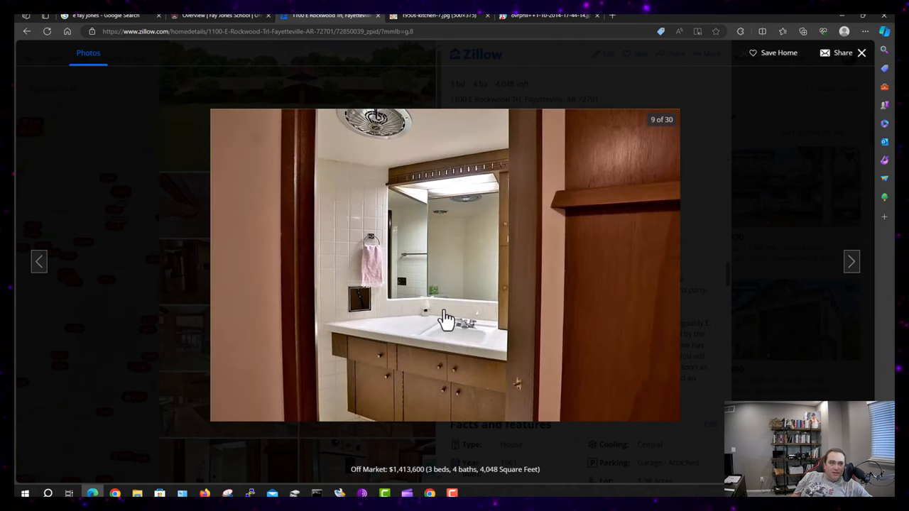
pyautogui.moveTo(394, 145)
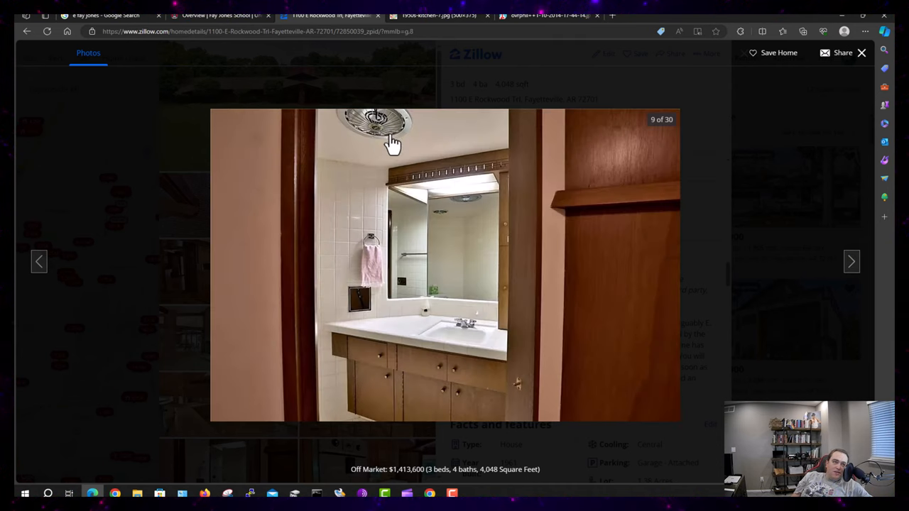
pyautogui.moveTo(377, 125)
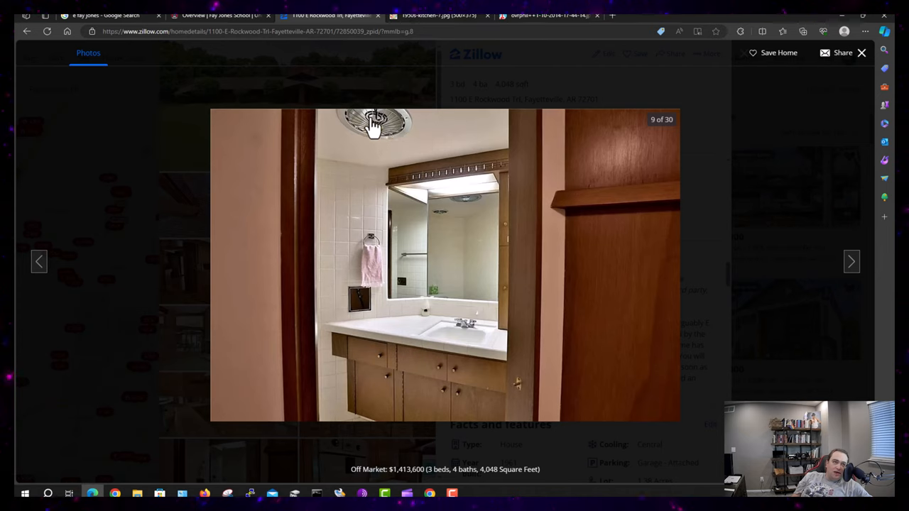
pyautogui.moveTo(483, 297)
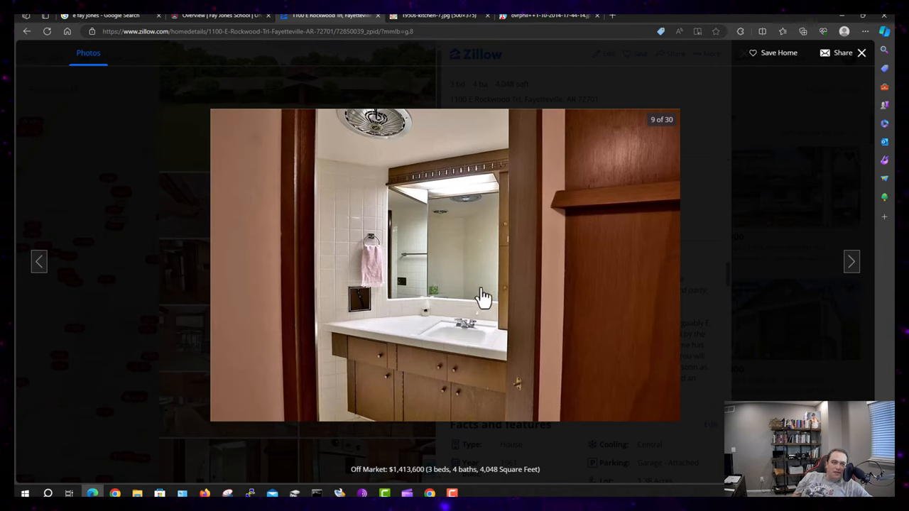
pyautogui.click(851, 261)
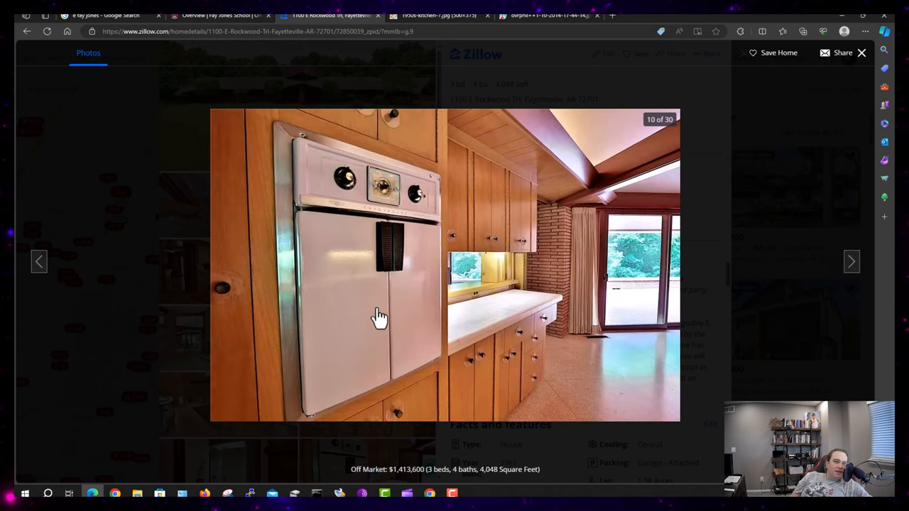
pyautogui.moveTo(399, 236)
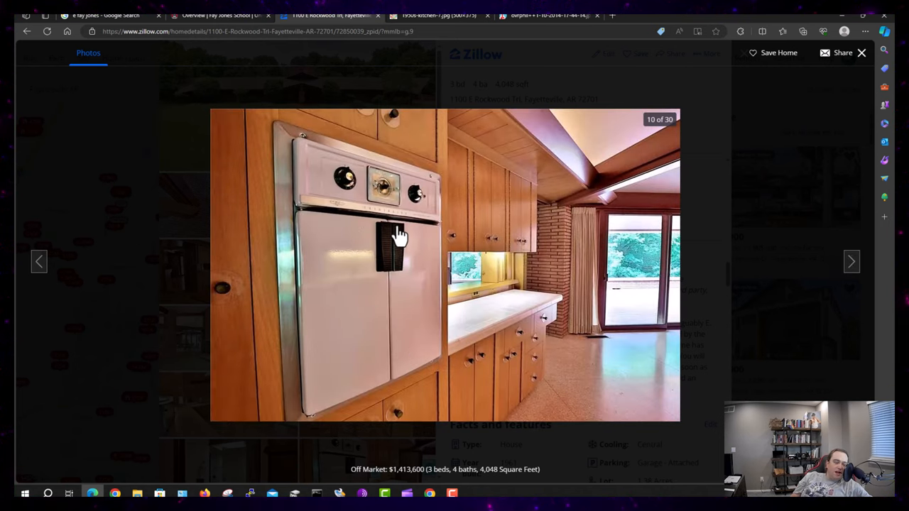
pyautogui.moveTo(349, 153)
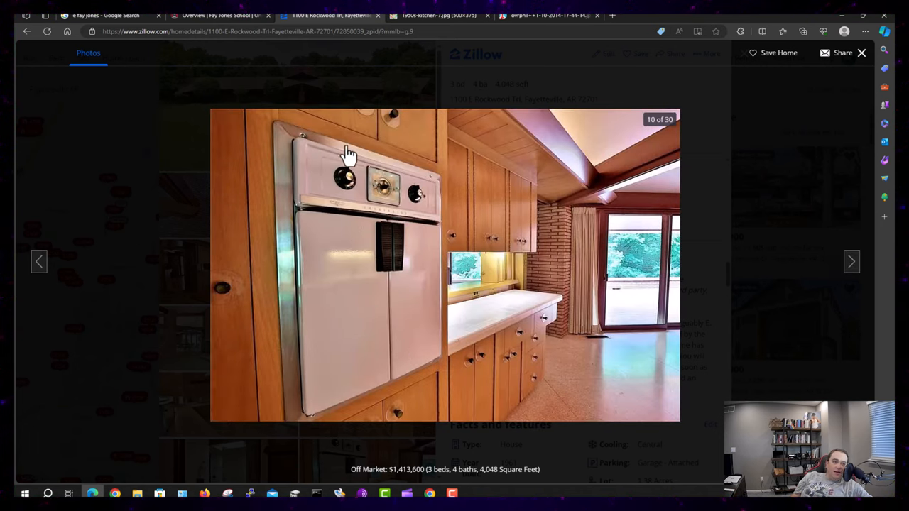
pyautogui.moveTo(383, 189)
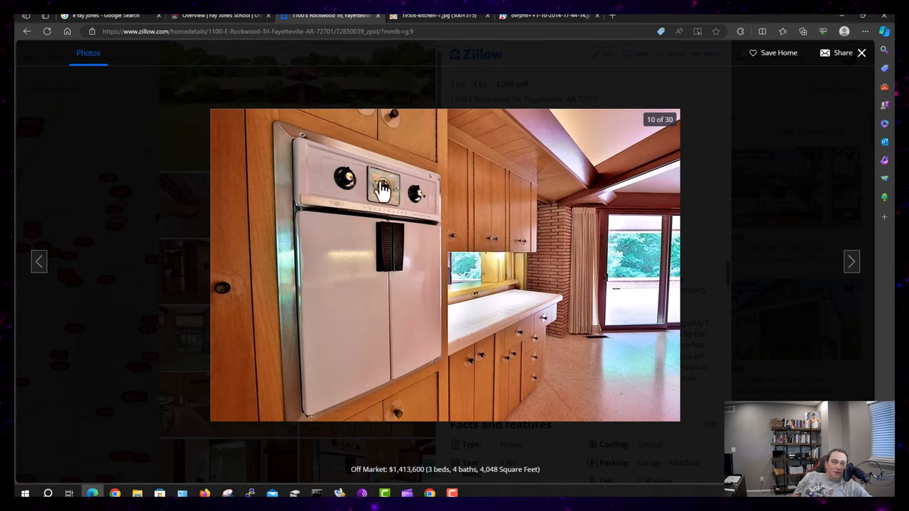
pyautogui.moveTo(514, 397)
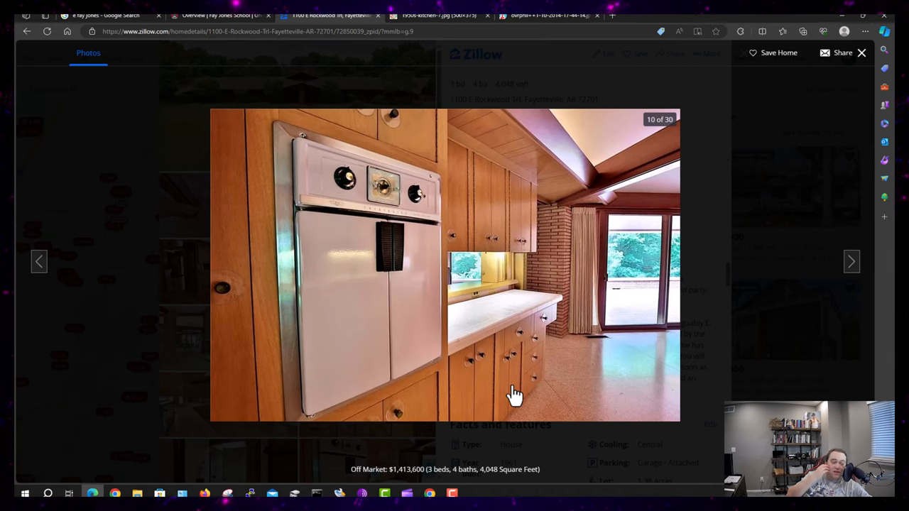
pyautogui.moveTo(851, 277)
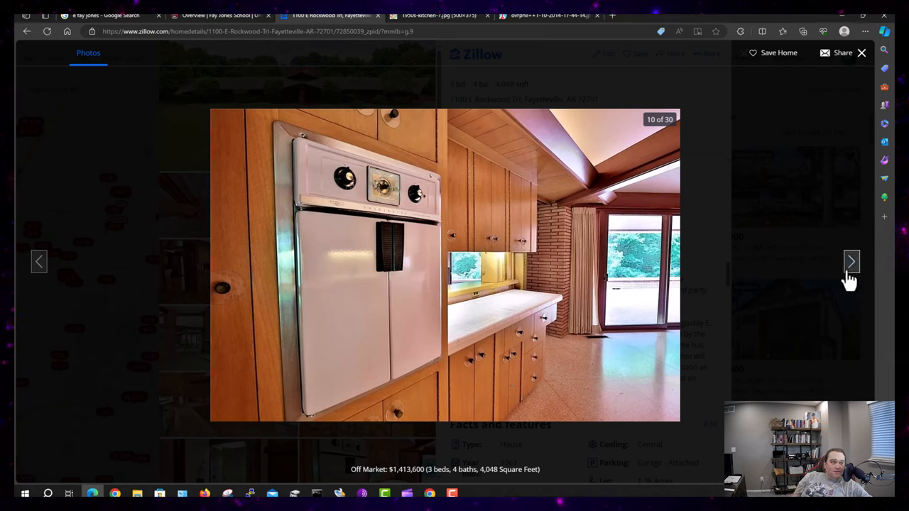
pyautogui.moveTo(852, 270)
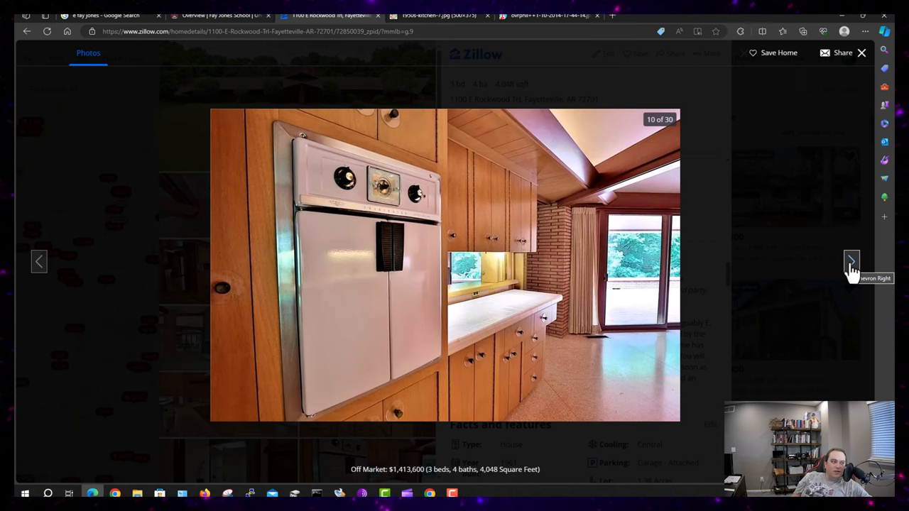
# Advance past the fireplace lounge to photo 12, the living room with sliding doors
pyautogui.click(852, 262)
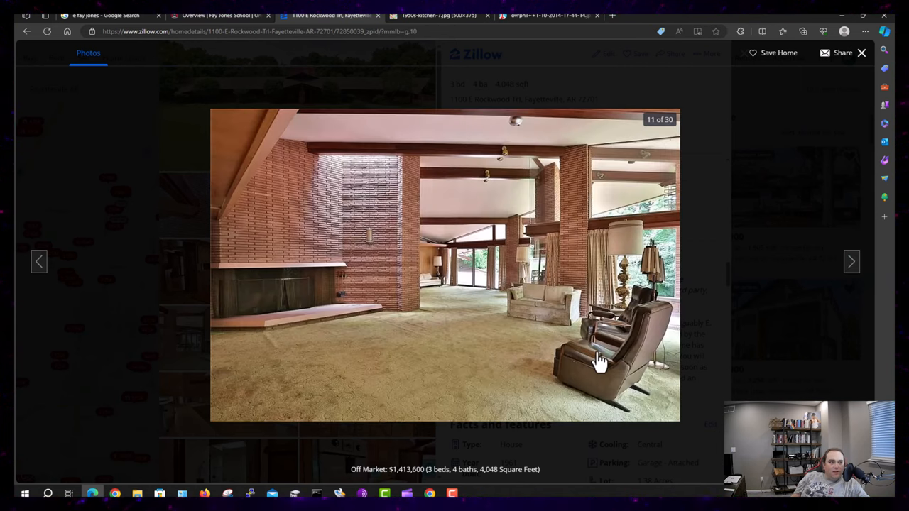
pyautogui.moveTo(501, 302)
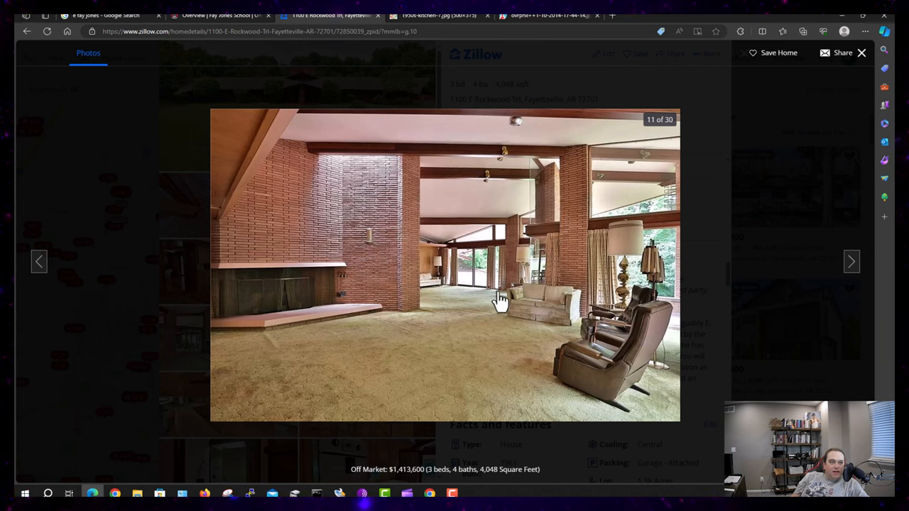
pyautogui.moveTo(335, 142)
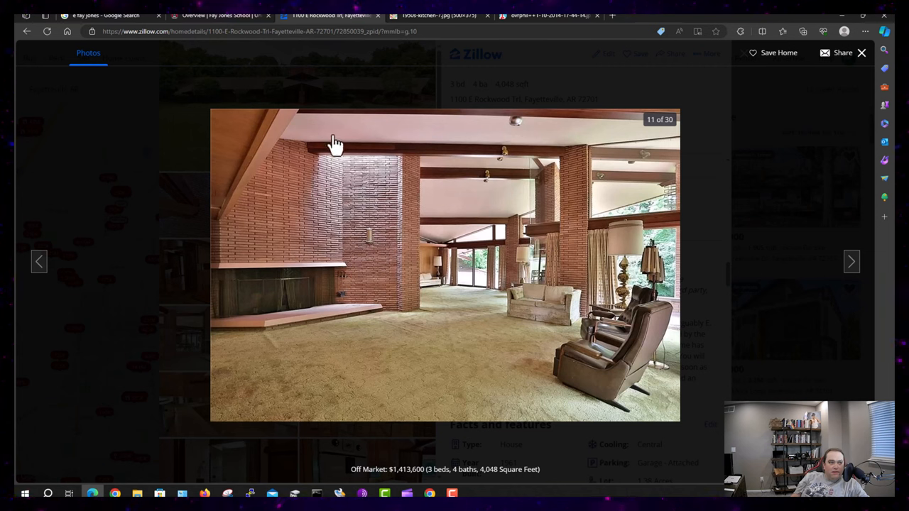
pyautogui.moveTo(524, 288)
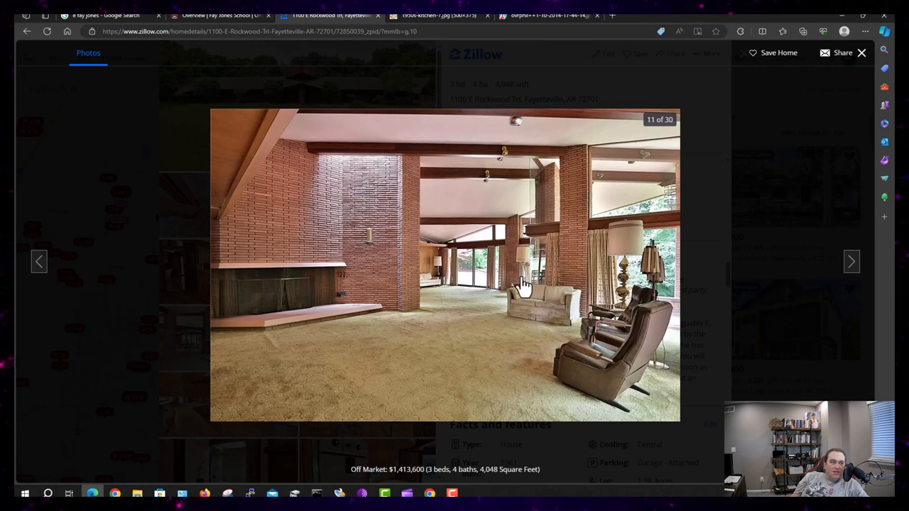
pyautogui.moveTo(234, 384)
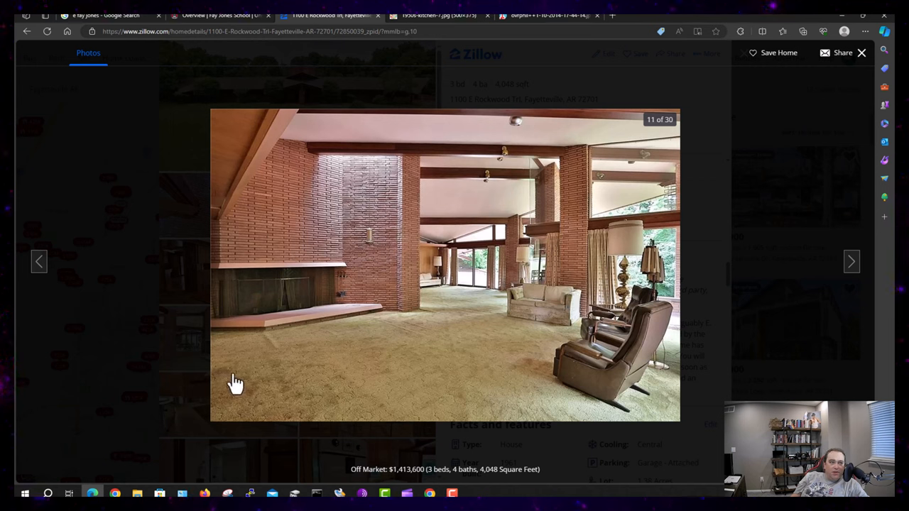
pyautogui.moveTo(485, 334)
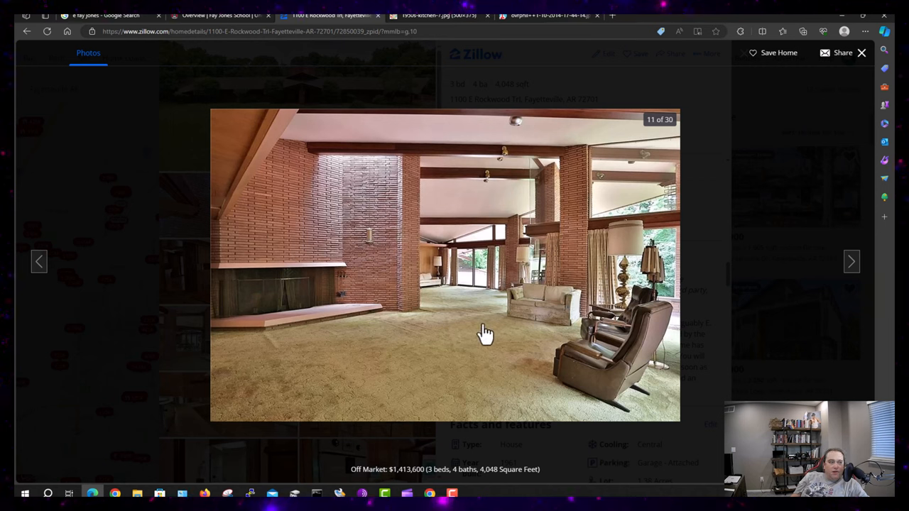
pyautogui.moveTo(401, 327)
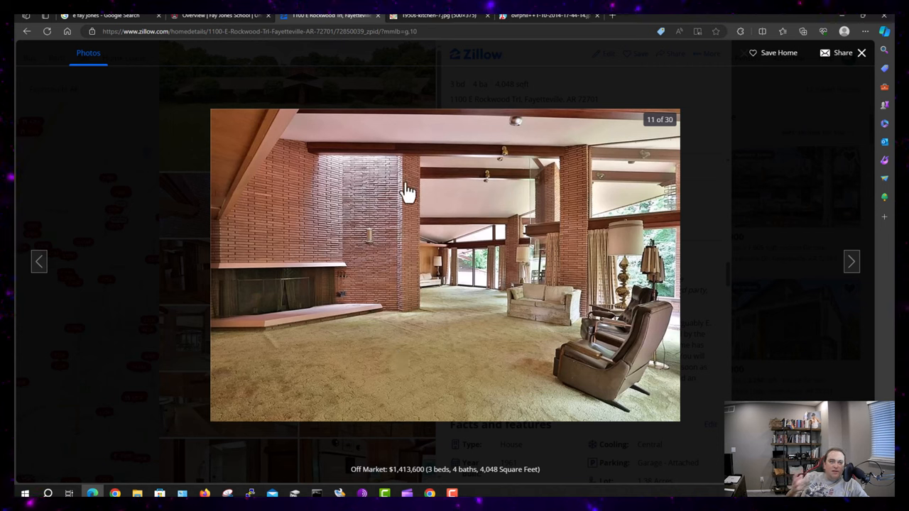
pyautogui.moveTo(321, 244)
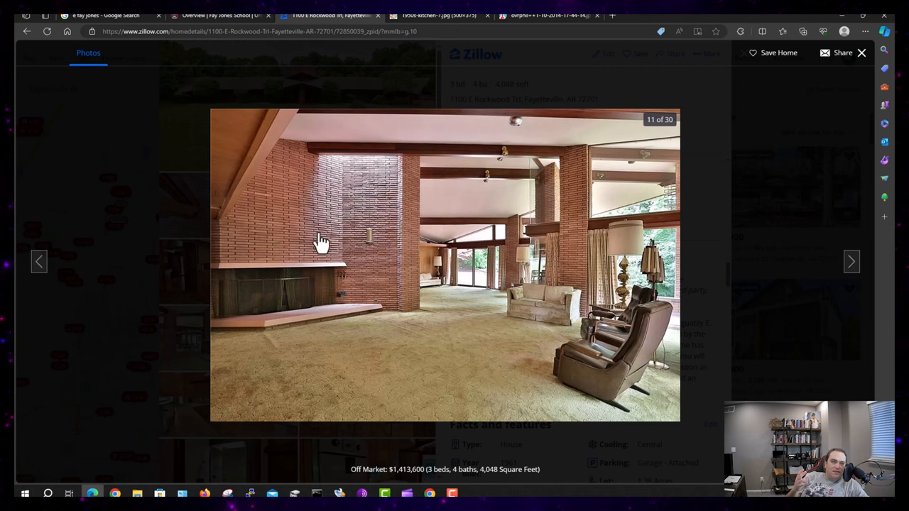
pyautogui.moveTo(317, 203)
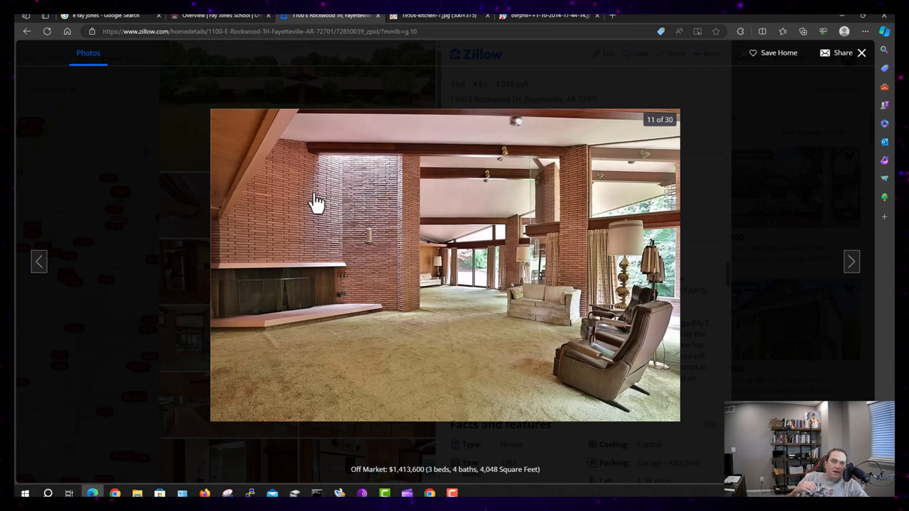
pyautogui.click(852, 261)
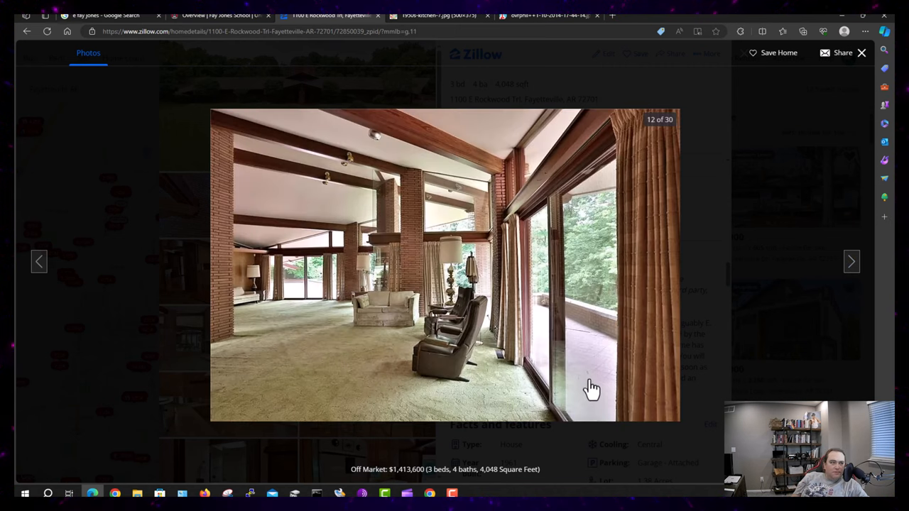
pyautogui.moveTo(589, 368)
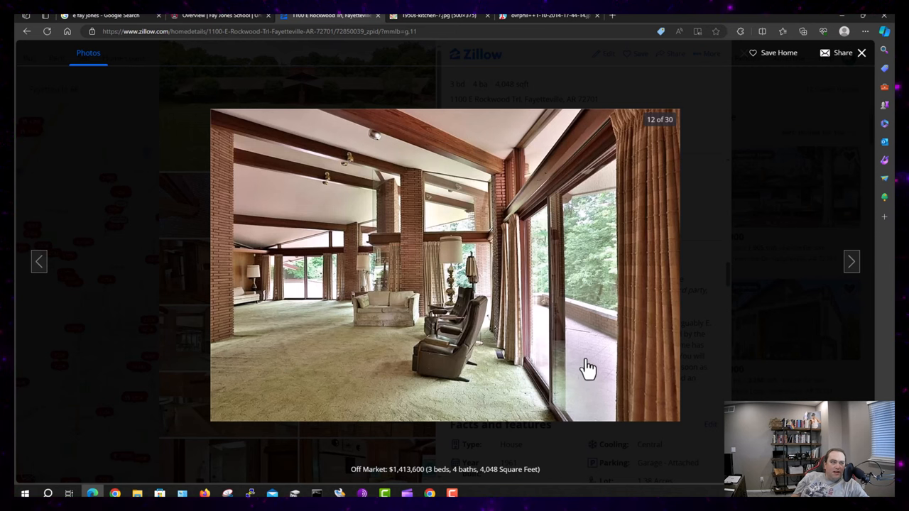
pyautogui.moveTo(338, 325)
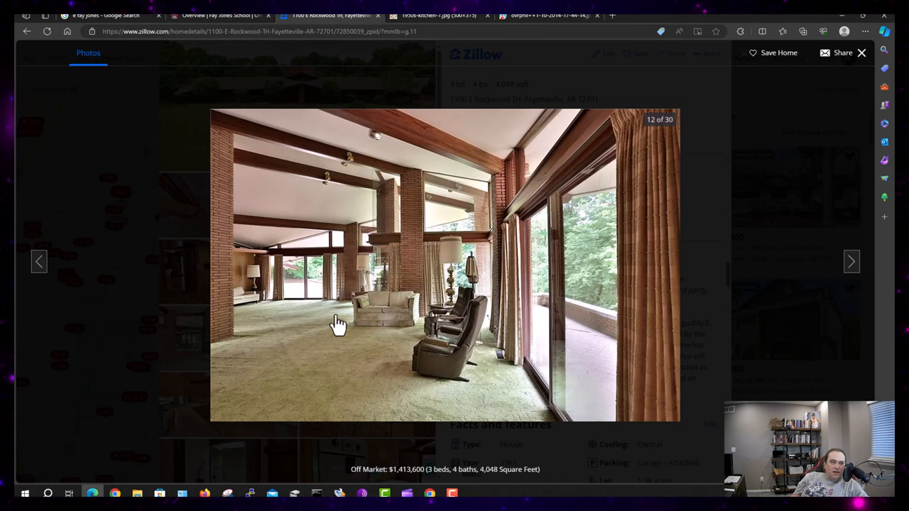
# Advance to photo 13 of 30, cabinetry beside the brick fireplace wall
pyautogui.click(850, 261)
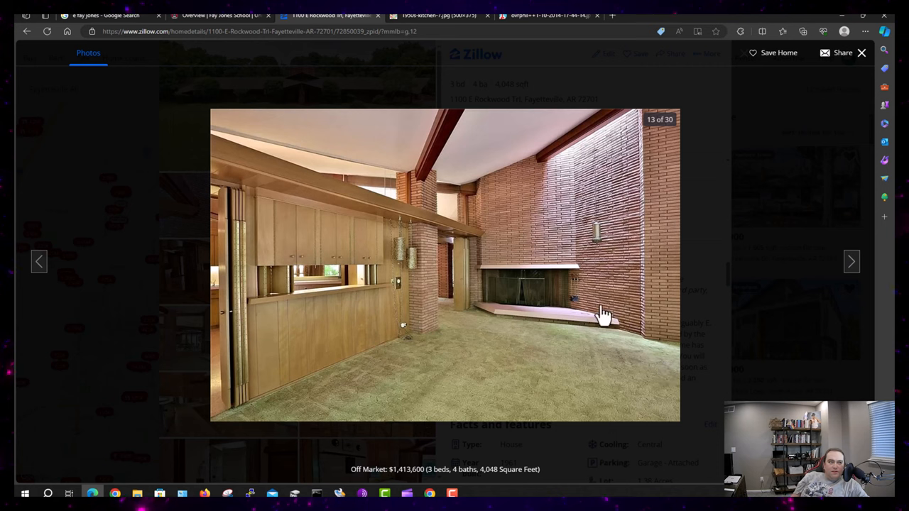
pyautogui.moveTo(622, 193)
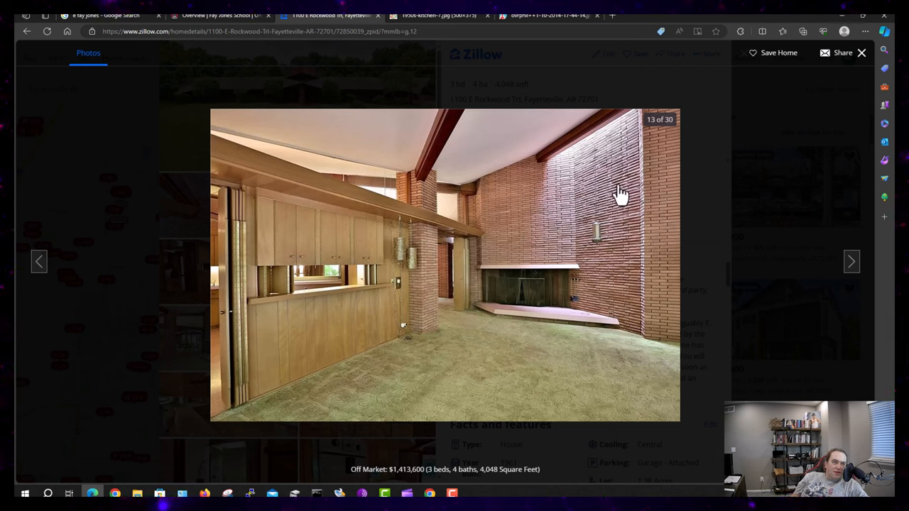
pyautogui.moveTo(231, 313)
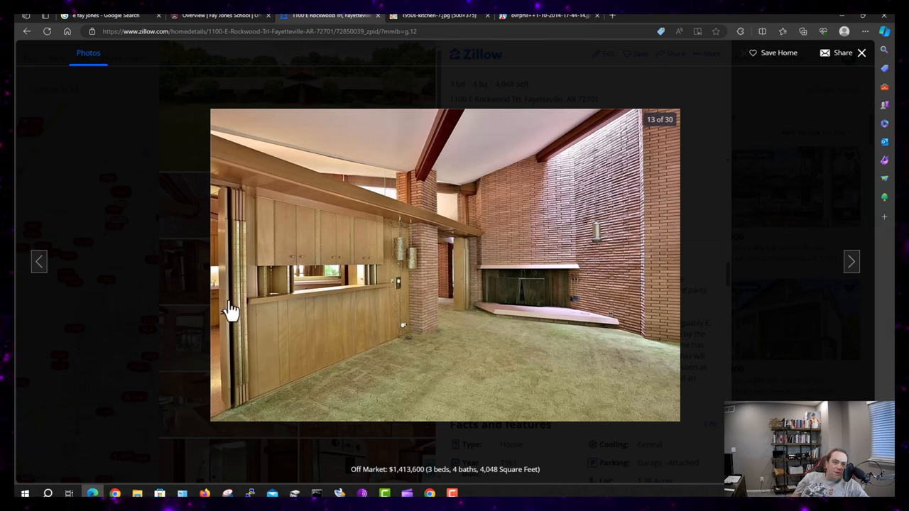
pyautogui.moveTo(234, 240)
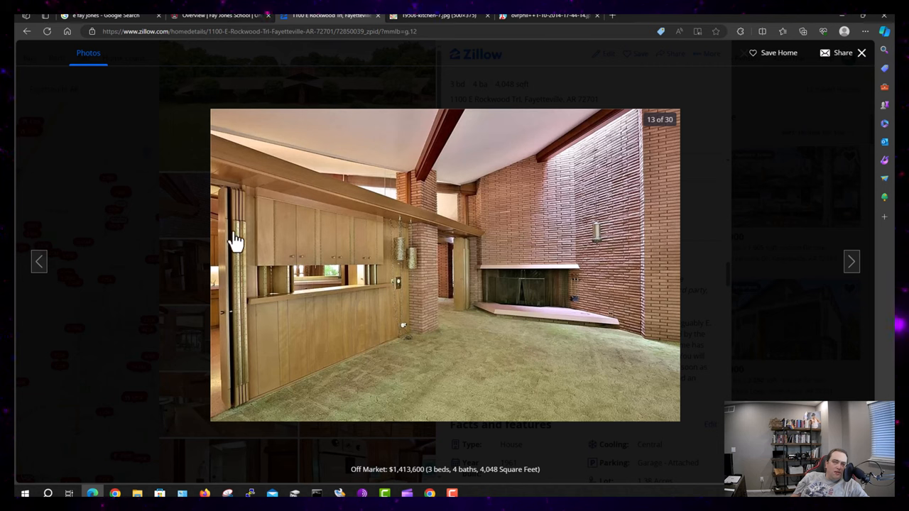
pyautogui.moveTo(306, 295)
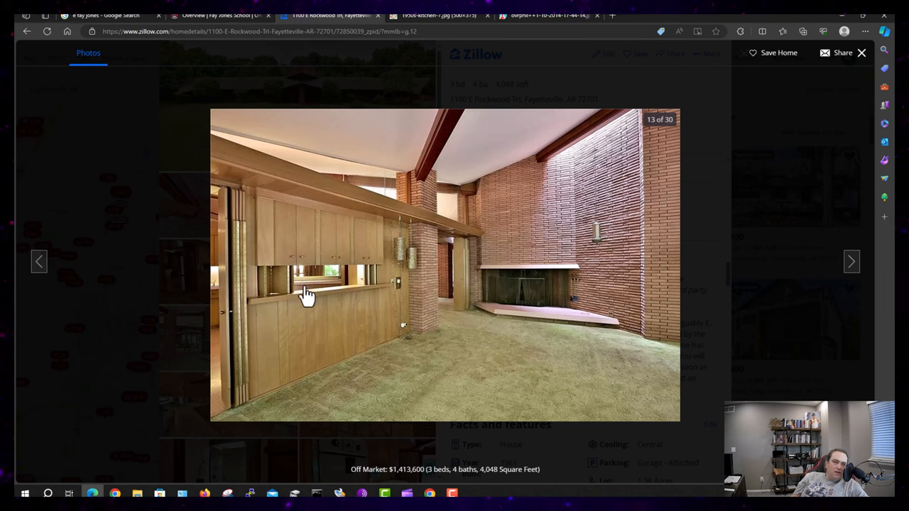
pyautogui.moveTo(288, 292)
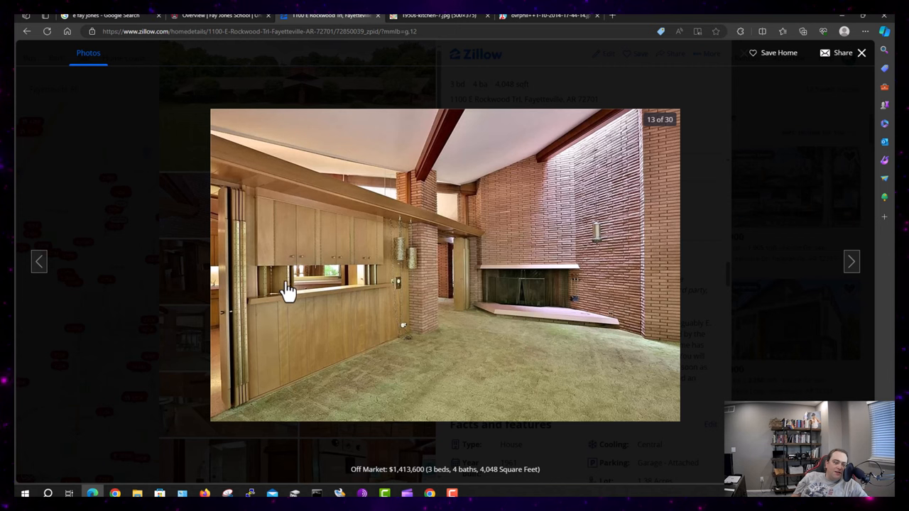
pyautogui.moveTo(472, 314)
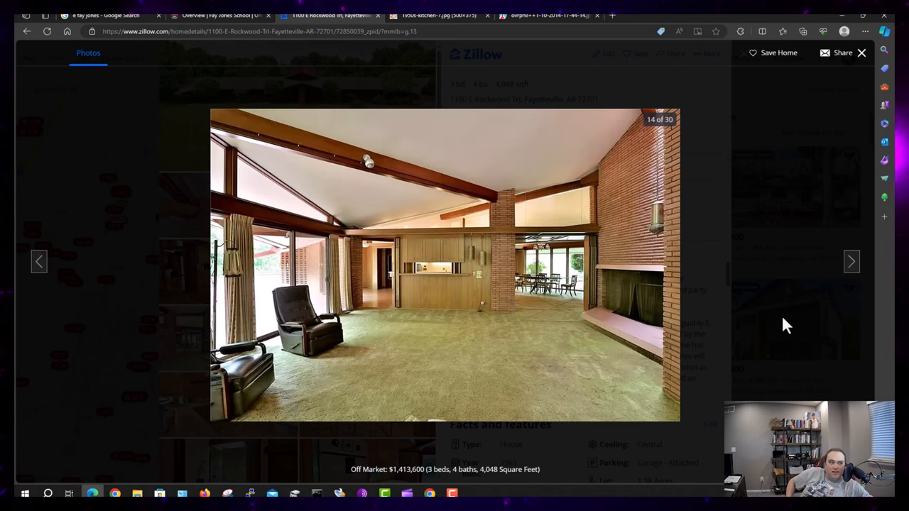
pyautogui.moveTo(389, 341)
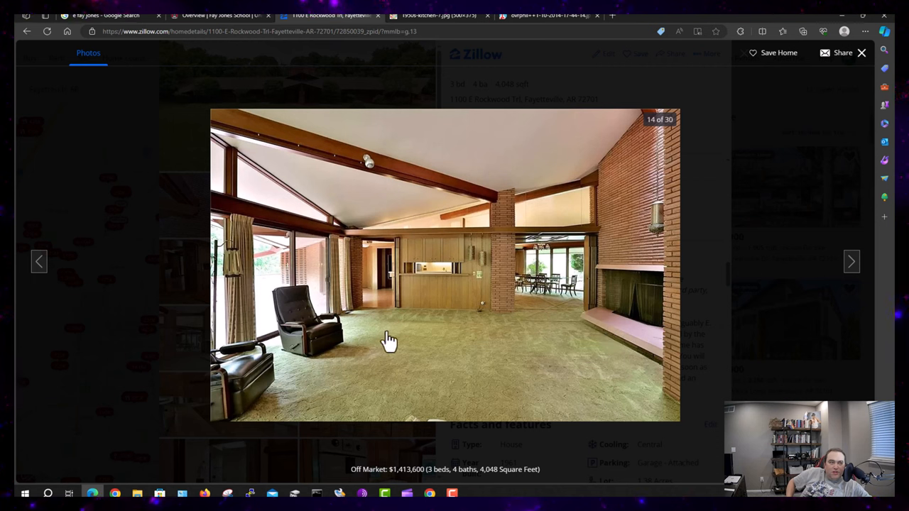
pyautogui.moveTo(456, 313)
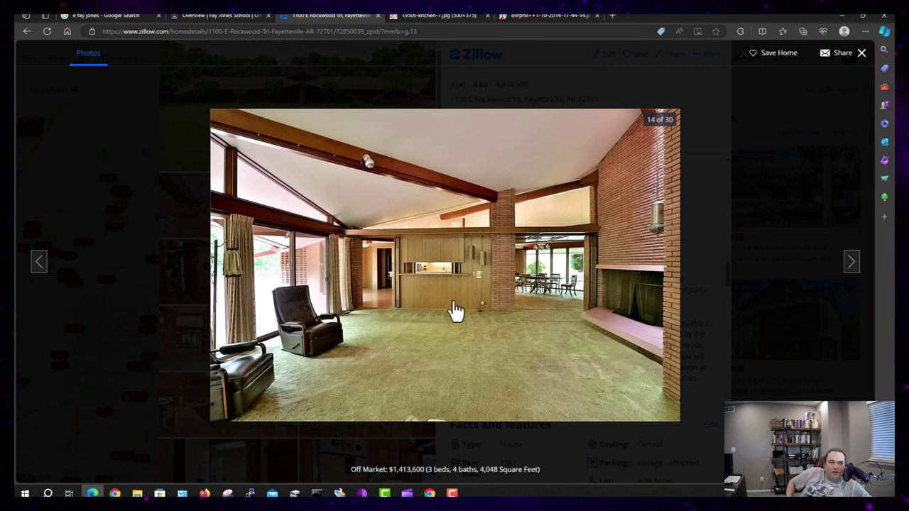
pyautogui.moveTo(451, 357)
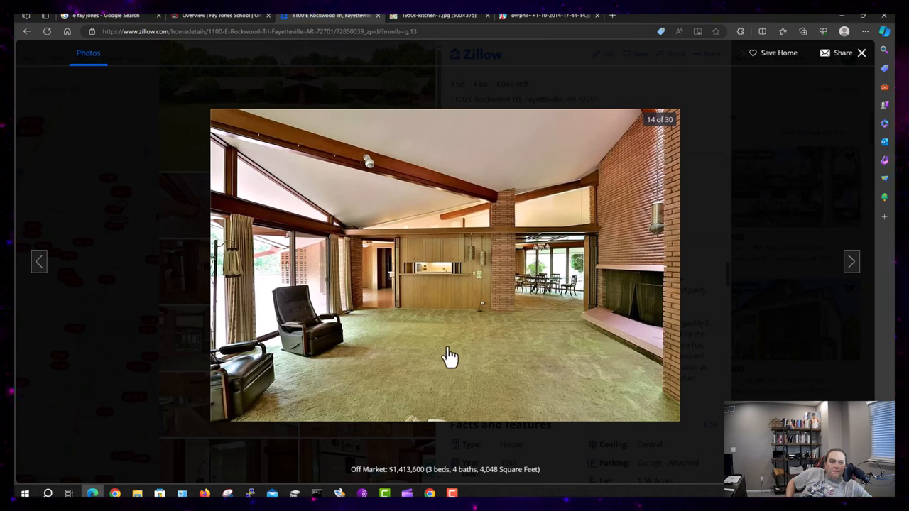
pyautogui.moveTo(486, 346)
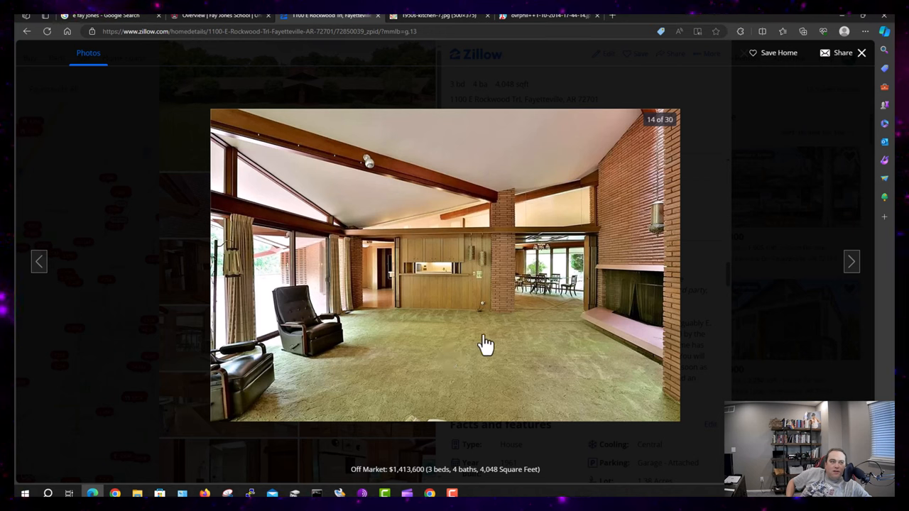
pyautogui.moveTo(467, 248)
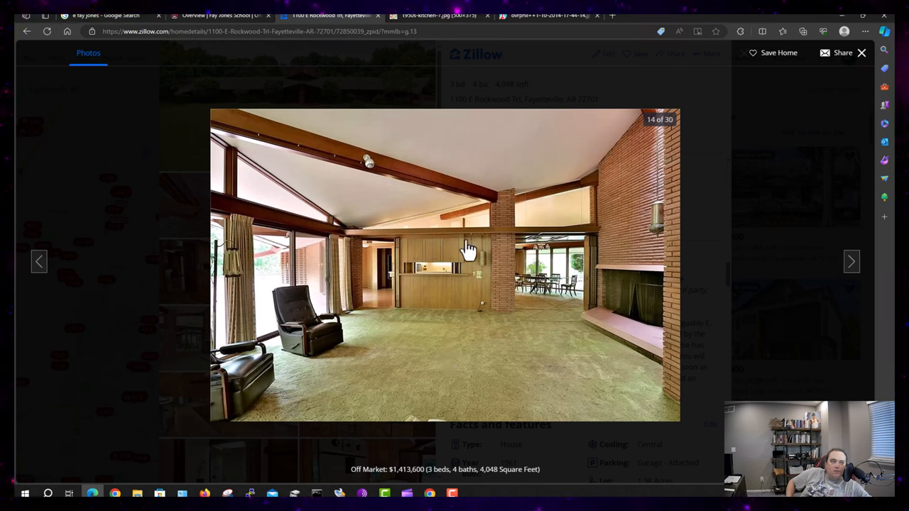
pyautogui.moveTo(393, 289)
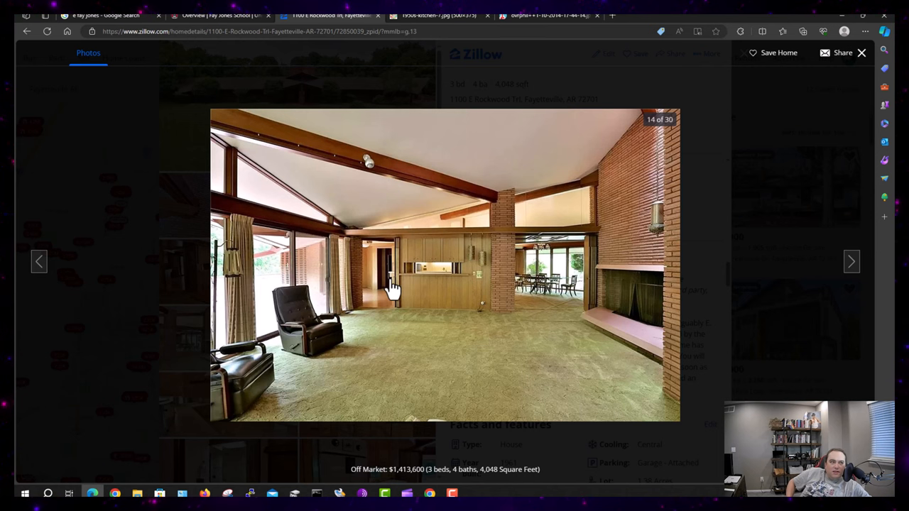
pyautogui.moveTo(364, 267)
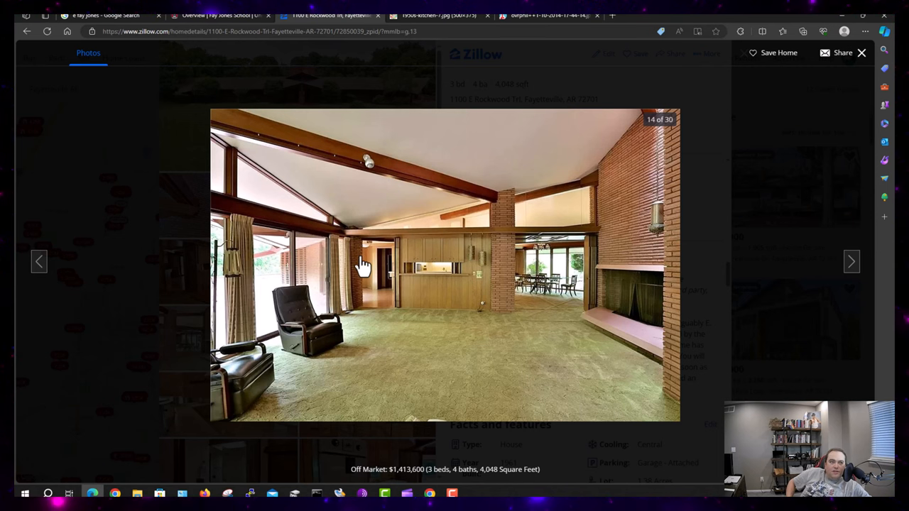
# Advance through photo 15 to 17, the brick-columned living room with tree views
pyautogui.click(851, 261)
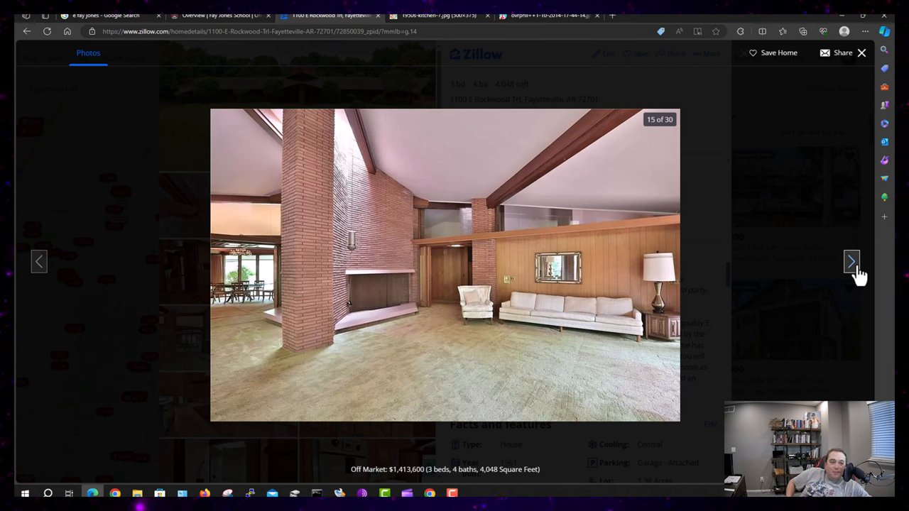
pyautogui.moveTo(254, 210)
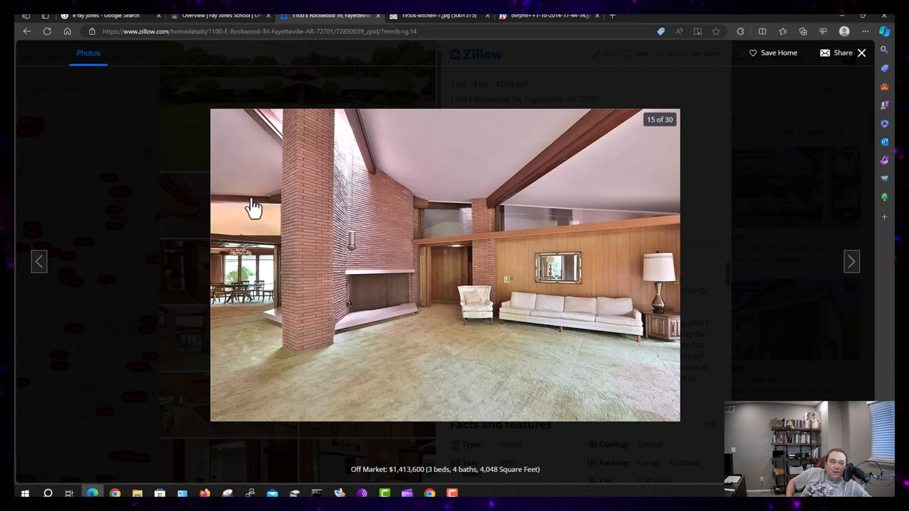
pyautogui.moveTo(283, 198)
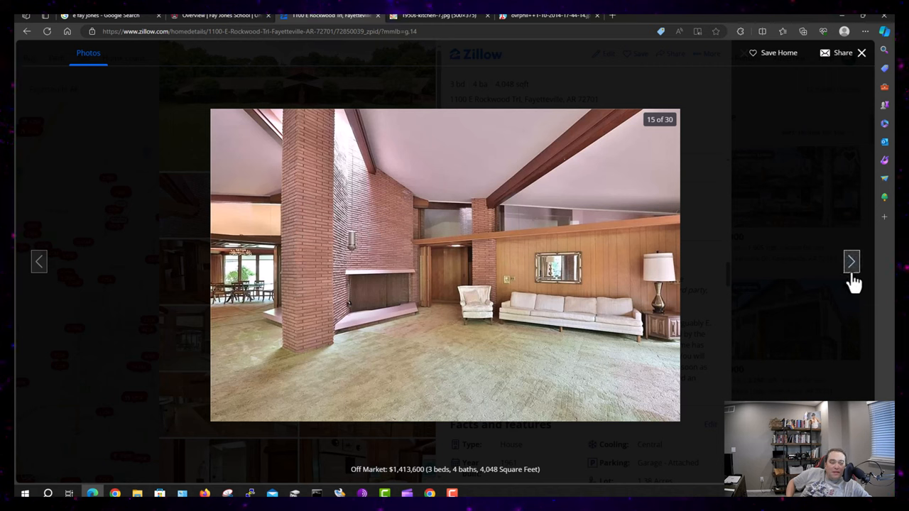
pyautogui.moveTo(158, 260)
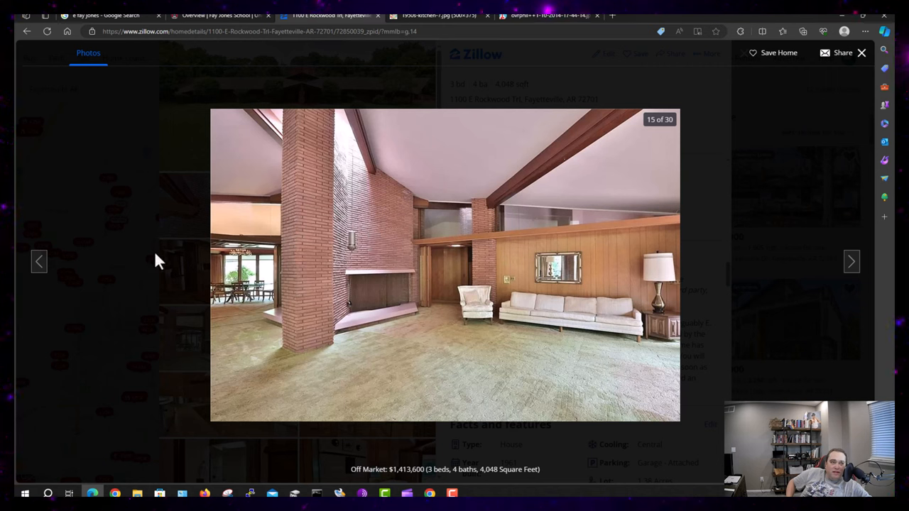
pyautogui.click(851, 261)
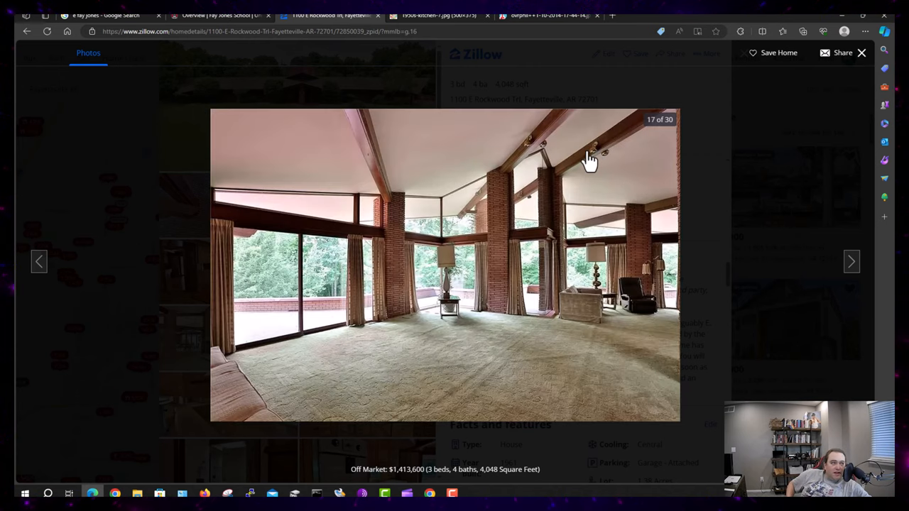
pyautogui.moveTo(542, 155)
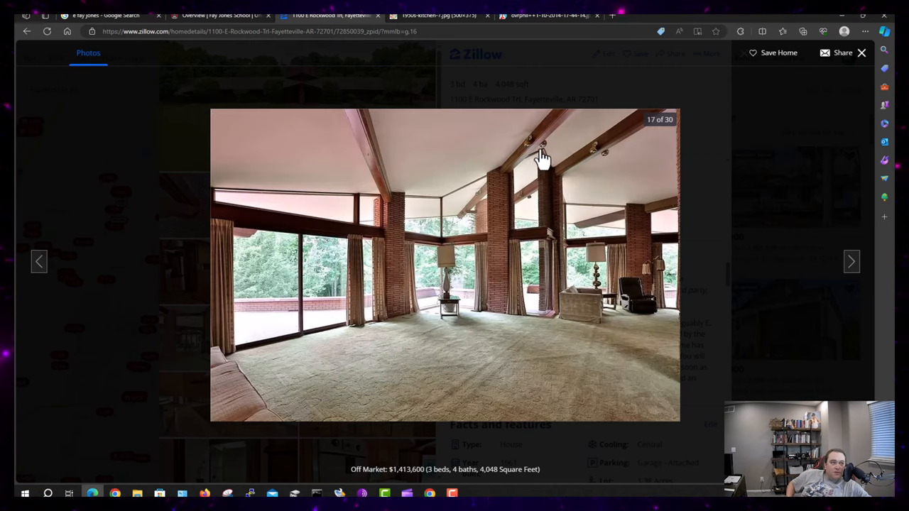
pyautogui.moveTo(526, 214)
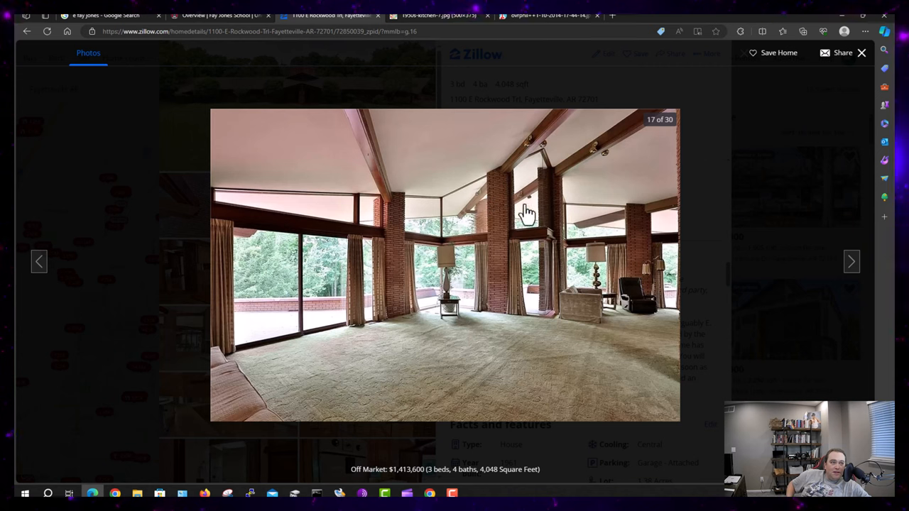
pyautogui.moveTo(525, 202)
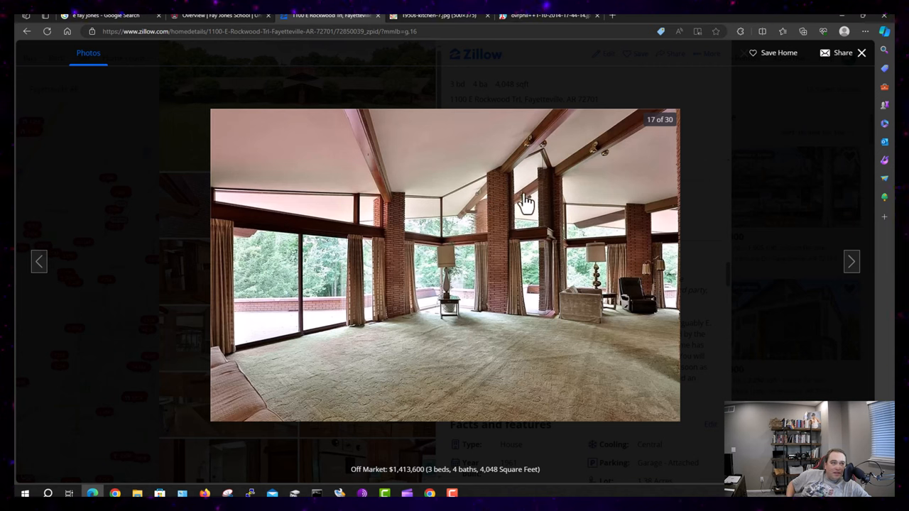
pyautogui.moveTo(447, 268)
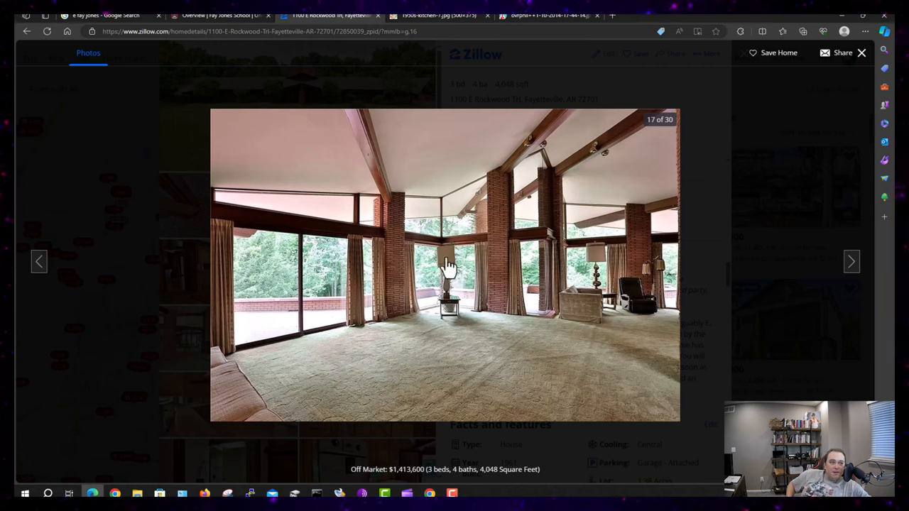
pyautogui.moveTo(851, 262)
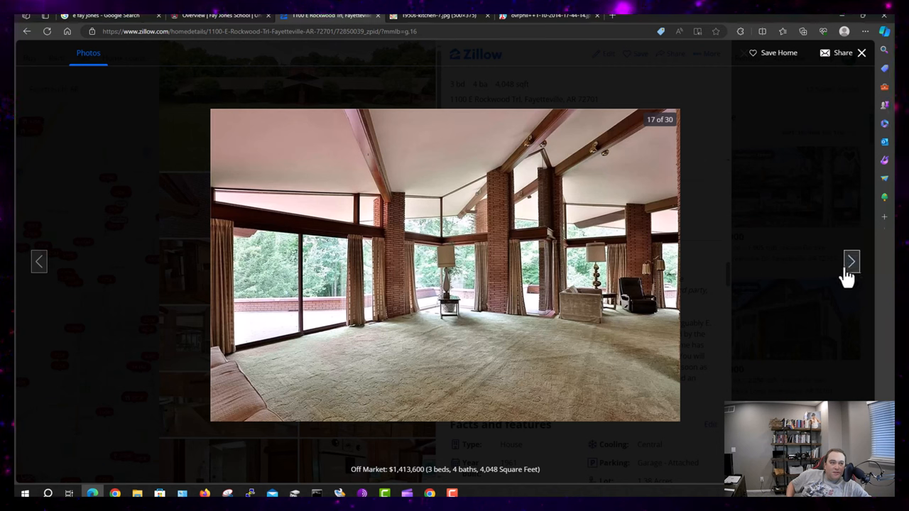
pyautogui.moveTo(389, 417)
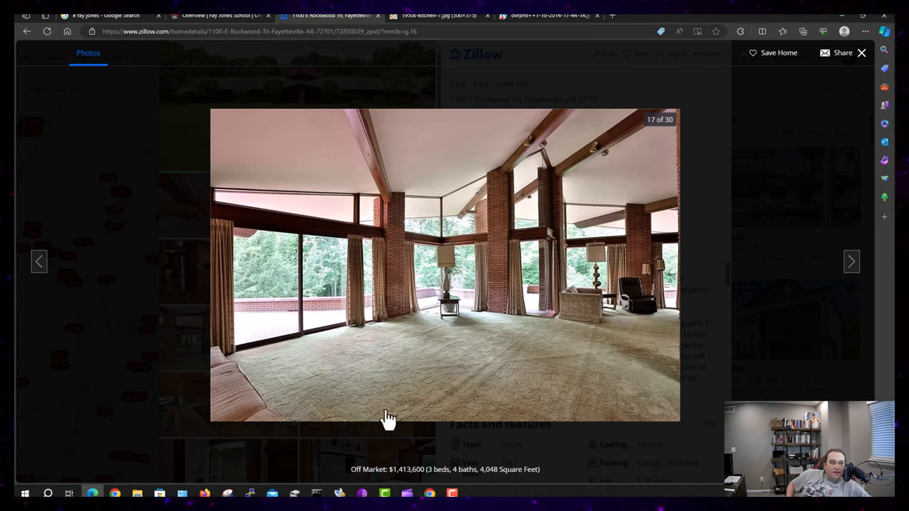
pyautogui.moveTo(508, 374)
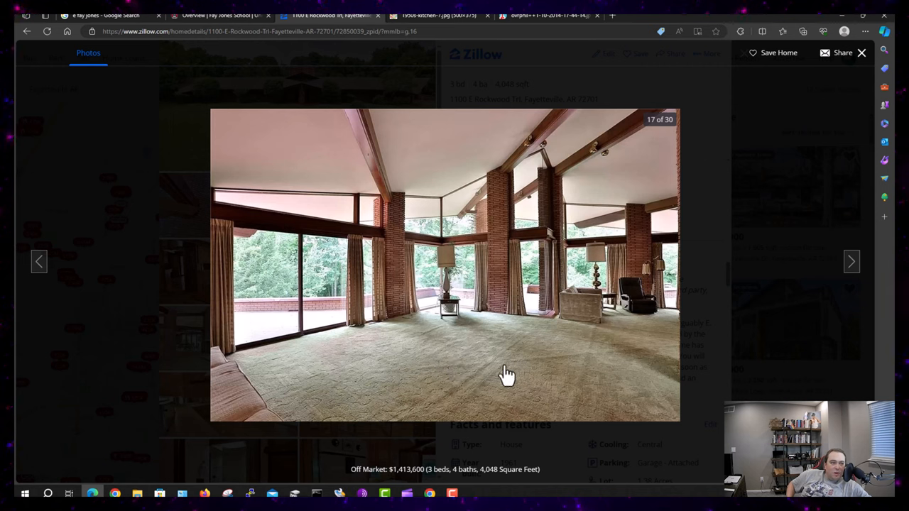
pyautogui.moveTo(483, 415)
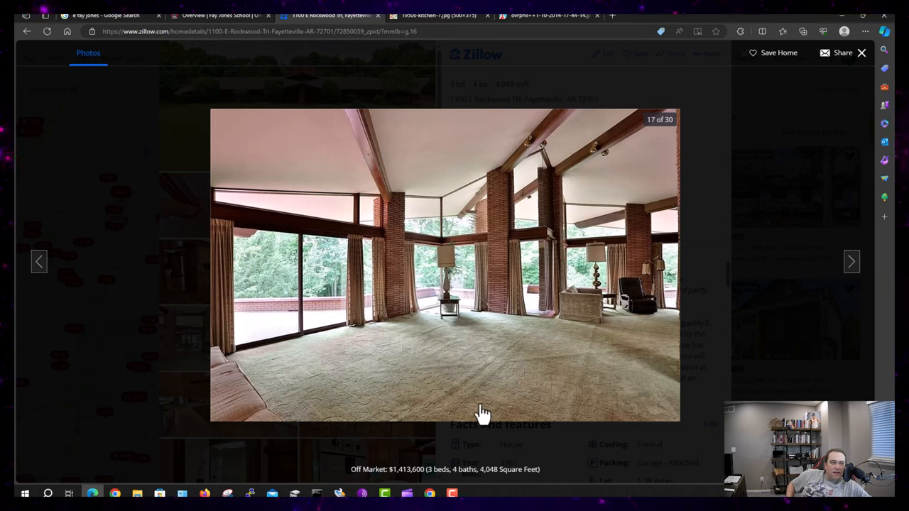
pyautogui.moveTo(501, 381)
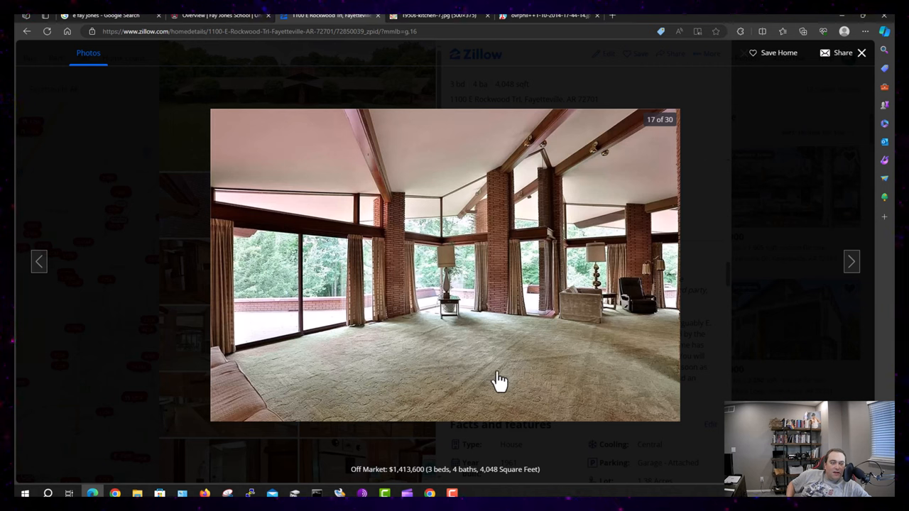
# Advance to photo 18, the wood-paneled study with built-in shelves and desks
pyautogui.click(851, 262)
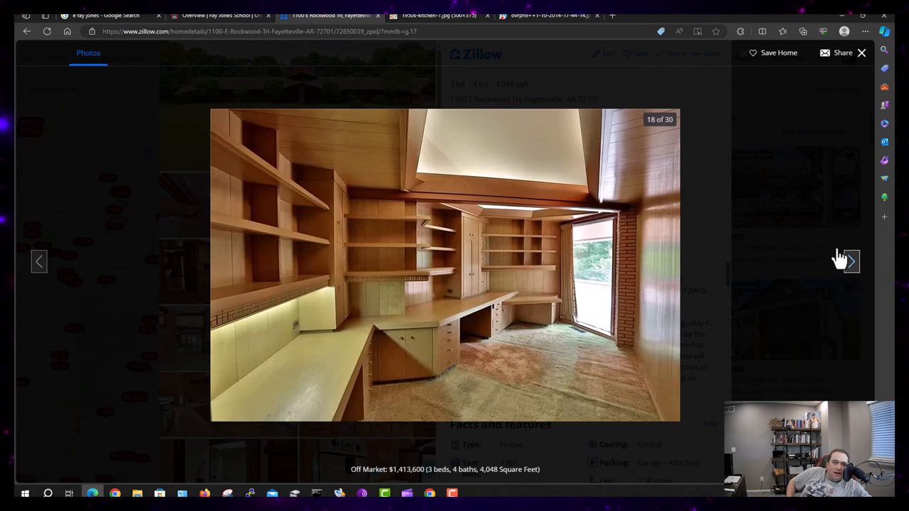
pyautogui.moveTo(573, 369)
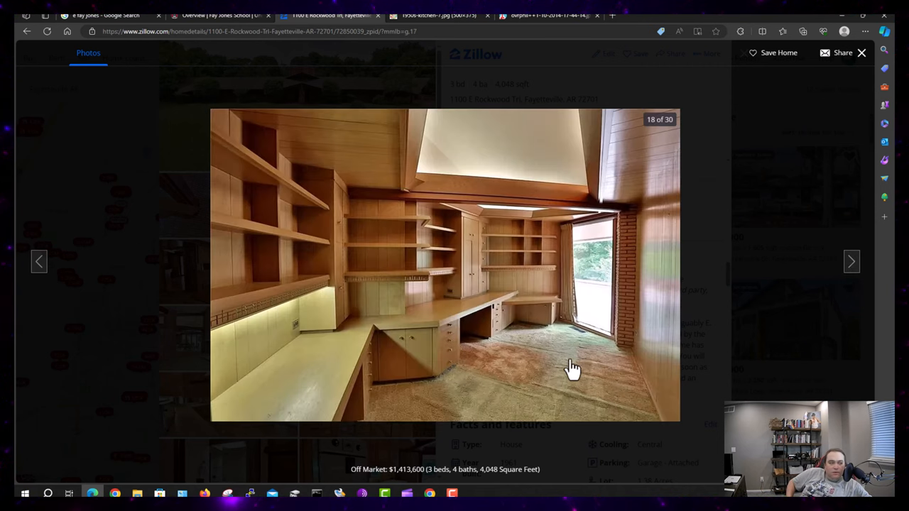
pyautogui.moveTo(592, 341)
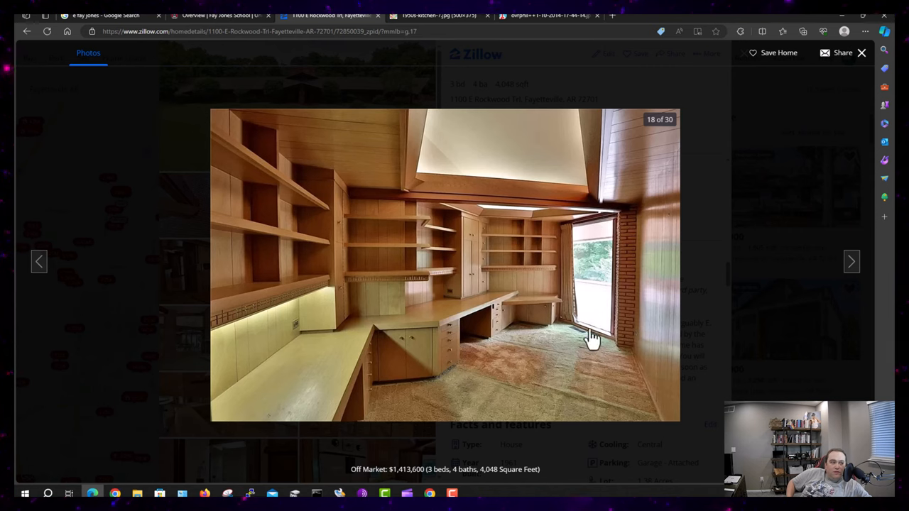
pyautogui.moveTo(614, 252)
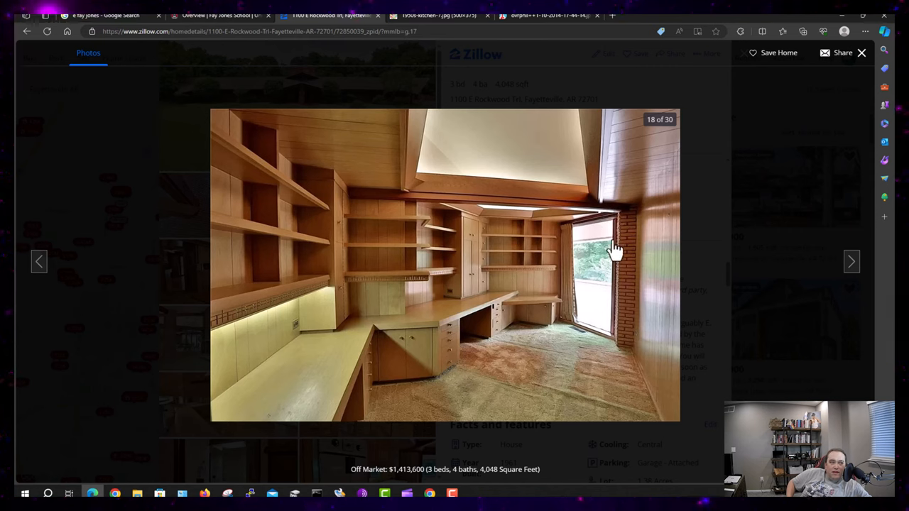
pyautogui.moveTo(409, 167)
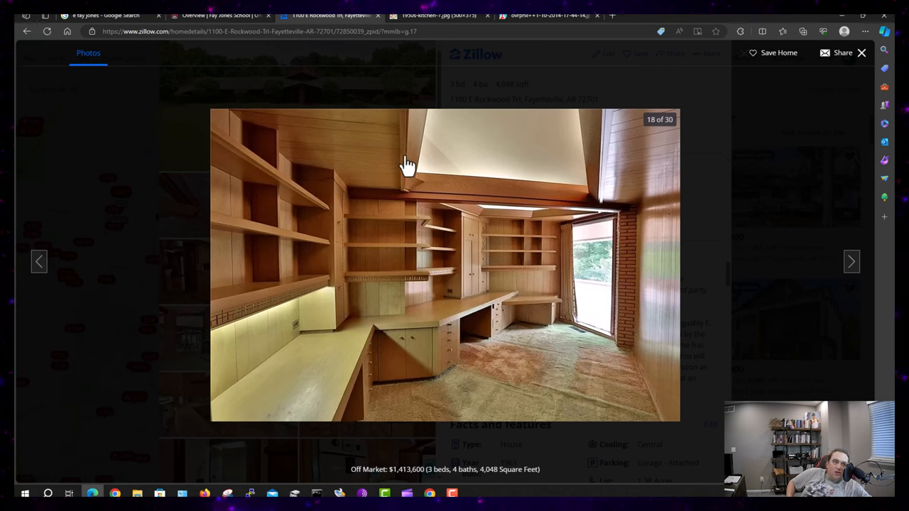
pyautogui.moveTo(575, 174)
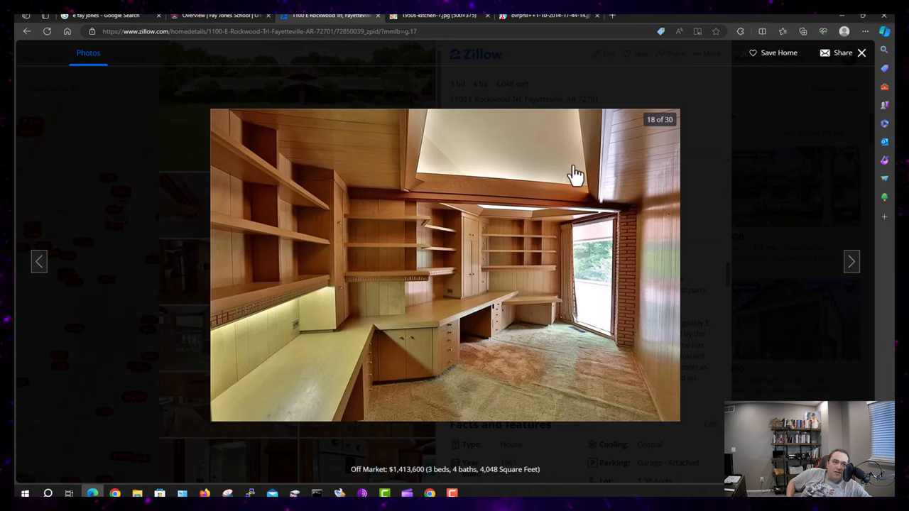
pyautogui.moveTo(517, 258)
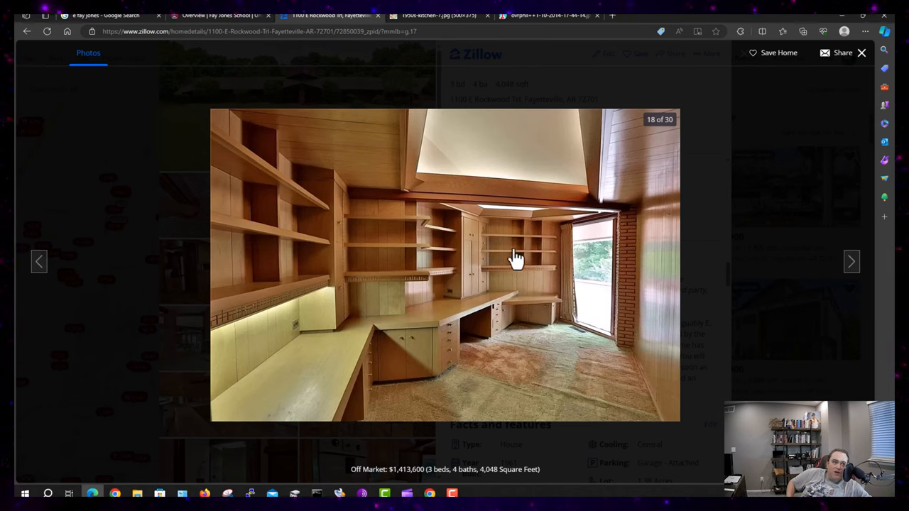
pyautogui.moveTo(362, 356)
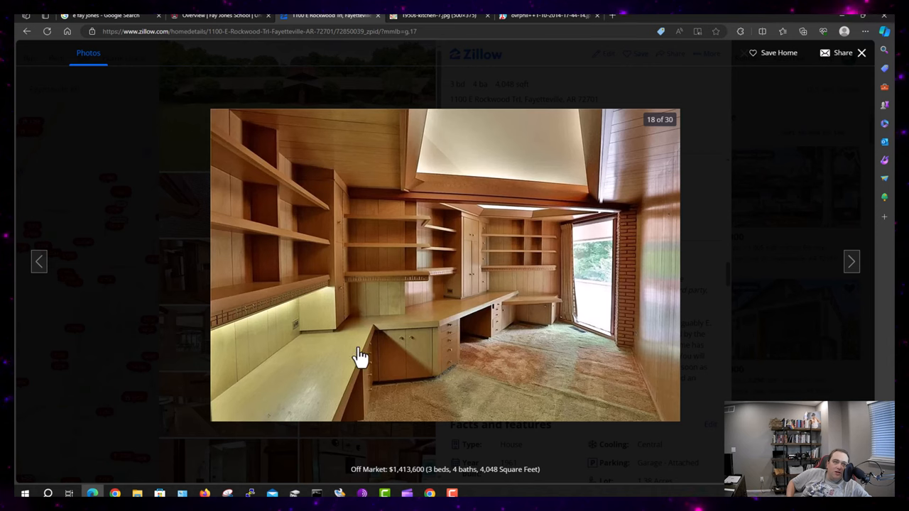
pyautogui.moveTo(455, 359)
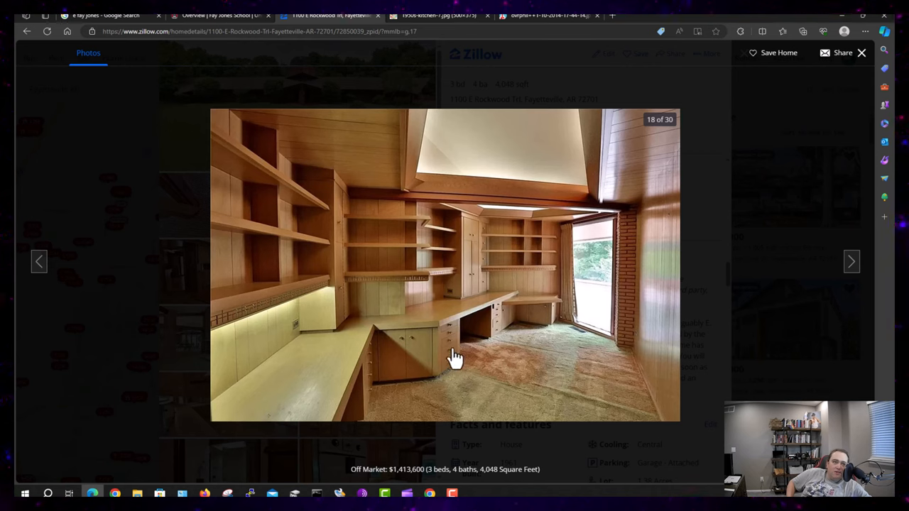
pyautogui.moveTo(483, 306)
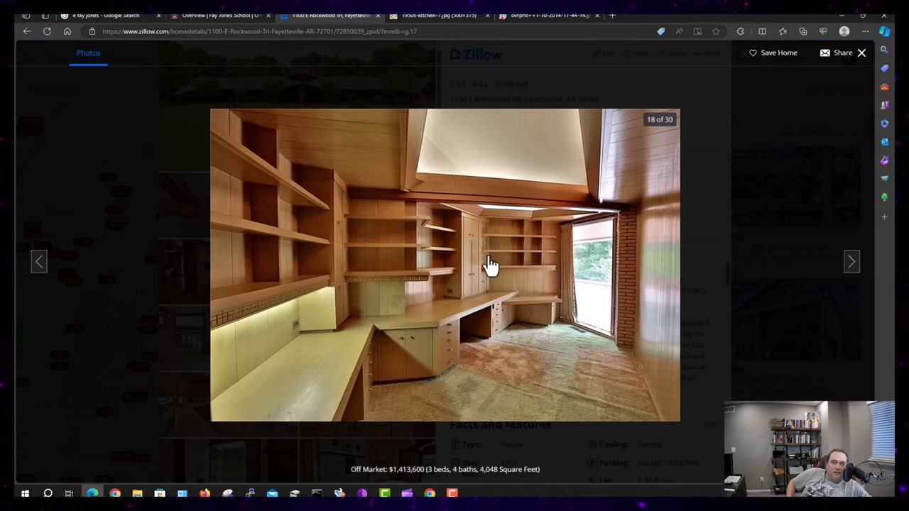
pyautogui.moveTo(460, 304)
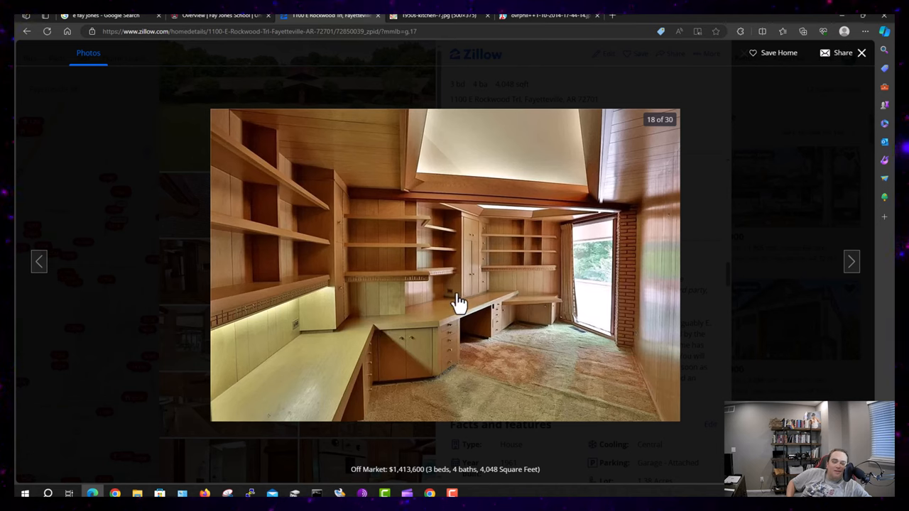
pyautogui.moveTo(452, 314)
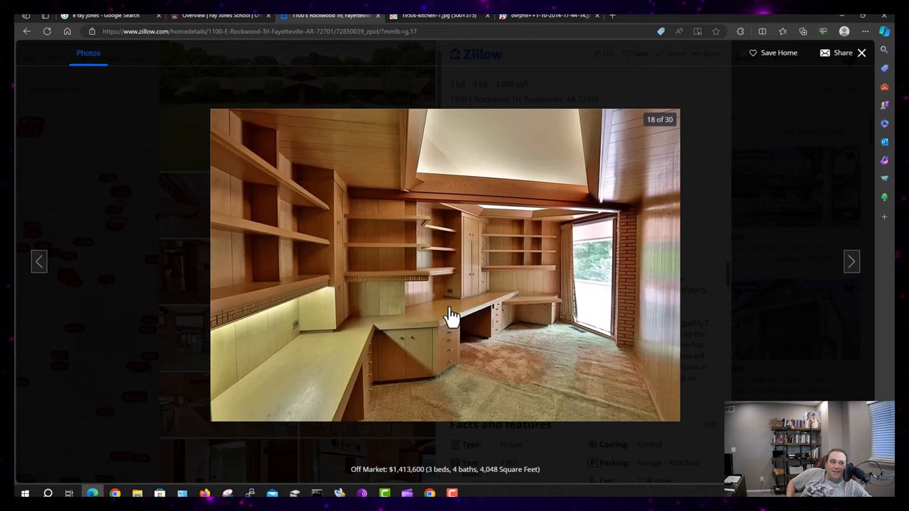
pyautogui.moveTo(516, 280)
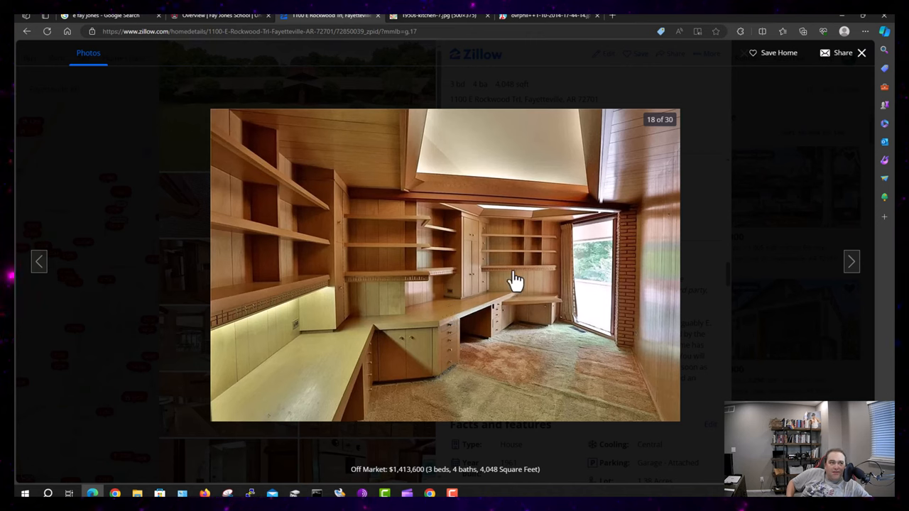
pyautogui.moveTo(851, 261)
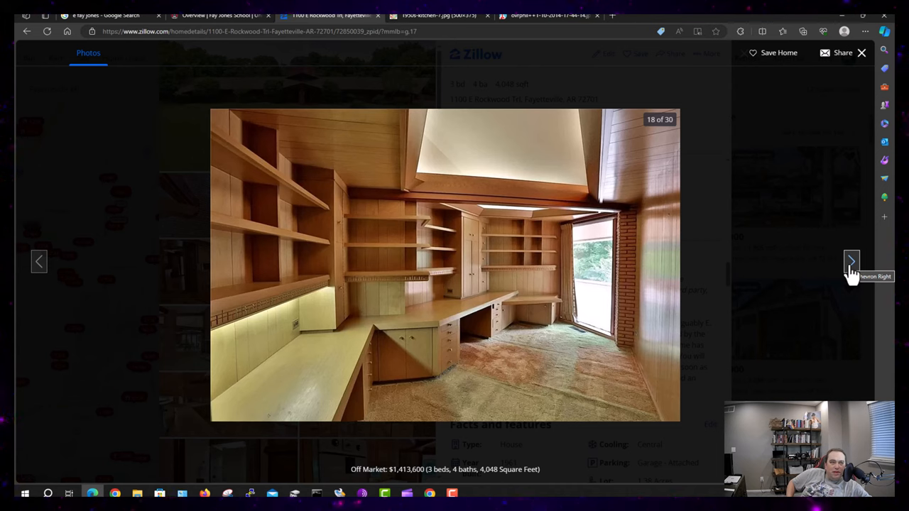
# Advance to photo 19, the paneled bedroom with clerestory windows and platform
pyautogui.click(852, 261)
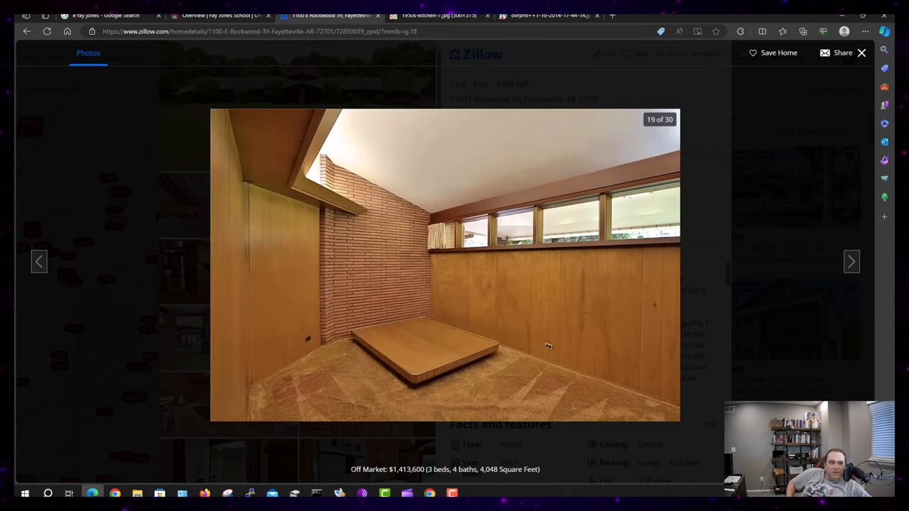
pyautogui.moveTo(426, 411)
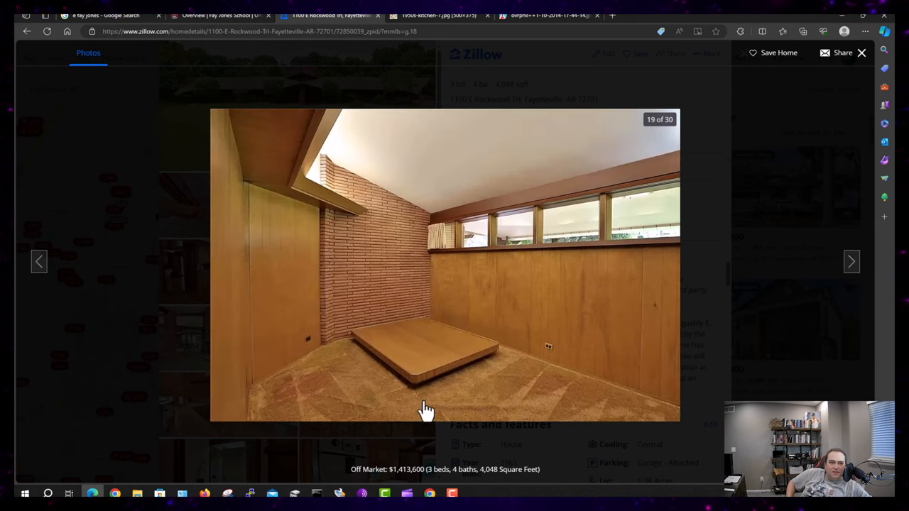
pyautogui.moveTo(388, 437)
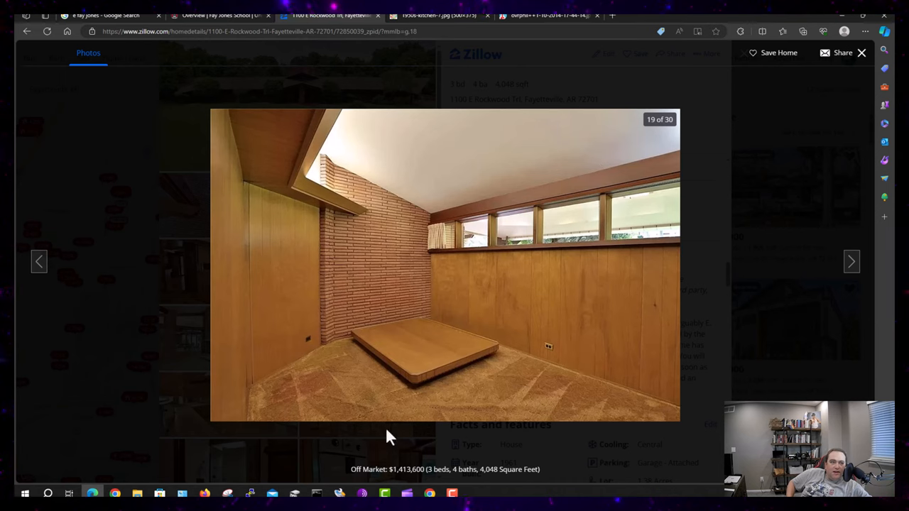
pyautogui.moveTo(320, 258)
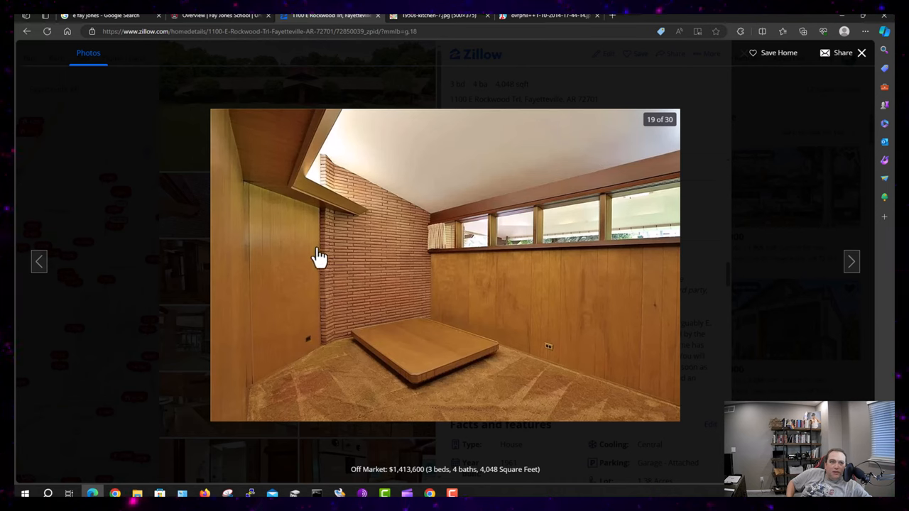
pyautogui.moveTo(335, 297)
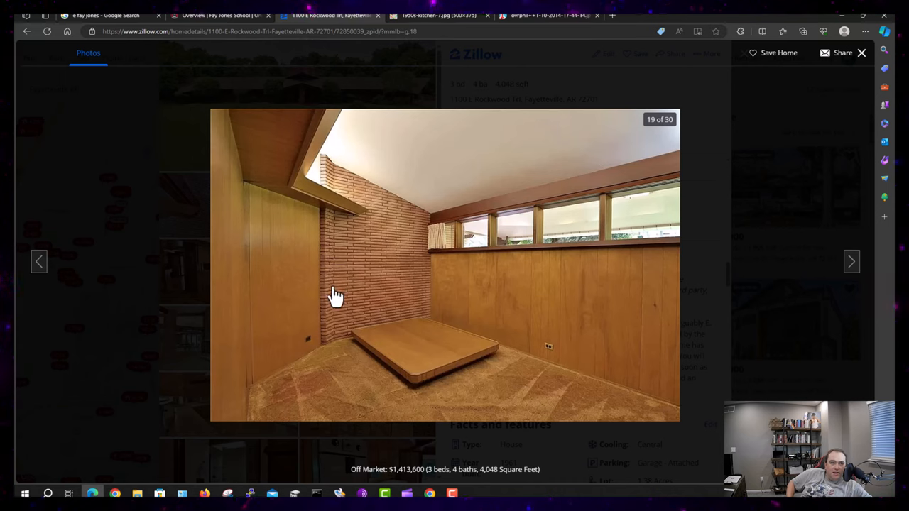
pyautogui.moveTo(339, 188)
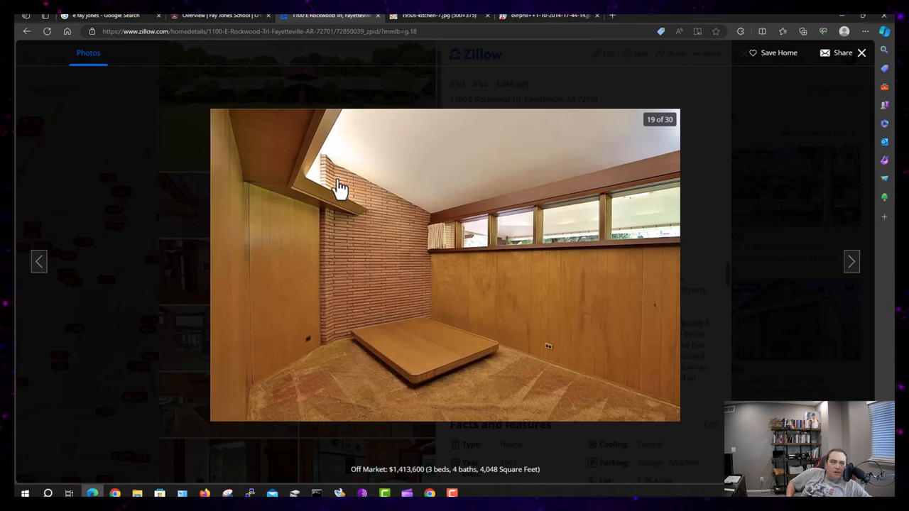
pyautogui.moveTo(436, 260)
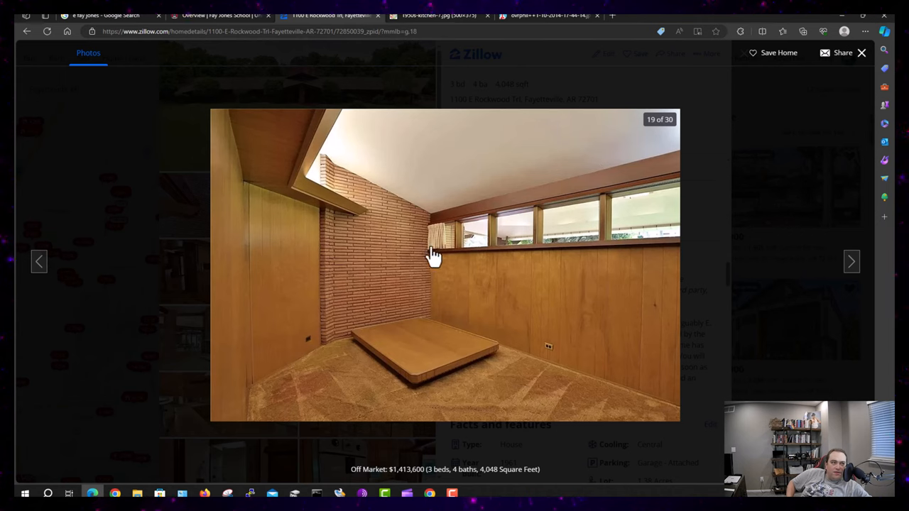
pyautogui.moveTo(703, 235)
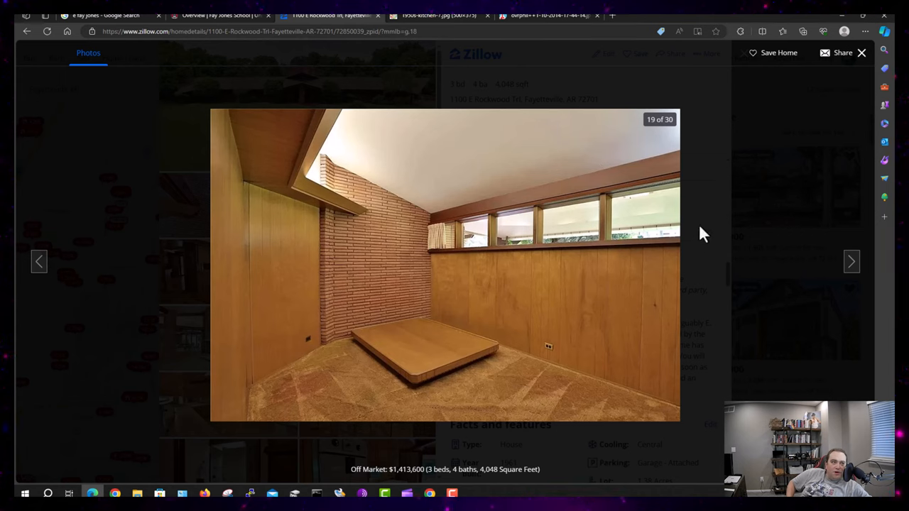
pyautogui.moveTo(852, 262)
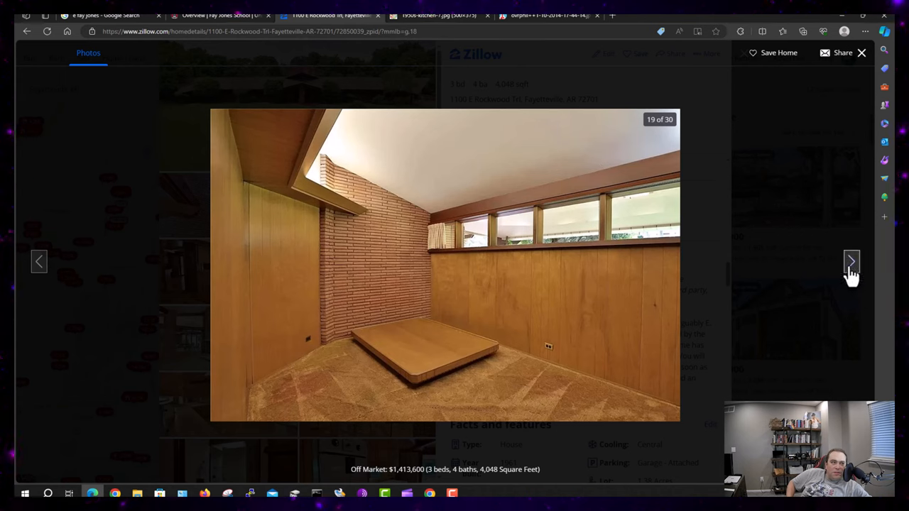
# Advance to photo 20, the pink-tiled bathroom with a wood vanity
pyautogui.click(851, 261)
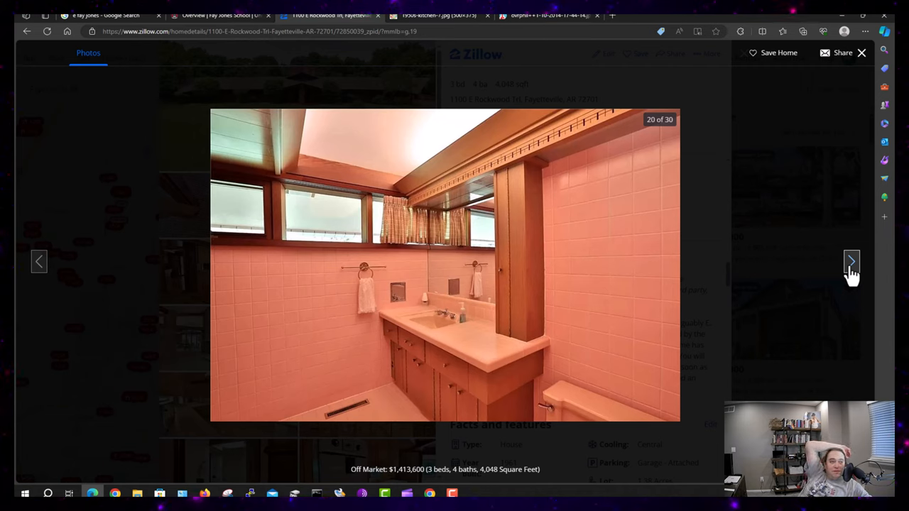
pyautogui.moveTo(204, 236)
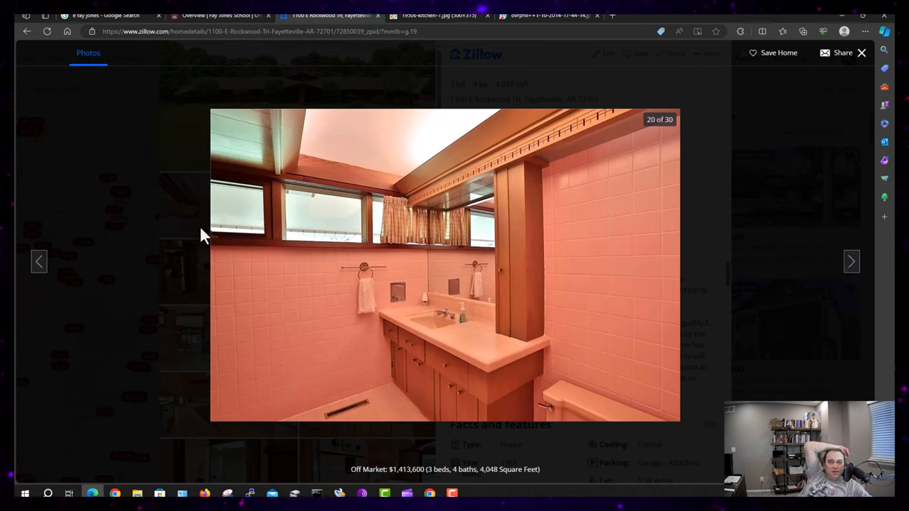
pyautogui.moveTo(584, 160)
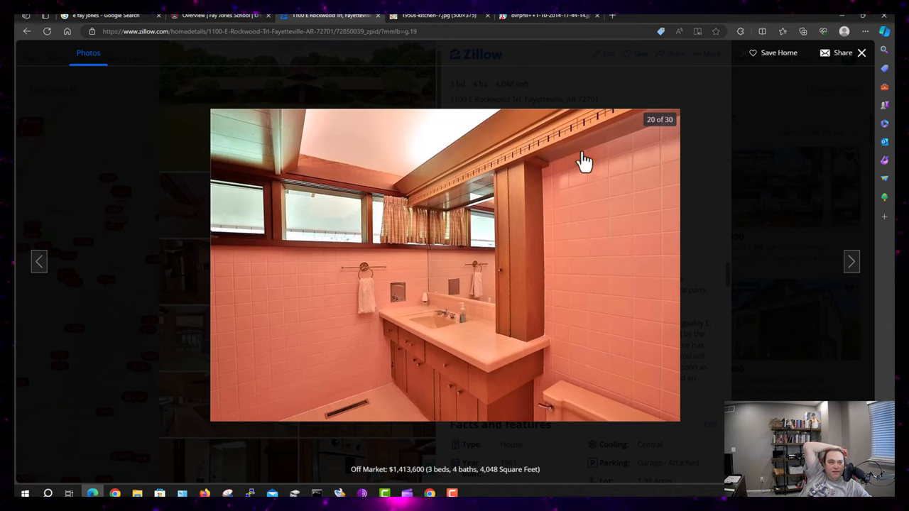
pyautogui.moveTo(566, 150)
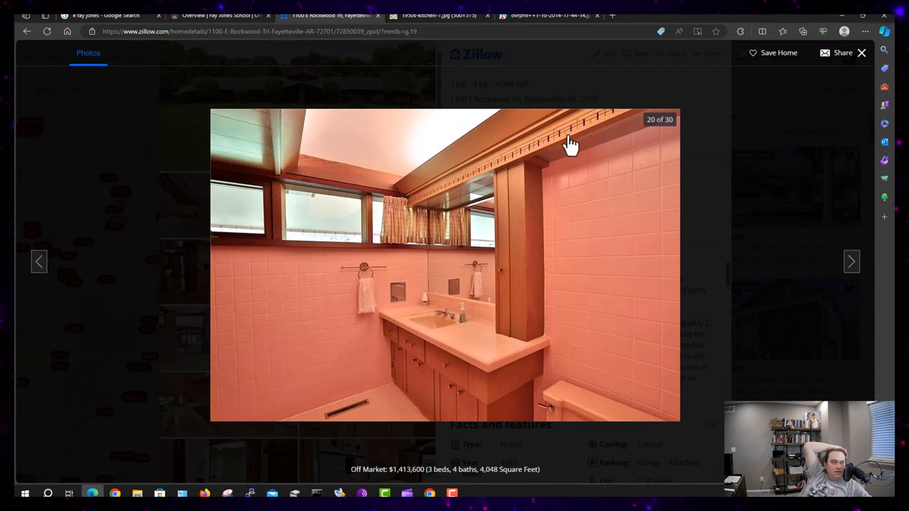
pyautogui.moveTo(524, 155)
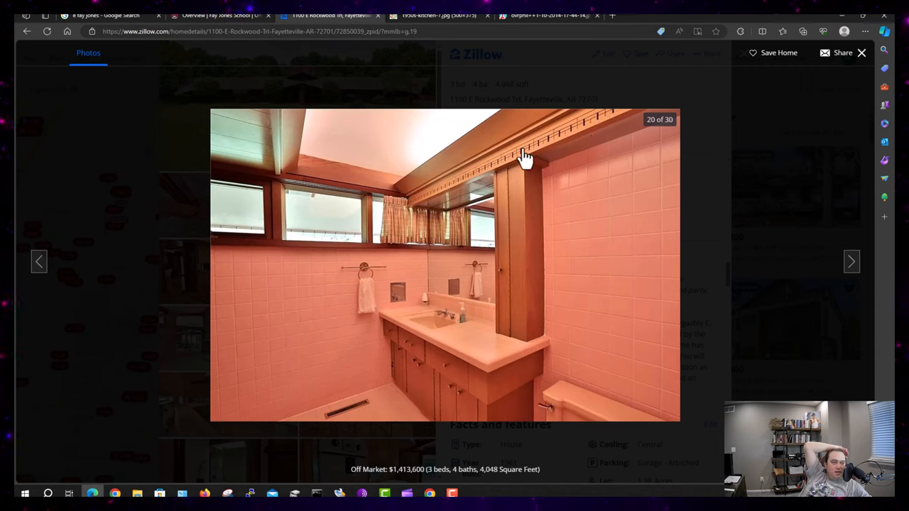
pyautogui.moveTo(584, 141)
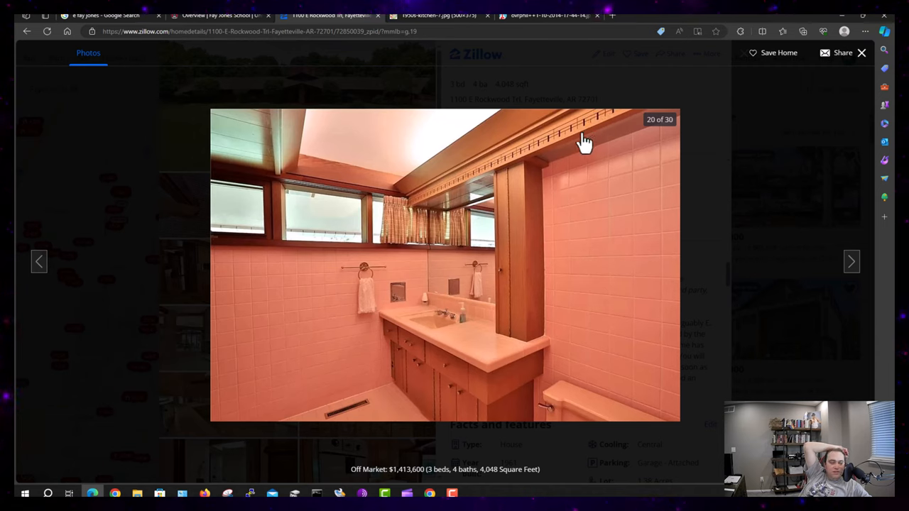
pyautogui.moveTo(560, 152)
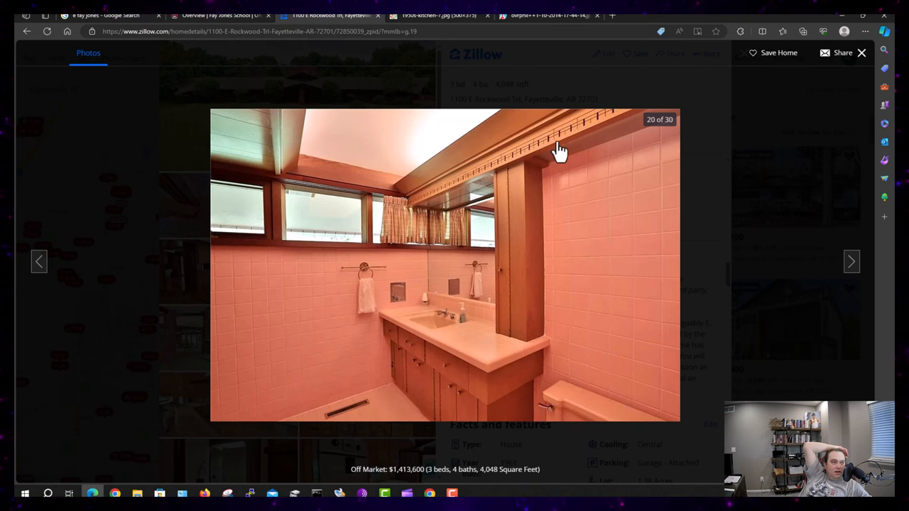
# Advance to photo 21 of 30, the carpeted room with wood closets and sliding doors
pyautogui.click(851, 262)
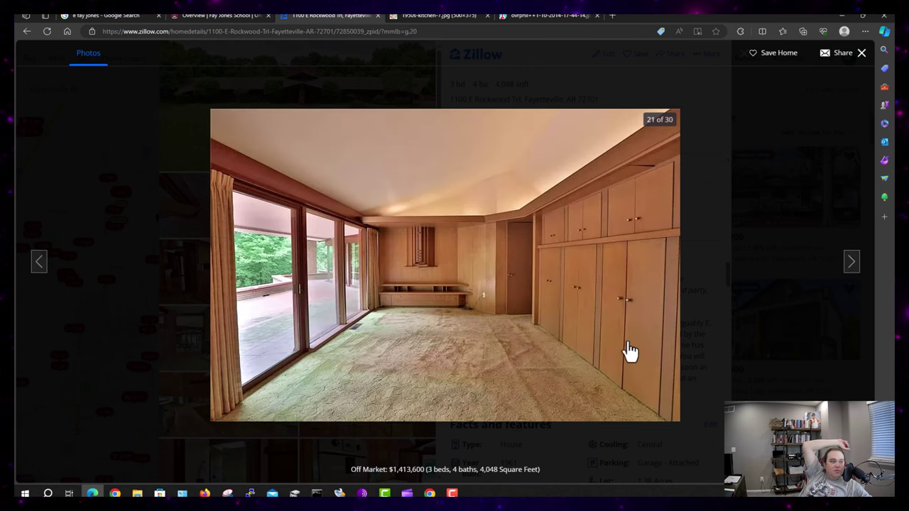
pyautogui.moveTo(387, 294)
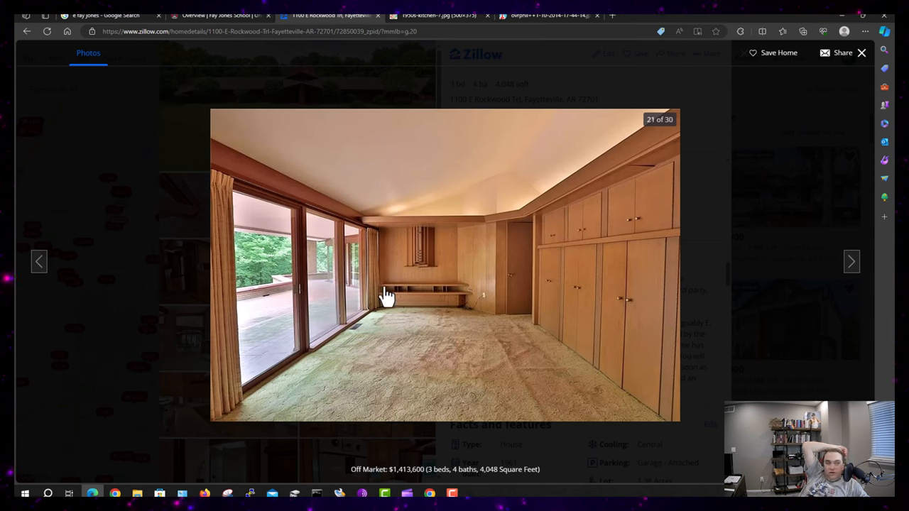
pyautogui.moveTo(563, 295)
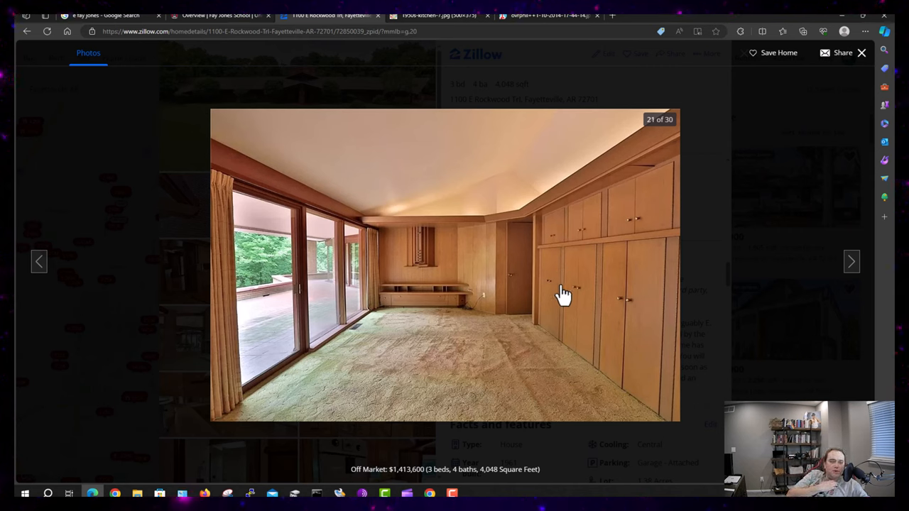
pyautogui.moveTo(599, 275)
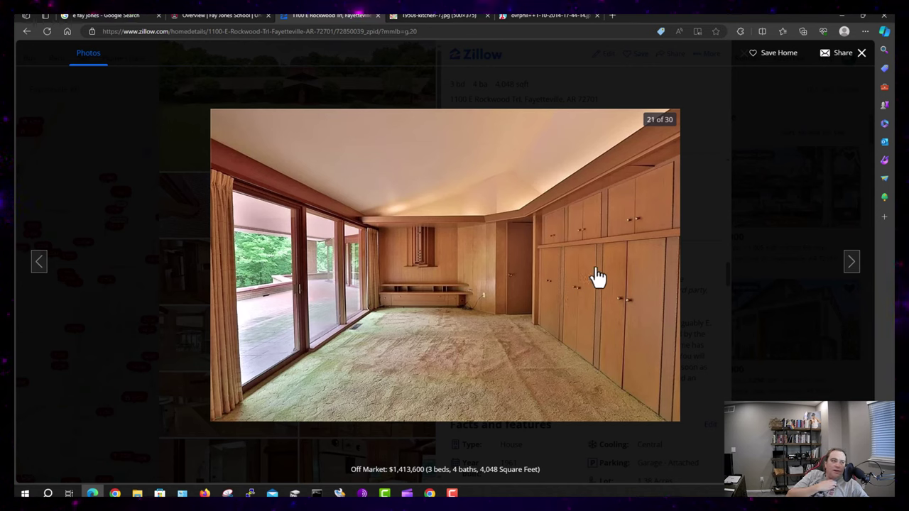
pyautogui.moveTo(603, 317)
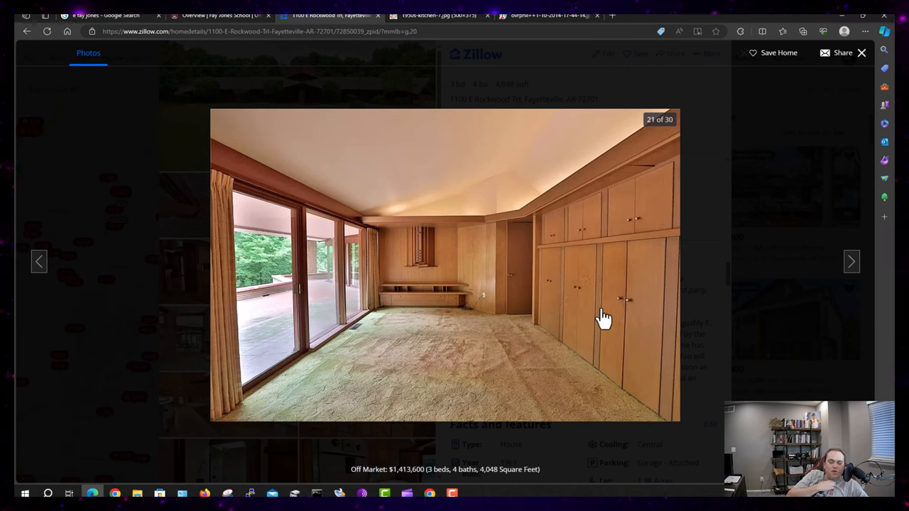
pyautogui.moveTo(659, 317)
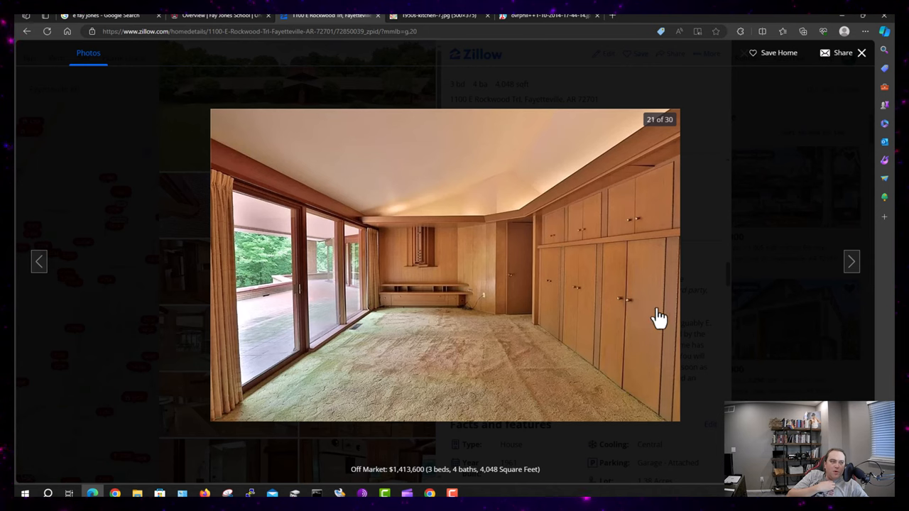
pyautogui.moveTo(574, 284)
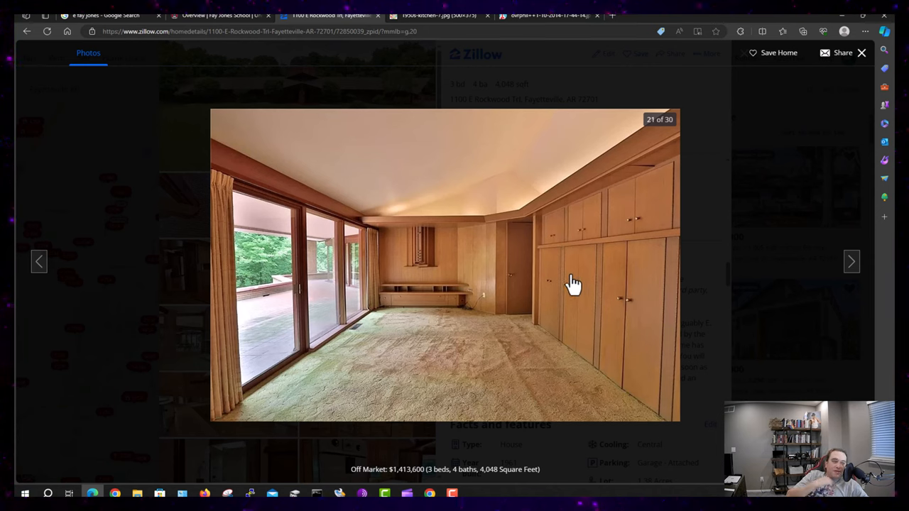
pyautogui.moveTo(655, 330)
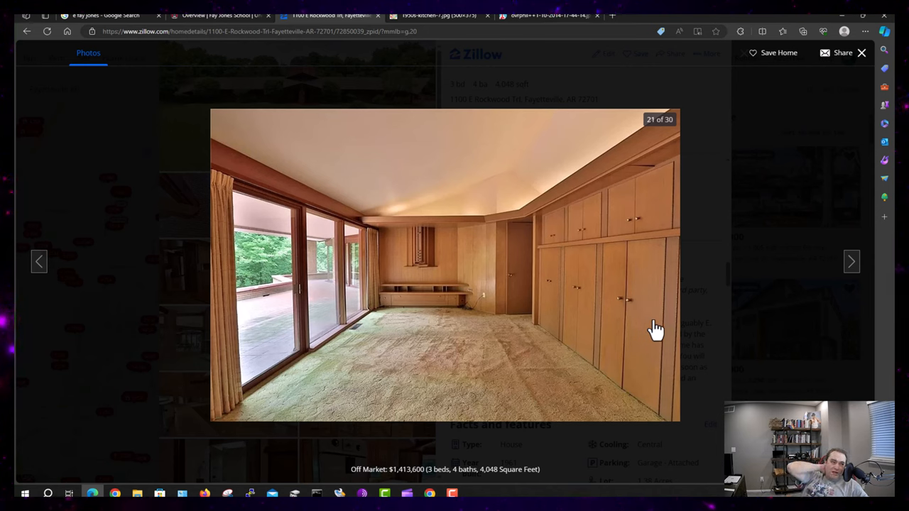
pyautogui.moveTo(563, 279)
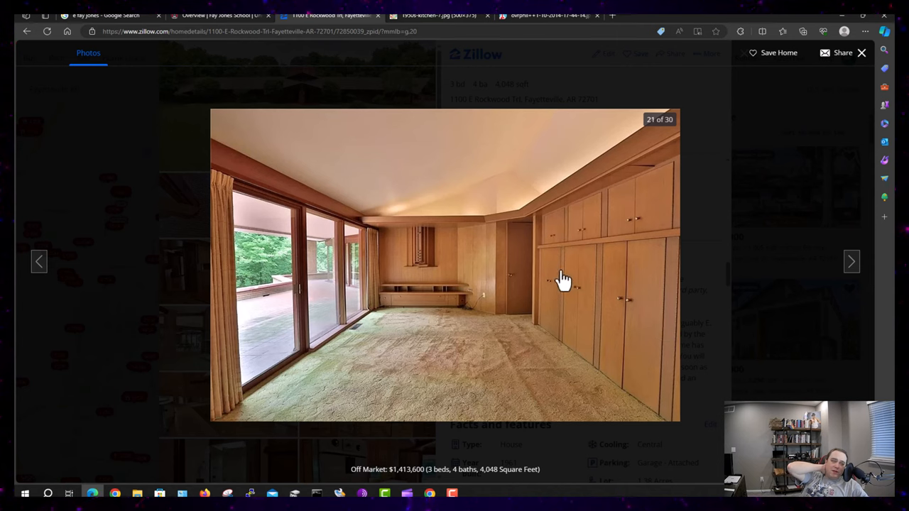
pyautogui.moveTo(275, 235)
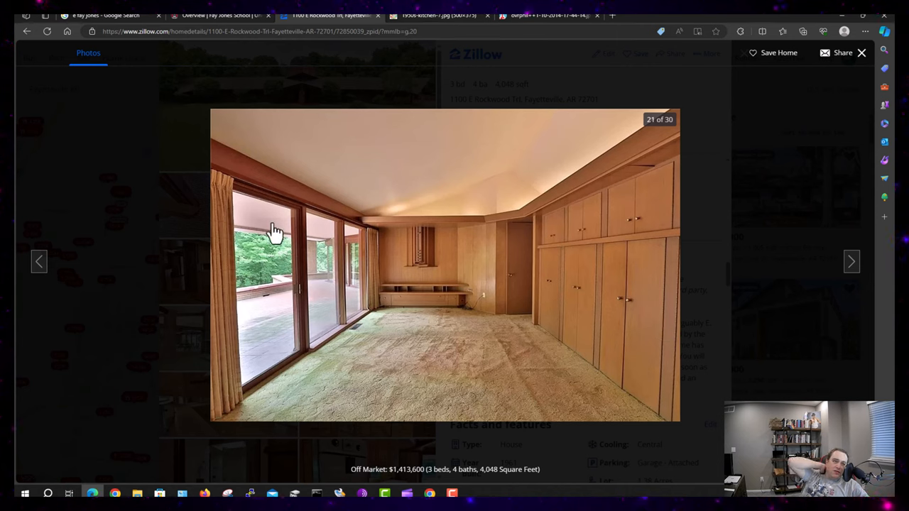
pyautogui.moveTo(332, 231)
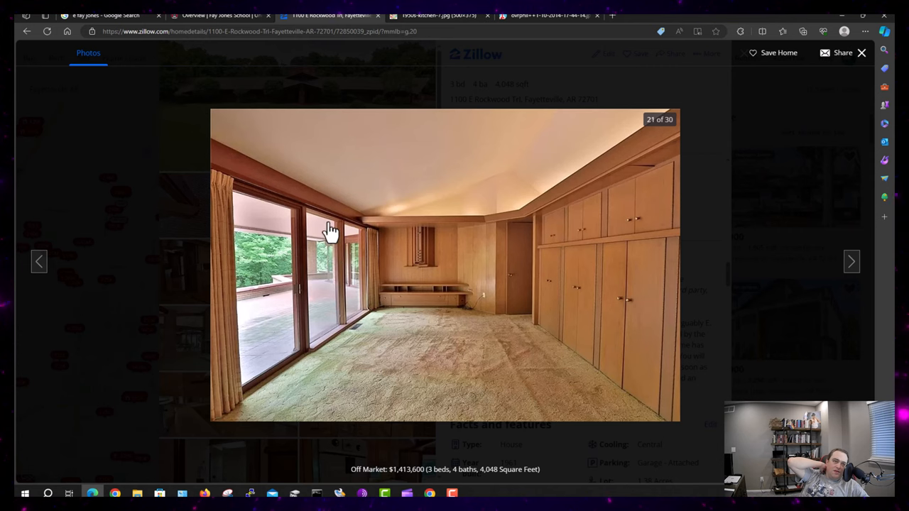
pyautogui.moveTo(706, 313)
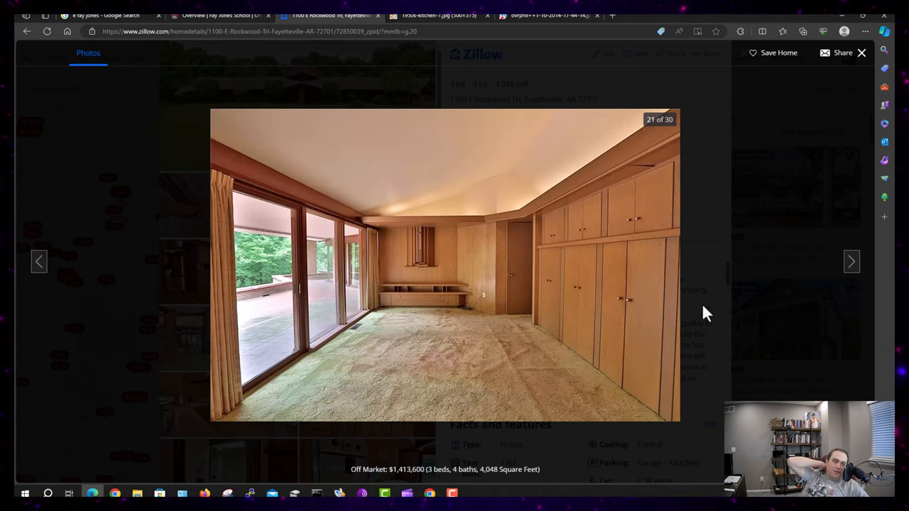
pyautogui.click(851, 261)
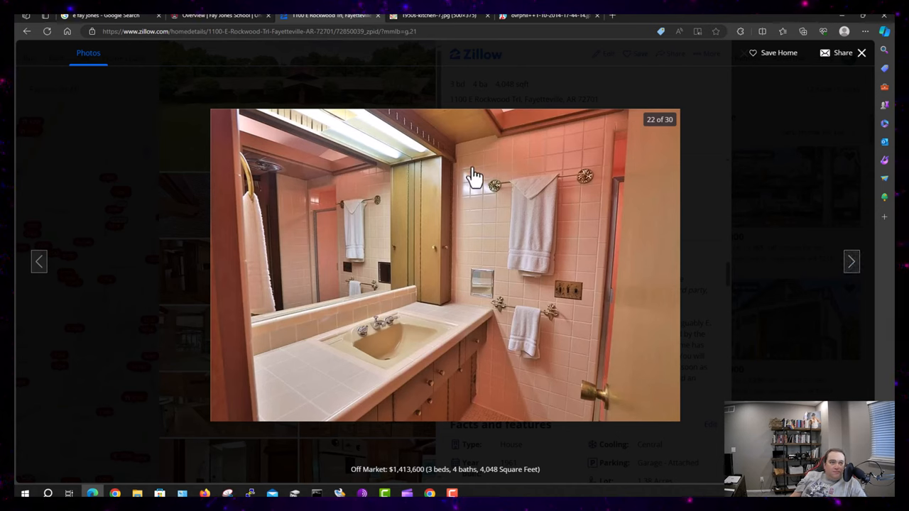
pyautogui.moveTo(391, 130)
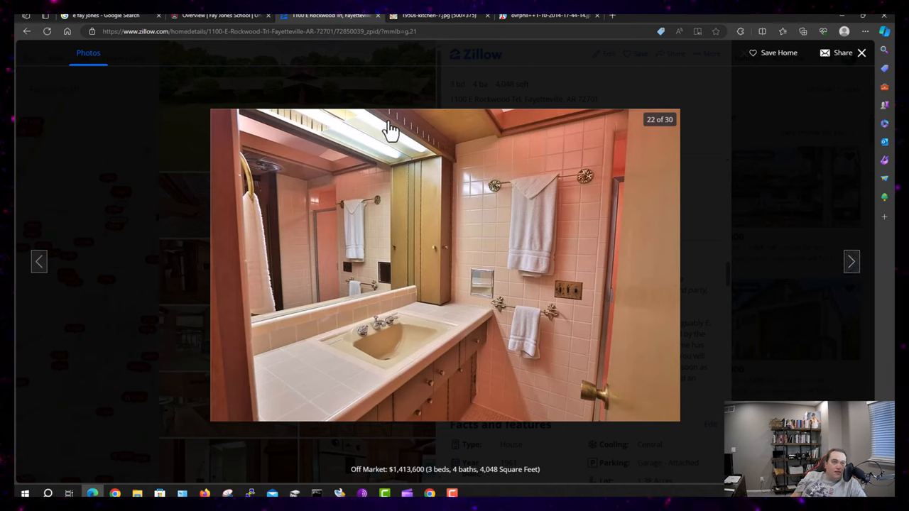
pyautogui.moveTo(510, 411)
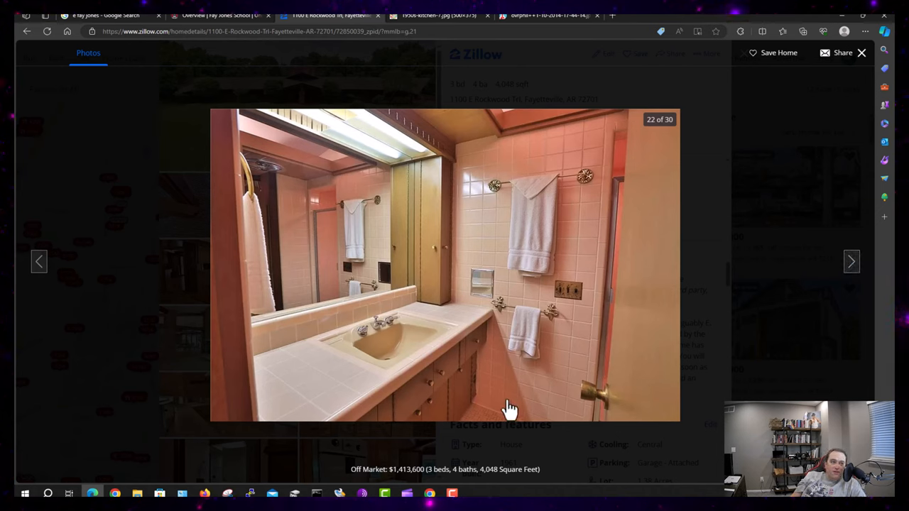
pyautogui.moveTo(377, 383)
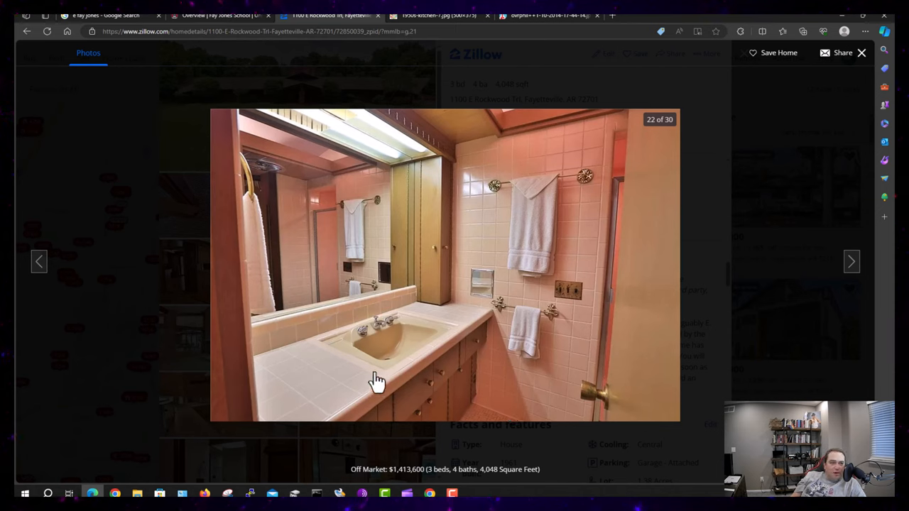
pyautogui.moveTo(391, 332)
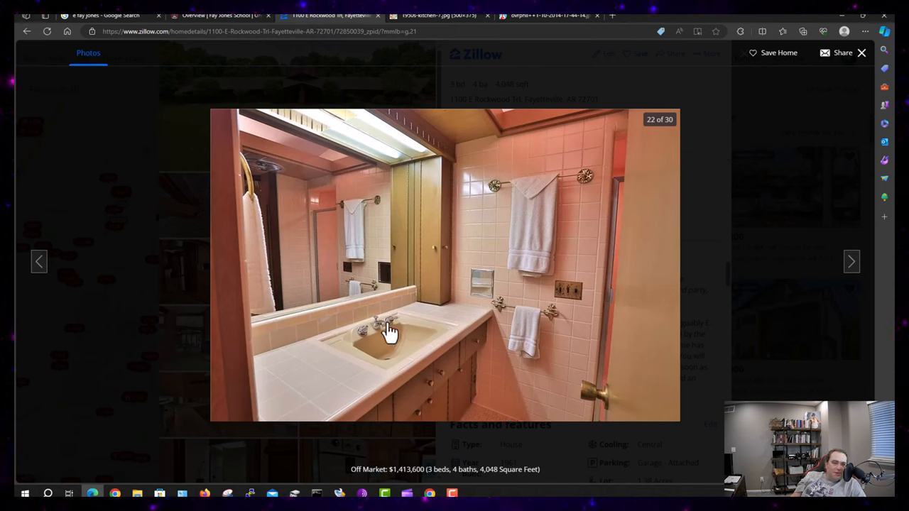
pyautogui.moveTo(410, 353)
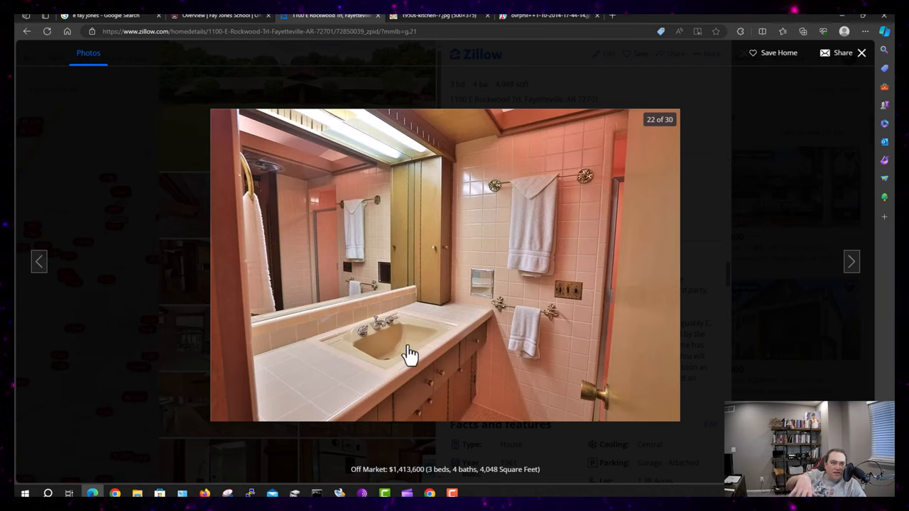
pyautogui.moveTo(399, 348)
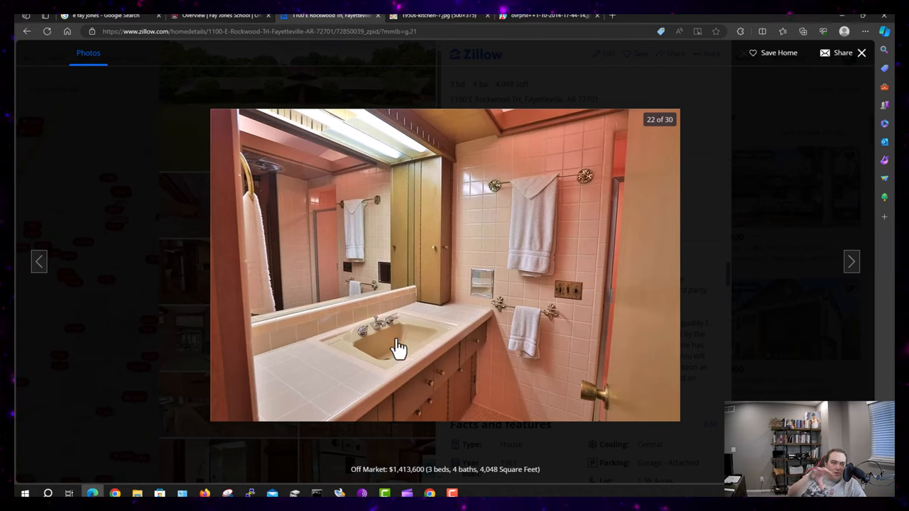
pyautogui.moveTo(394, 343)
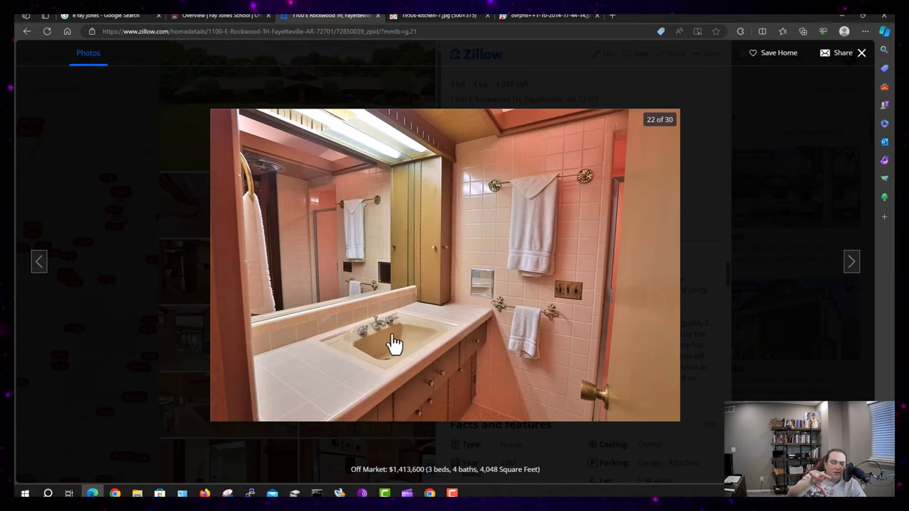
pyautogui.moveTo(387, 349)
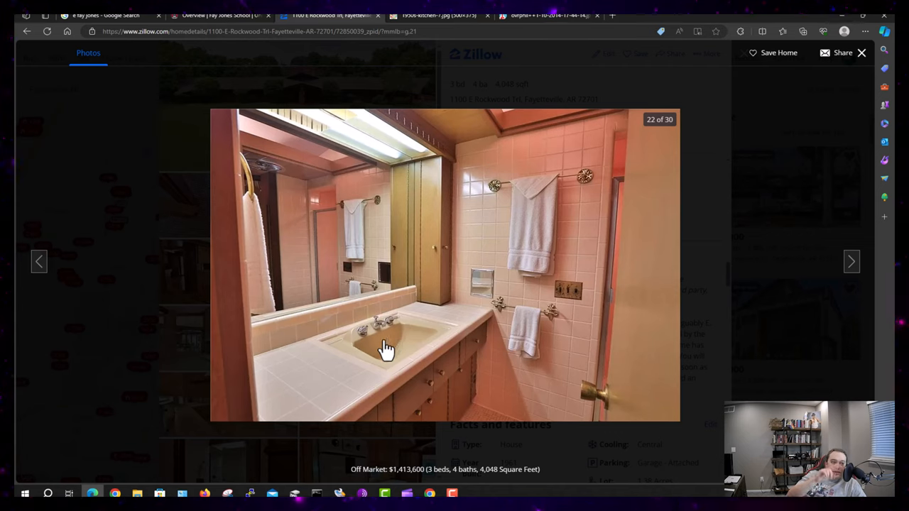
pyautogui.moveTo(596, 192)
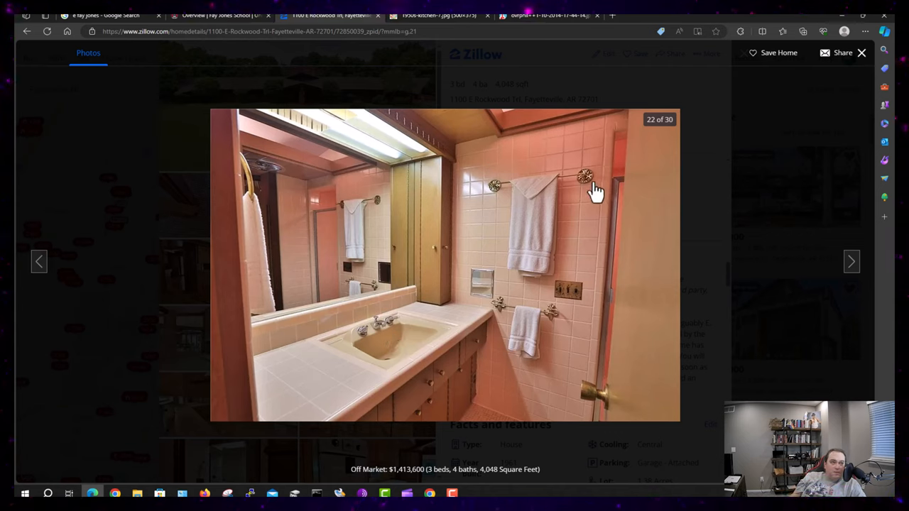
pyautogui.moveTo(561, 213)
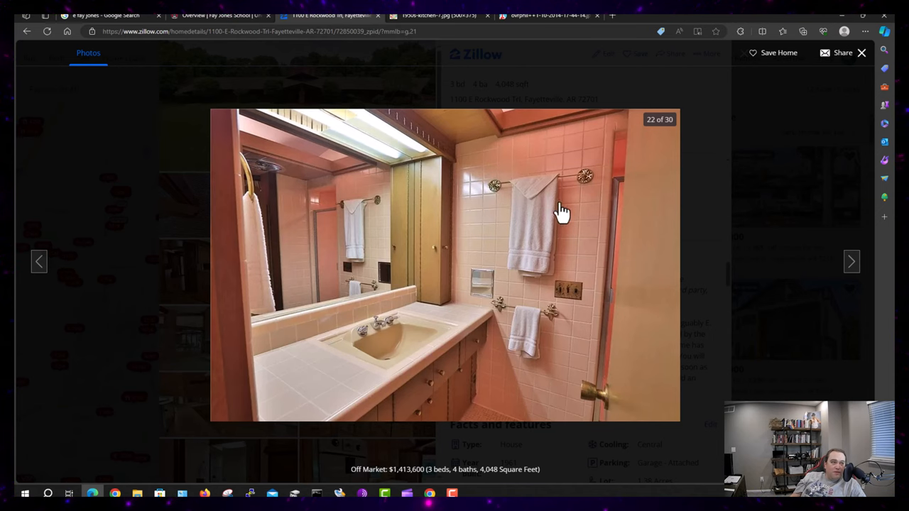
pyautogui.moveTo(784, 259)
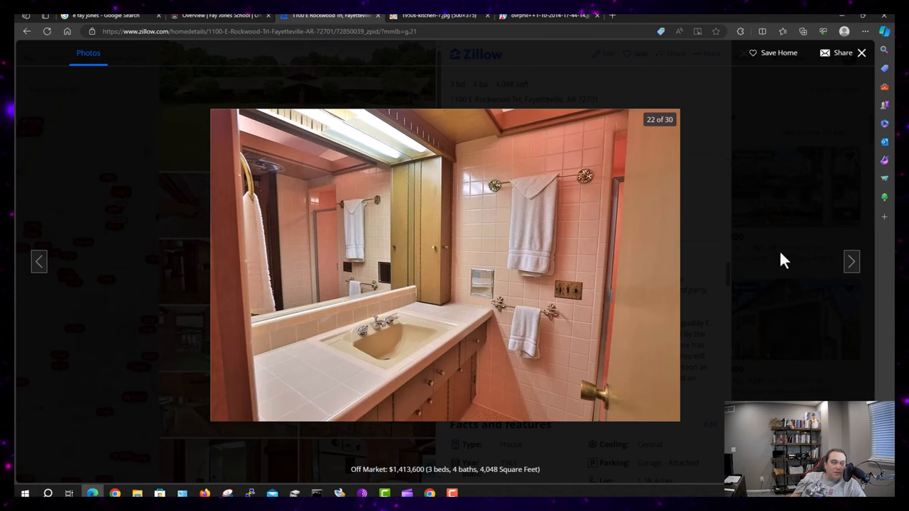
# Step through photos 23 and 24 to photo 26, the wood-paneled dressing area
pyautogui.click(851, 261)
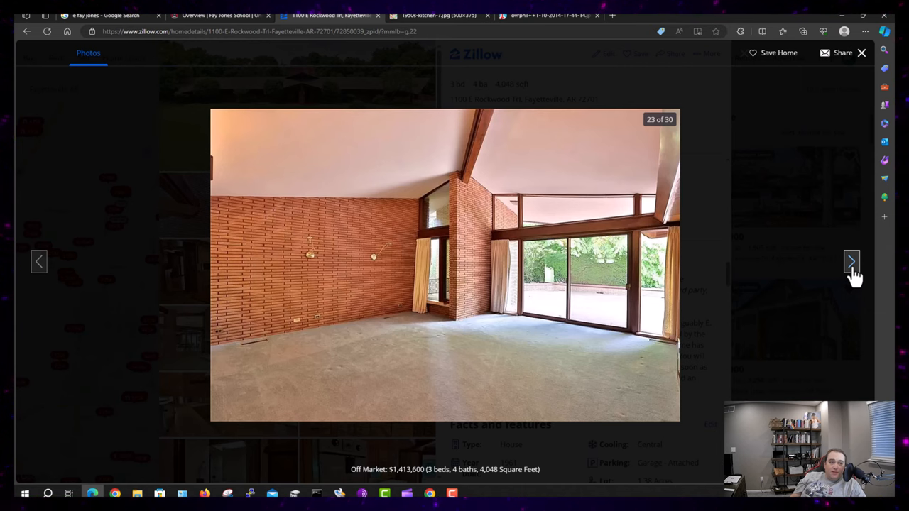
pyautogui.click(851, 261)
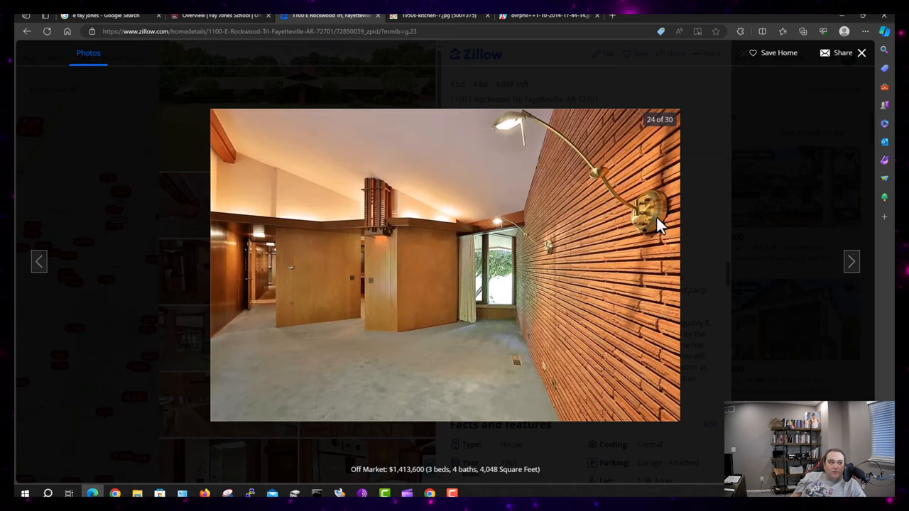
pyautogui.moveTo(792, 295)
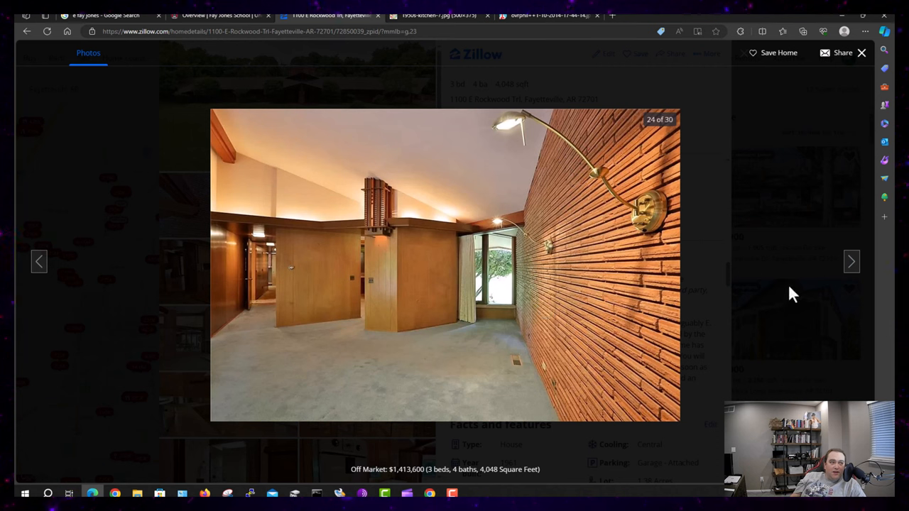
pyautogui.moveTo(368, 236)
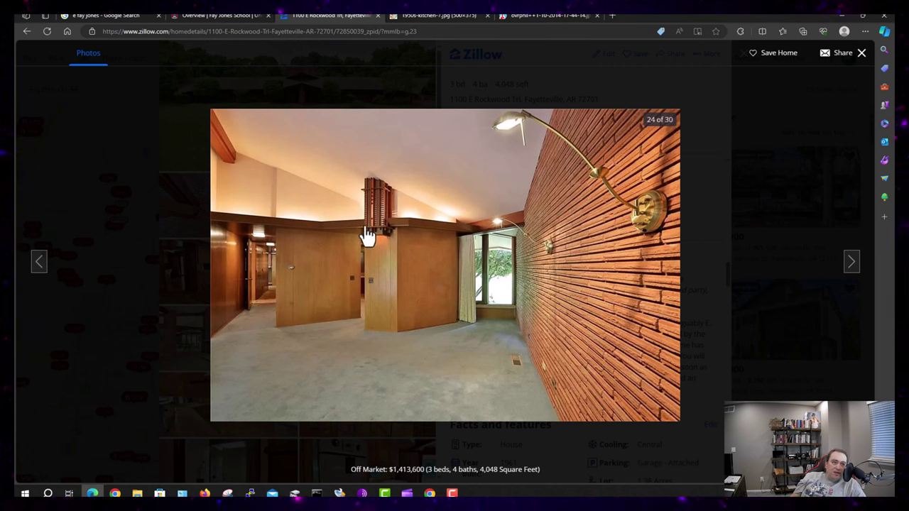
pyautogui.moveTo(382, 224)
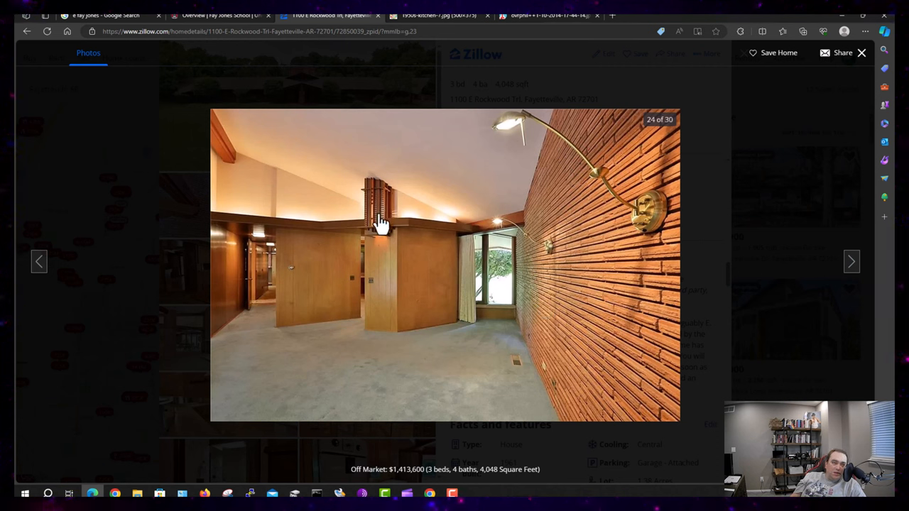
pyautogui.moveTo(561, 277)
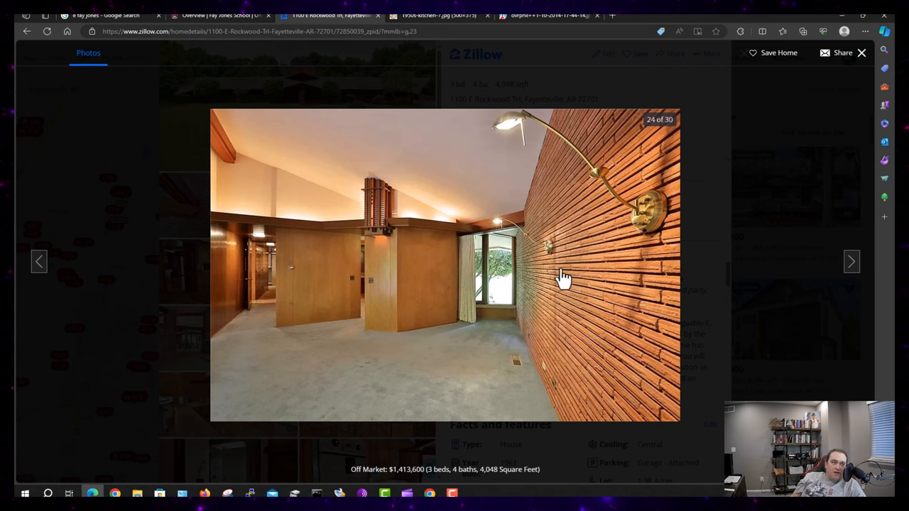
pyautogui.click(850, 261)
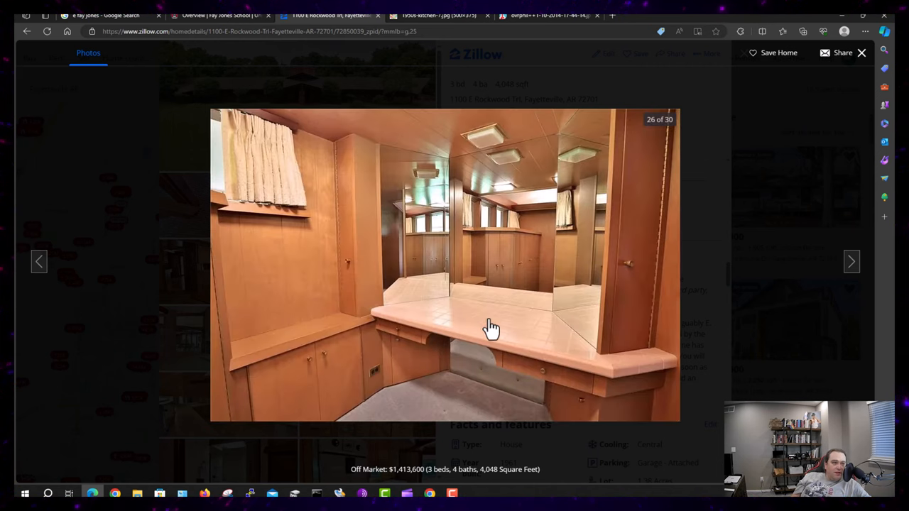
pyautogui.moveTo(444, 257)
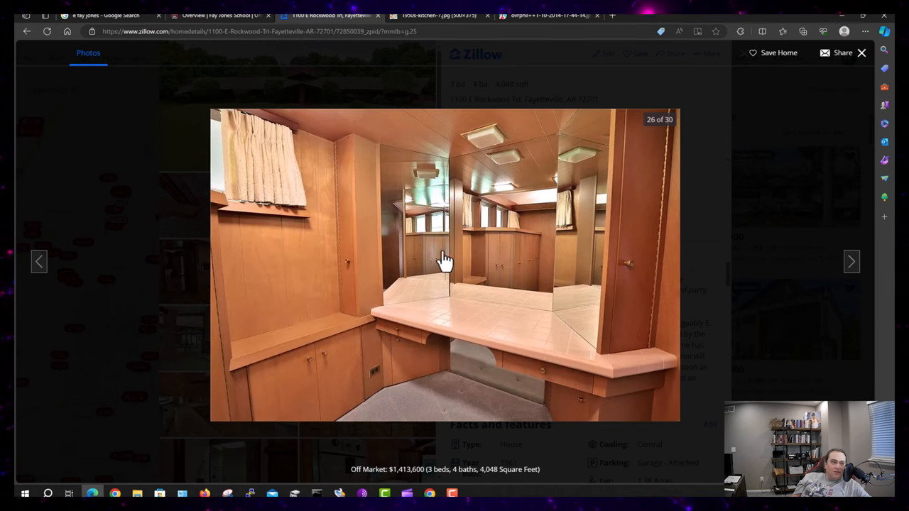
pyautogui.moveTo(423, 360)
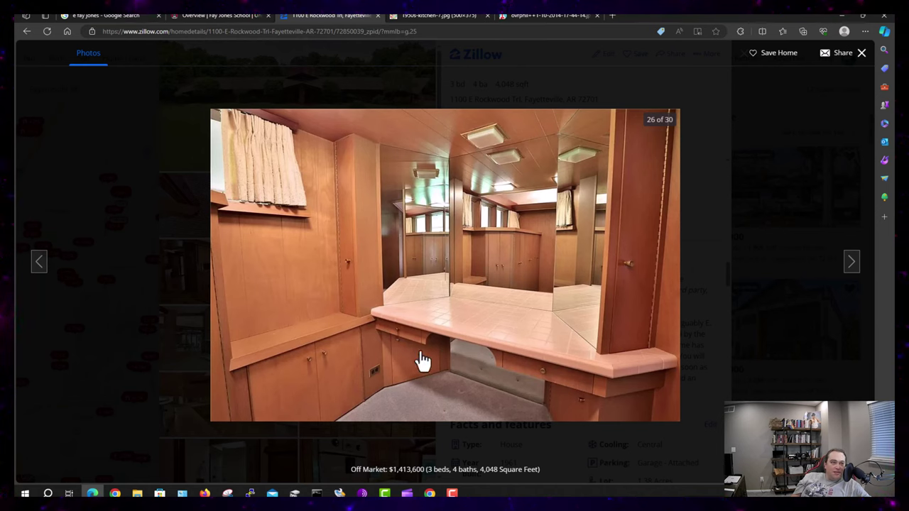
pyautogui.moveTo(385, 349)
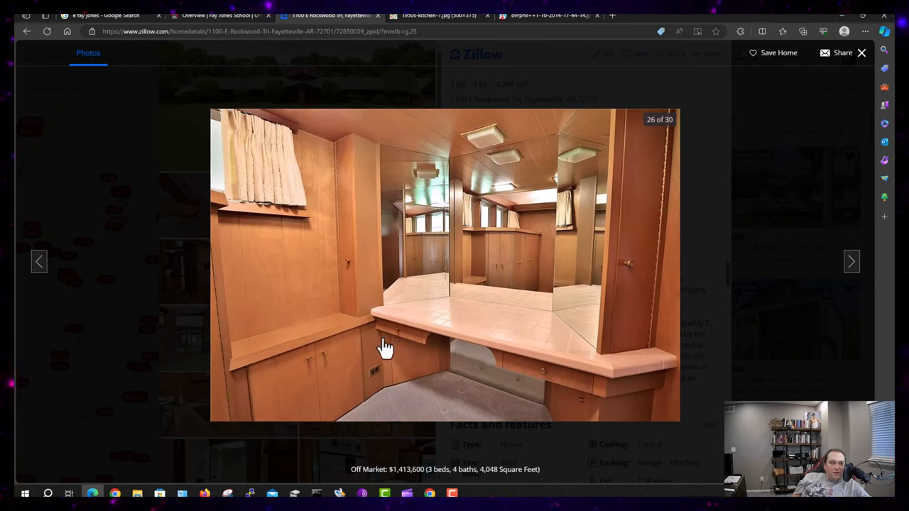
pyautogui.moveTo(756, 330)
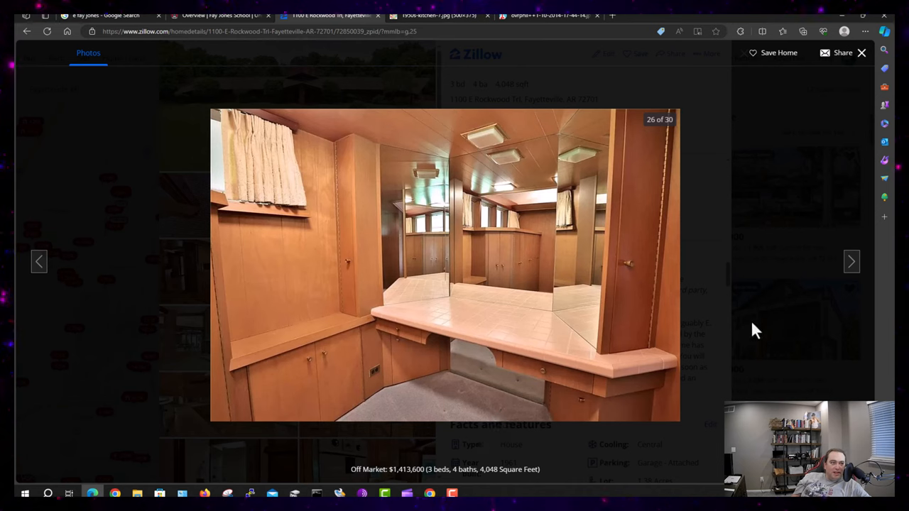
pyautogui.moveTo(667, 266)
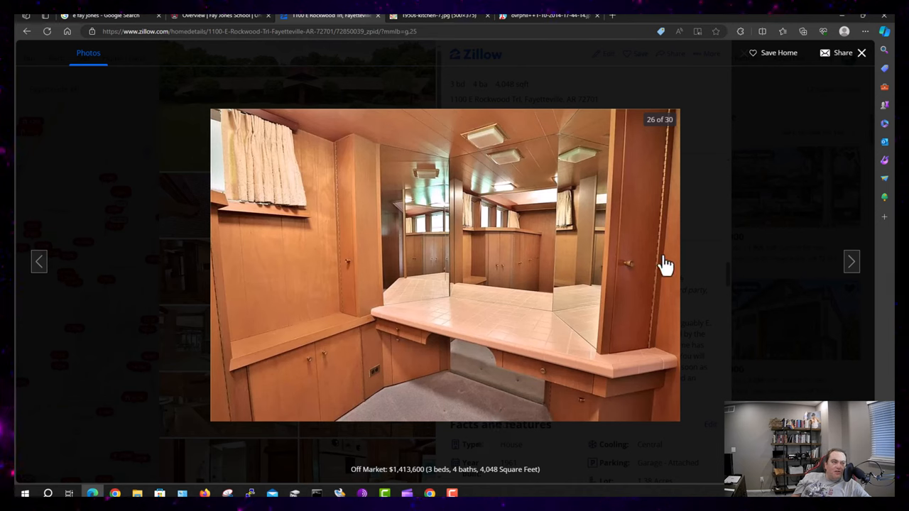
pyautogui.moveTo(341, 302)
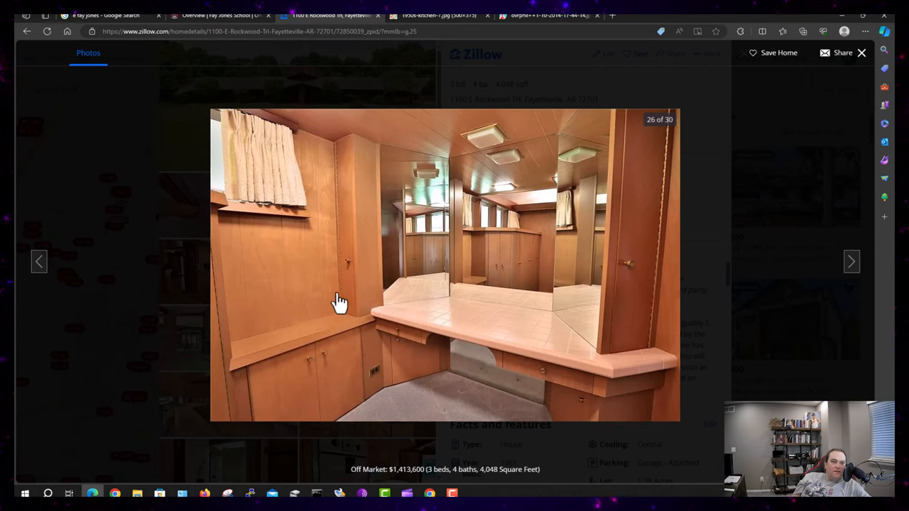
pyautogui.moveTo(360, 363)
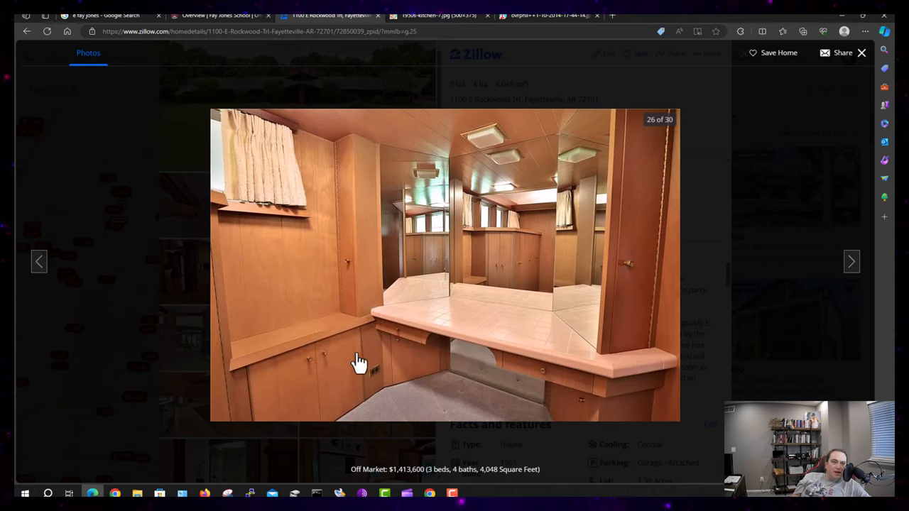
pyautogui.moveTo(362, 354)
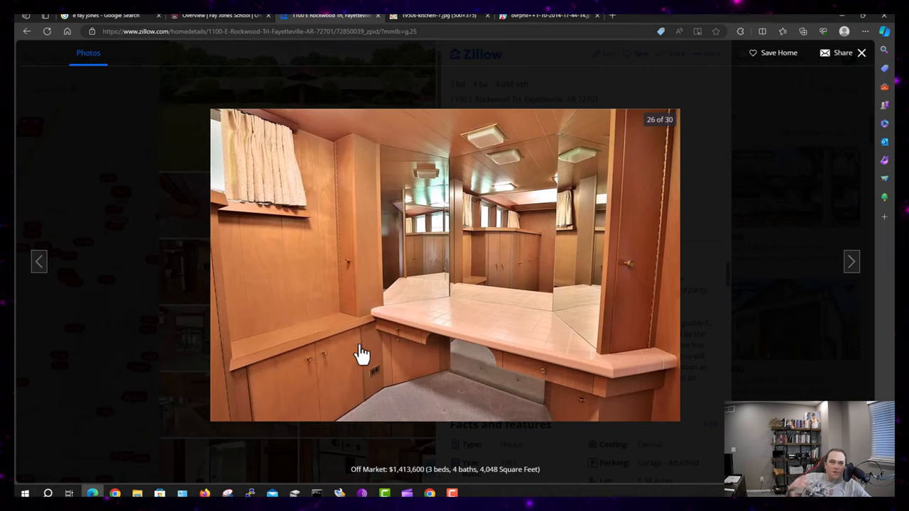
pyautogui.moveTo(738, 323)
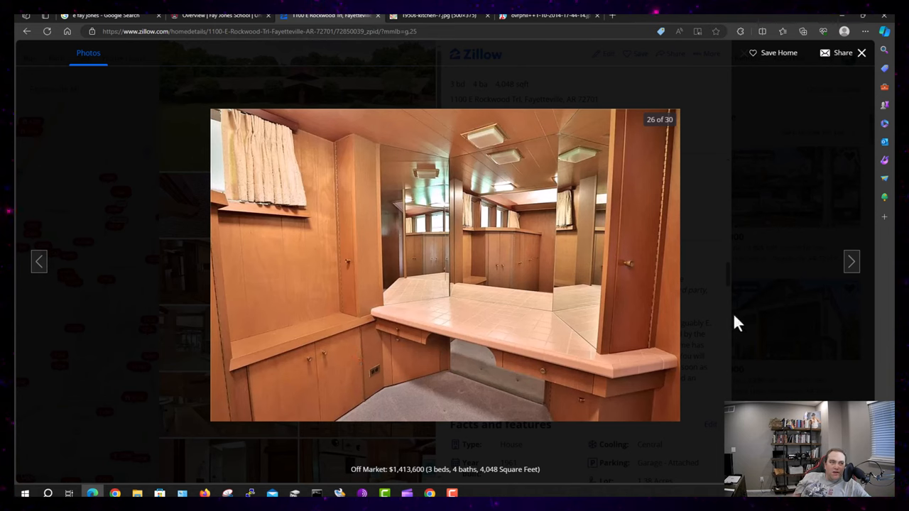
pyautogui.moveTo(745, 350)
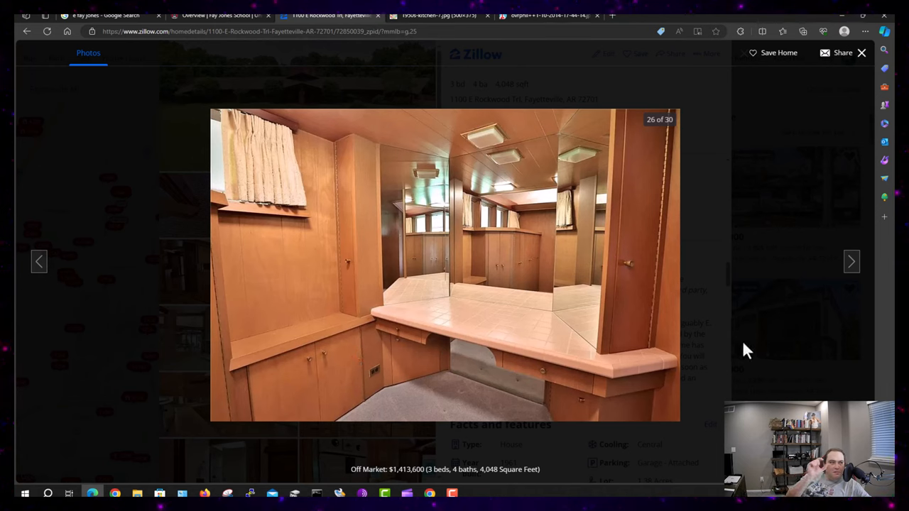
pyautogui.moveTo(823, 311)
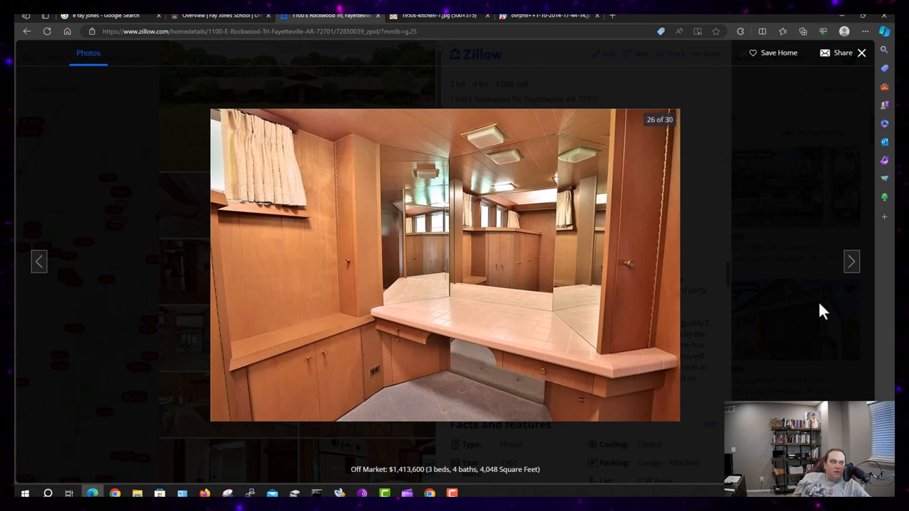
# Advance past photo 27, the pink double-sink bathroom, to photo 28's brick entry
pyautogui.click(851, 261)
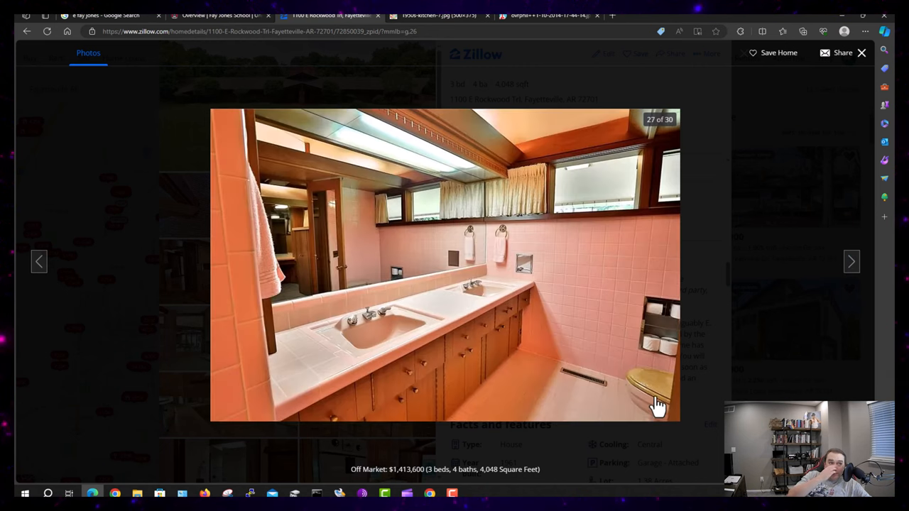
pyautogui.moveTo(671, 320)
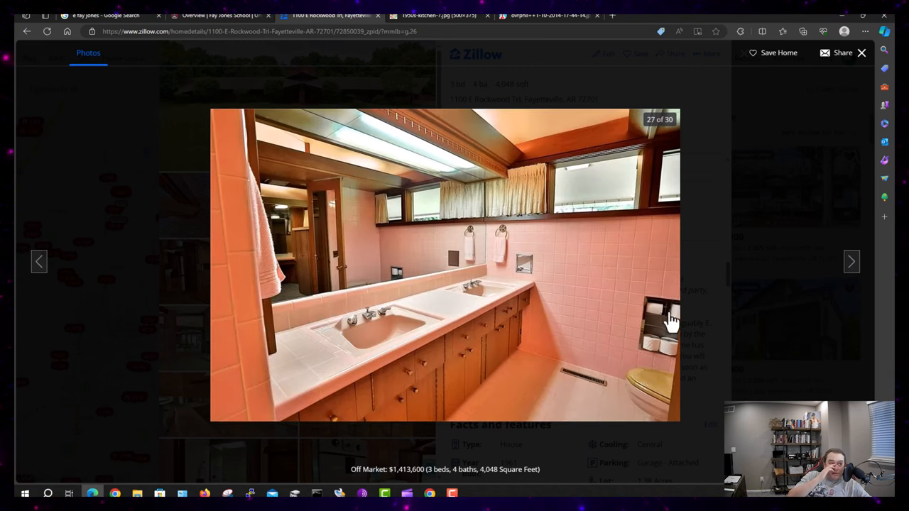
pyautogui.moveTo(671, 353)
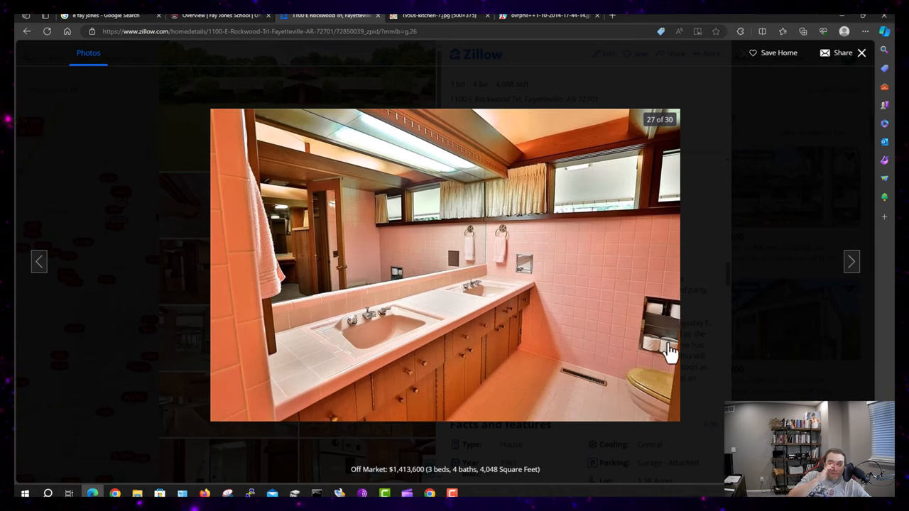
pyautogui.moveTo(649, 355)
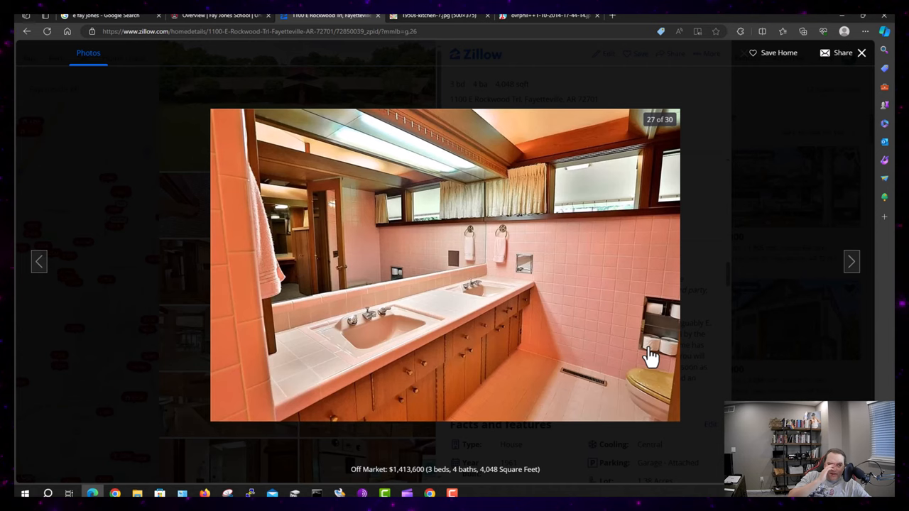
pyautogui.moveTo(681, 353)
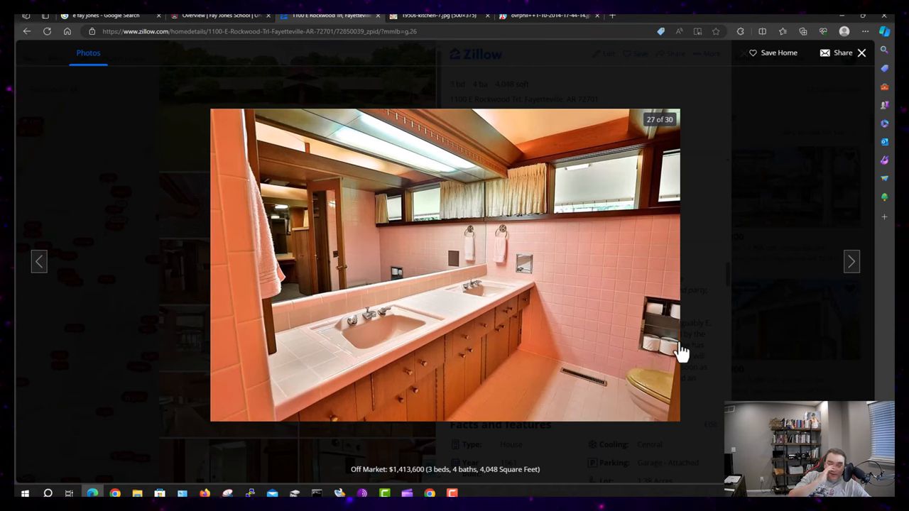
pyautogui.moveTo(675, 330)
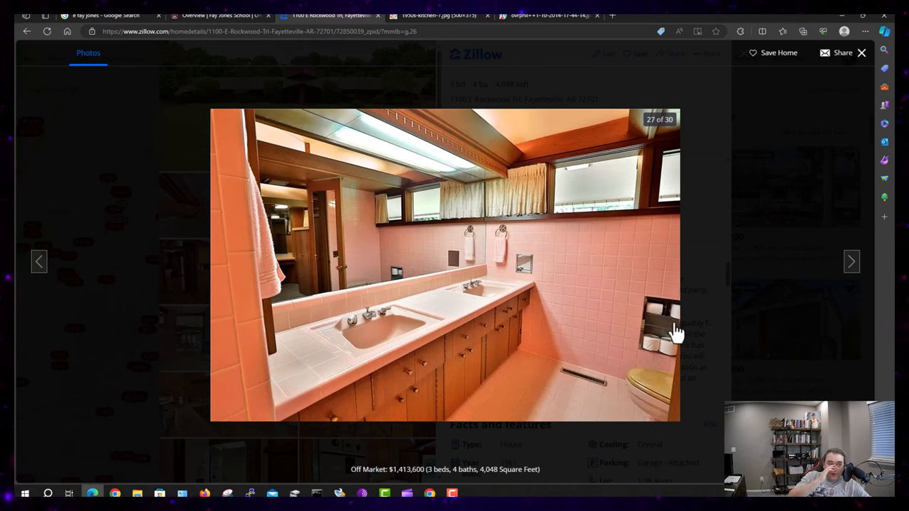
pyautogui.moveTo(659, 380)
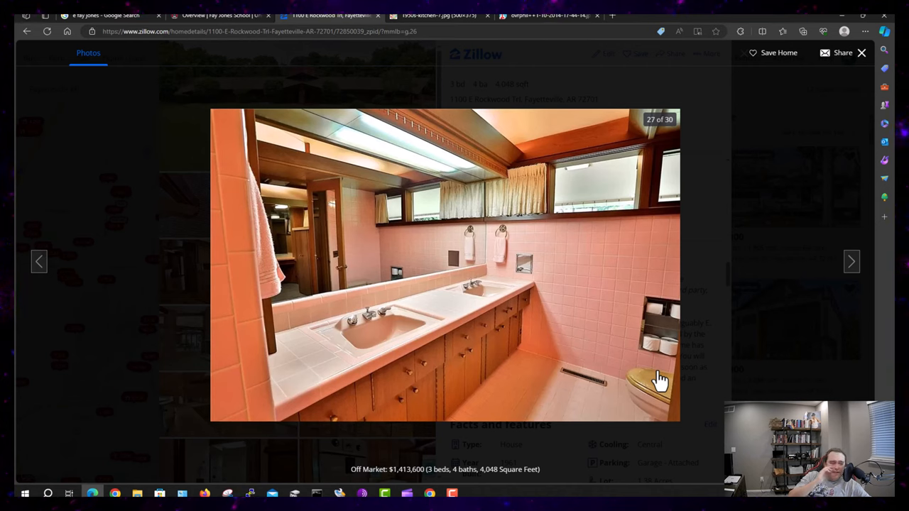
pyautogui.moveTo(421, 138)
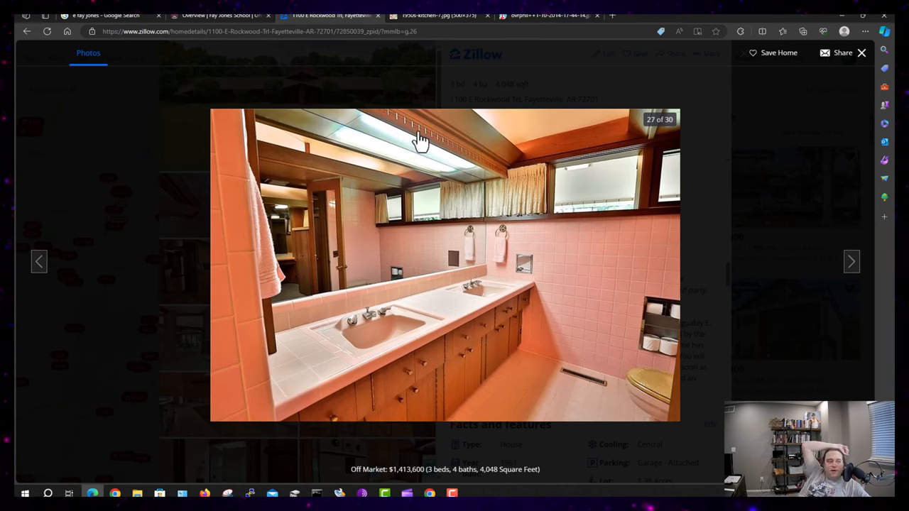
pyautogui.moveTo(556, 291)
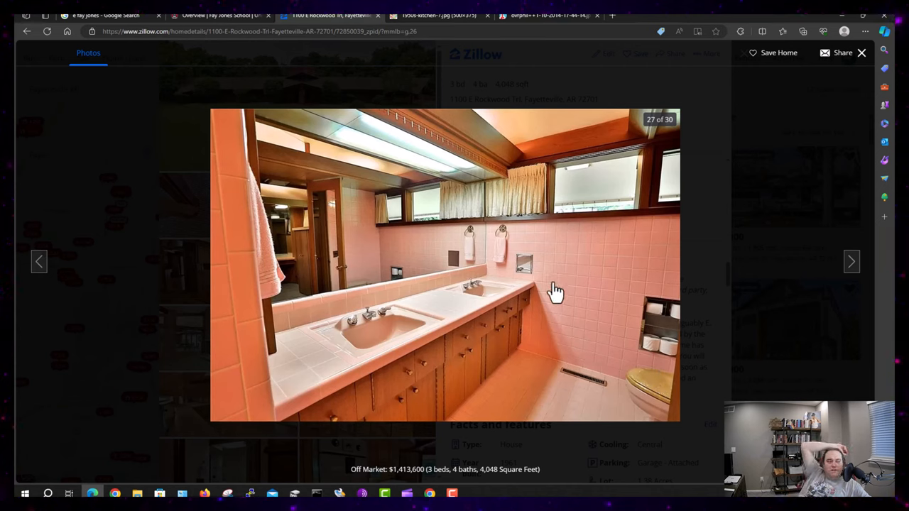
pyautogui.moveTo(470, 415)
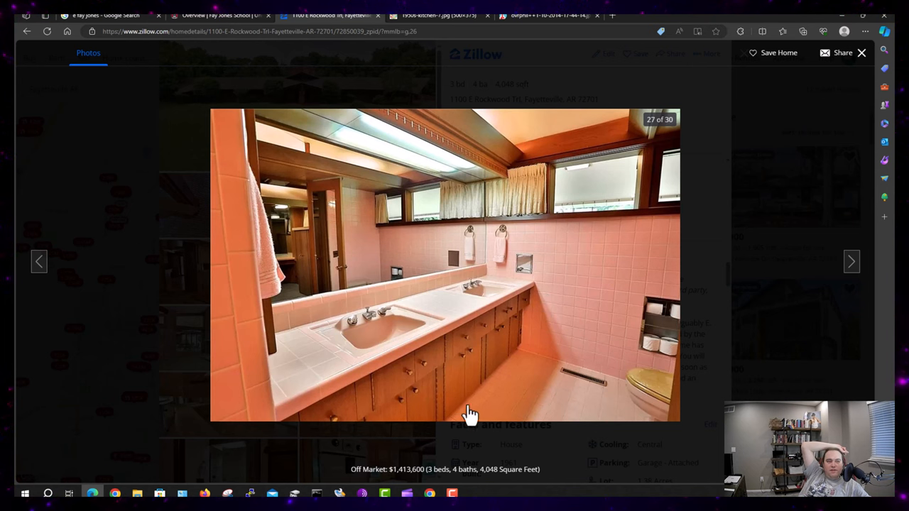
pyautogui.click(851, 261)
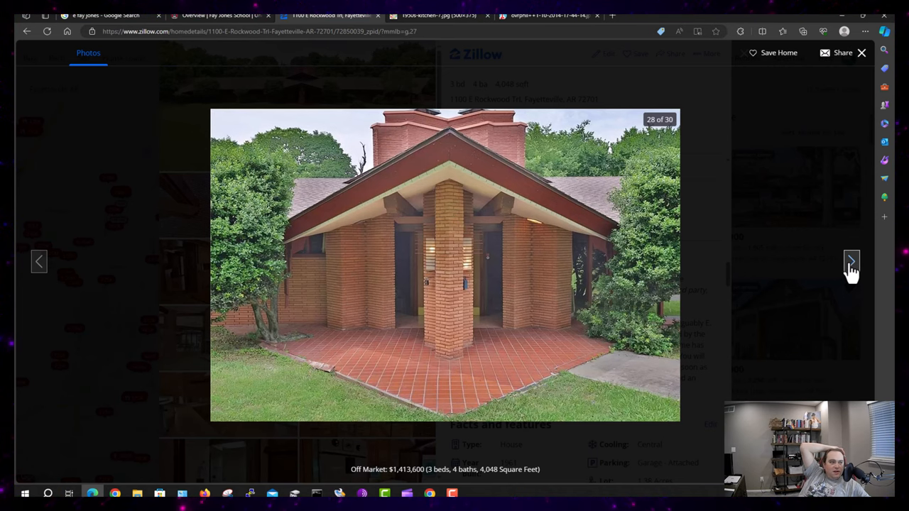
# View photos 29 and 30, close the gallery, and highlight the Butterfly House name
pyautogui.click(852, 261)
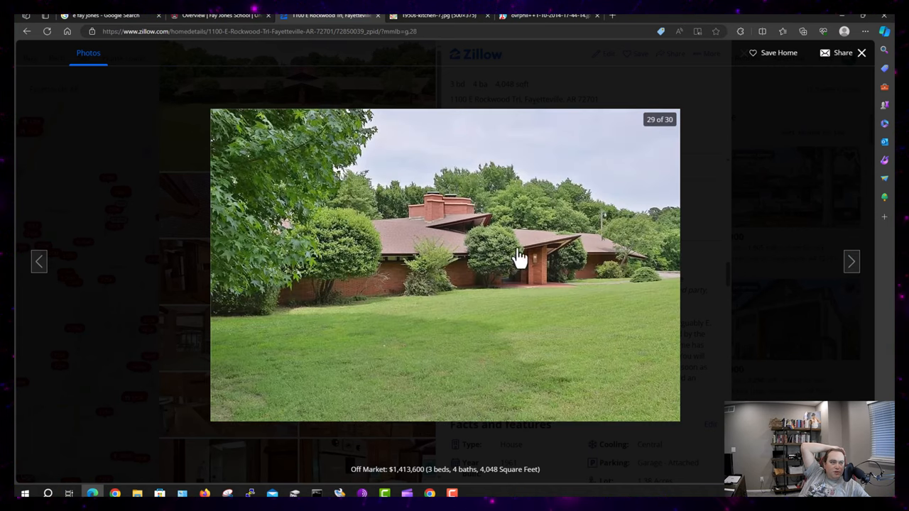
pyautogui.click(851, 262)
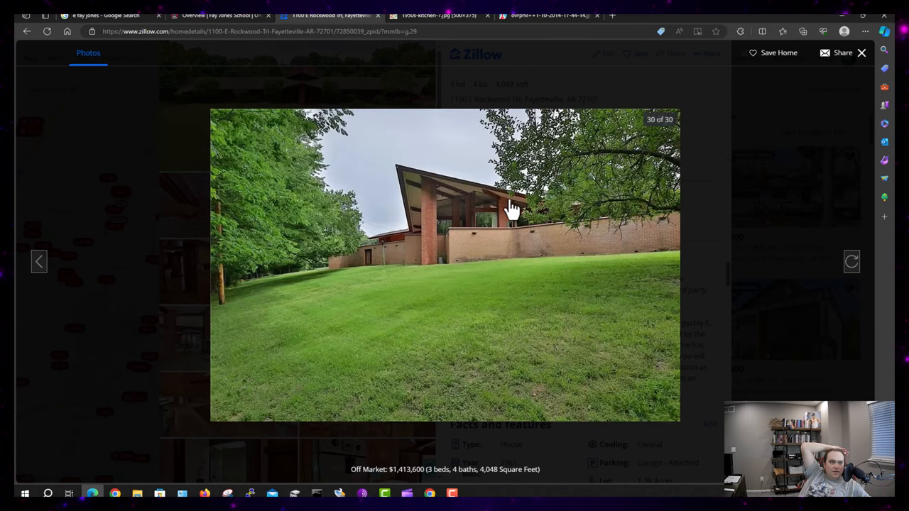
pyautogui.moveTo(477, 233)
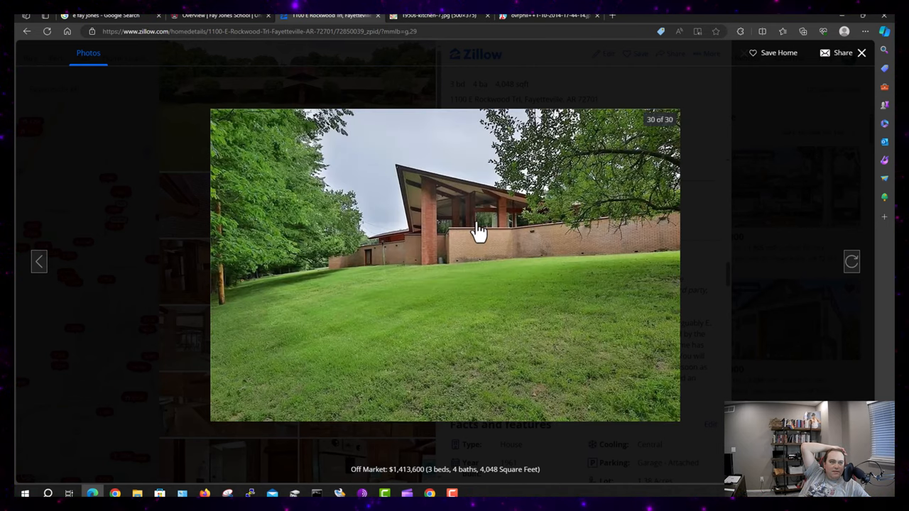
pyautogui.moveTo(401, 249)
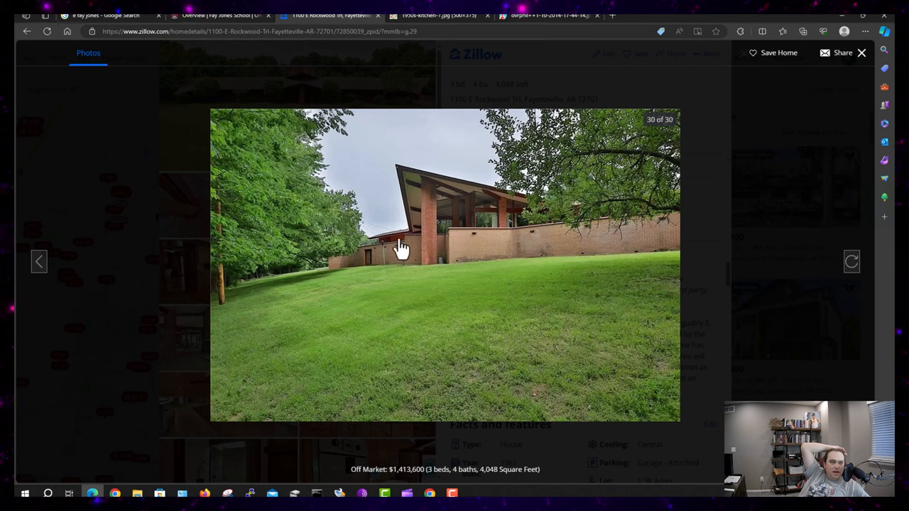
pyautogui.moveTo(374, 259)
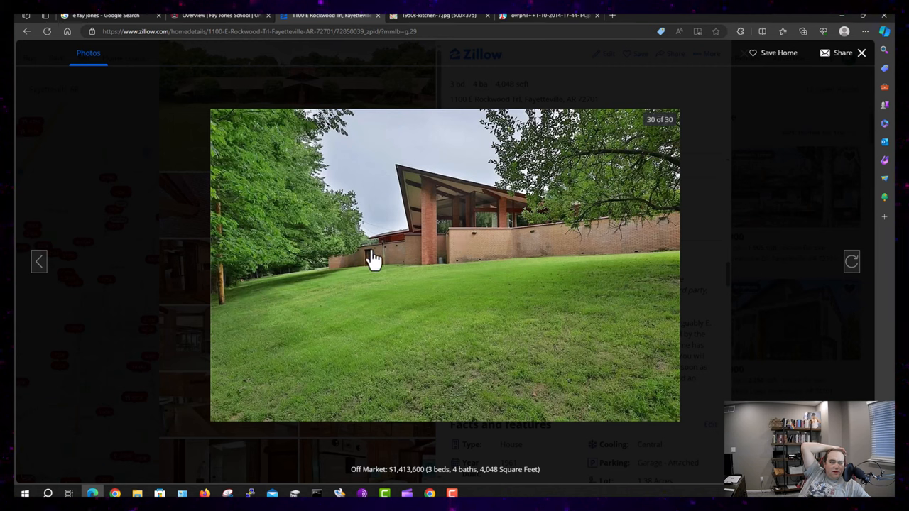
pyautogui.moveTo(465, 238)
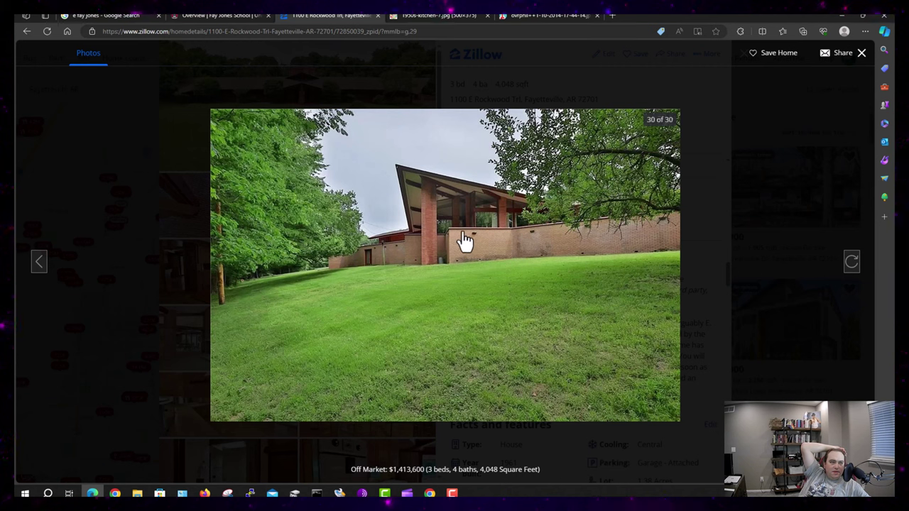
pyautogui.moveTo(541, 234)
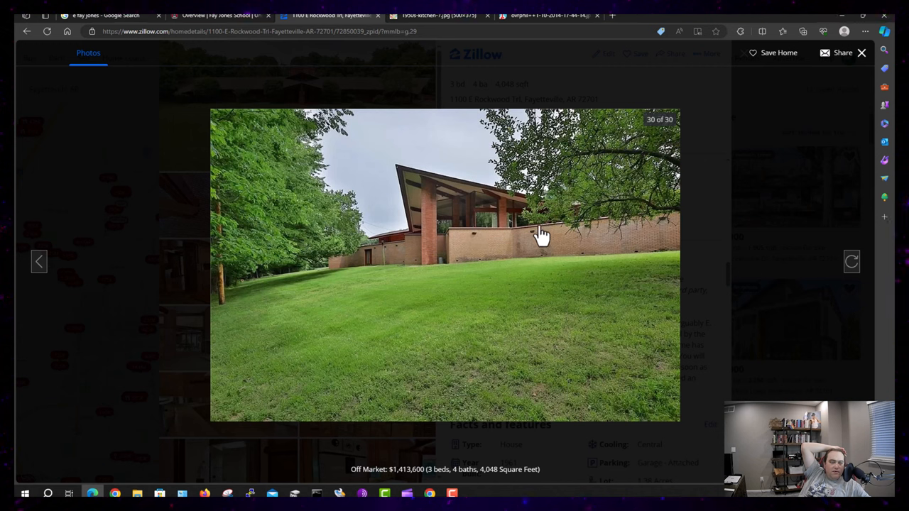
pyautogui.moveTo(662, 215)
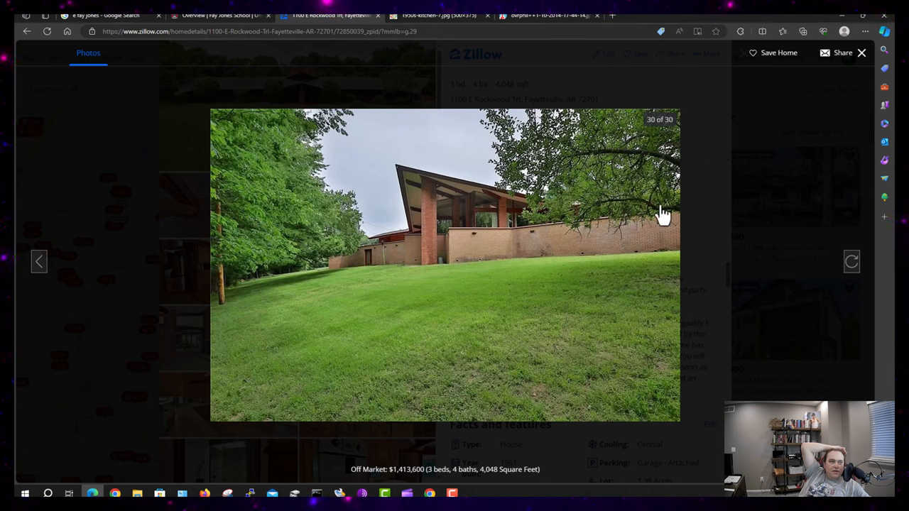
pyautogui.moveTo(339, 263)
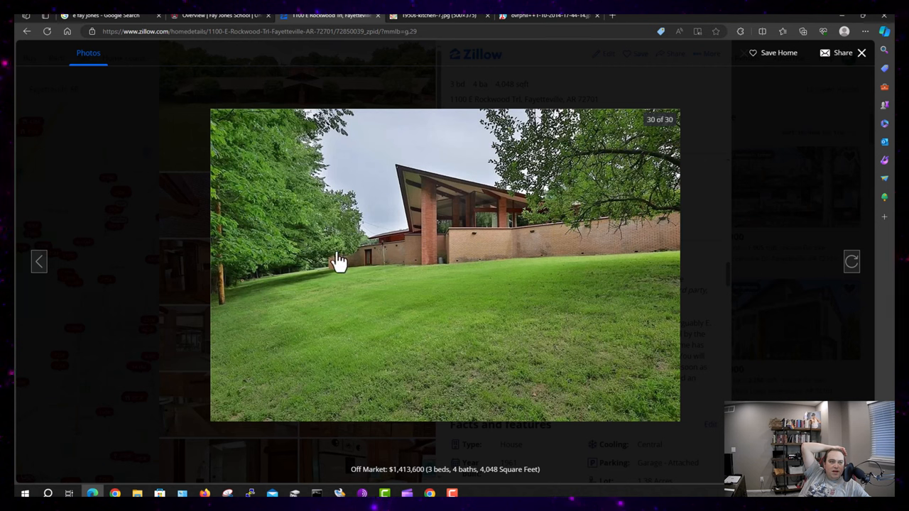
pyautogui.moveTo(512, 202)
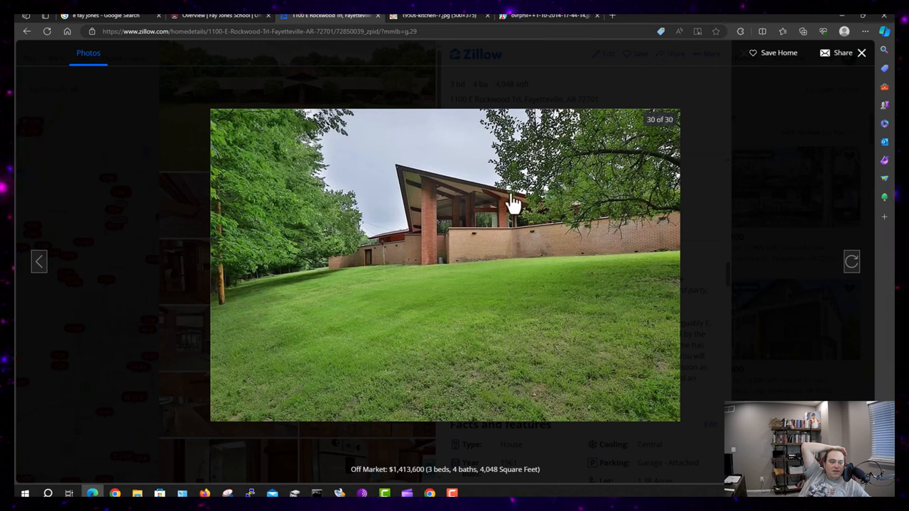
pyautogui.moveTo(482, 201)
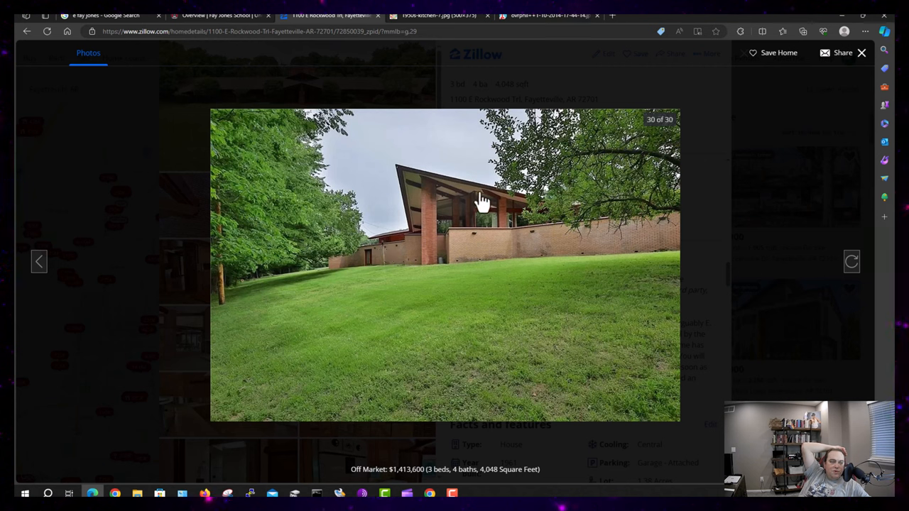
pyautogui.moveTo(436, 223)
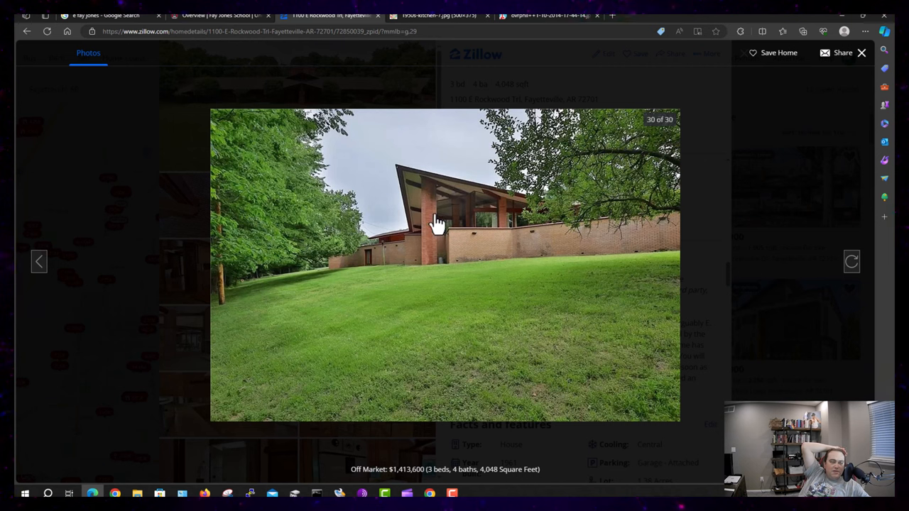
pyautogui.moveTo(549, 259)
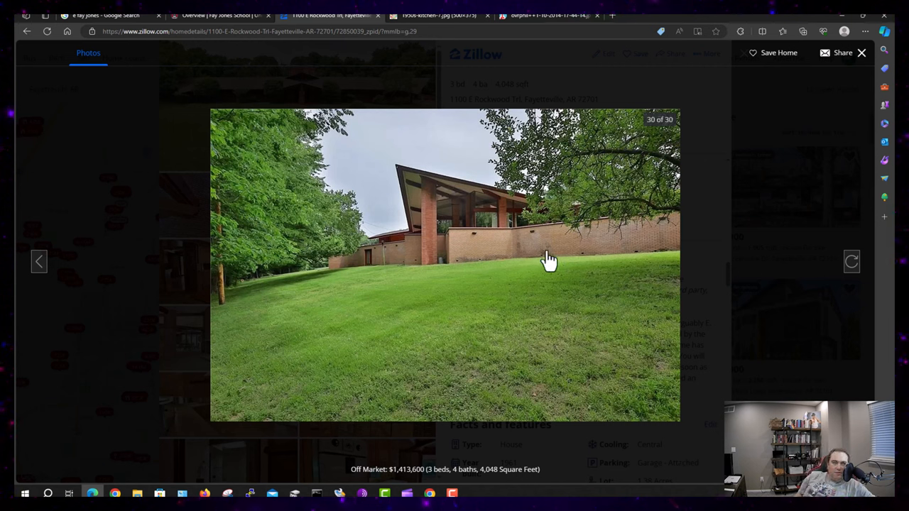
pyautogui.moveTo(384, 214)
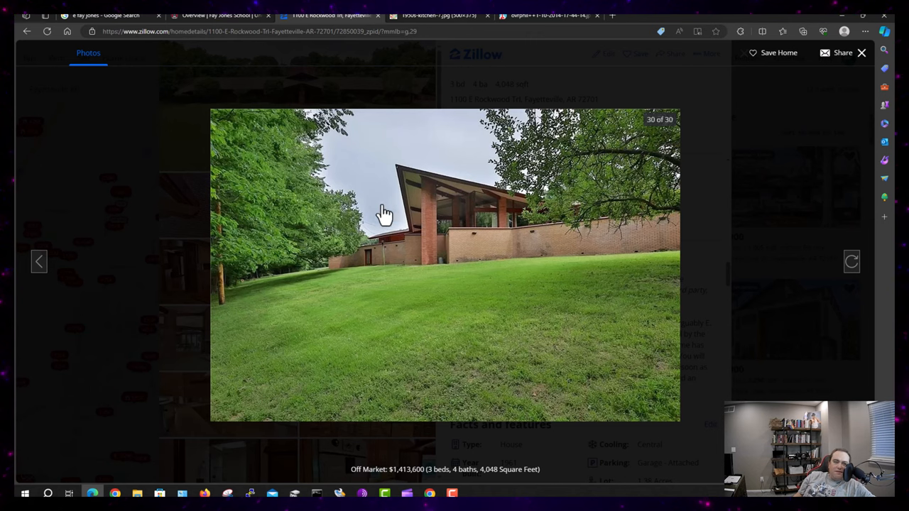
pyautogui.moveTo(591, 295)
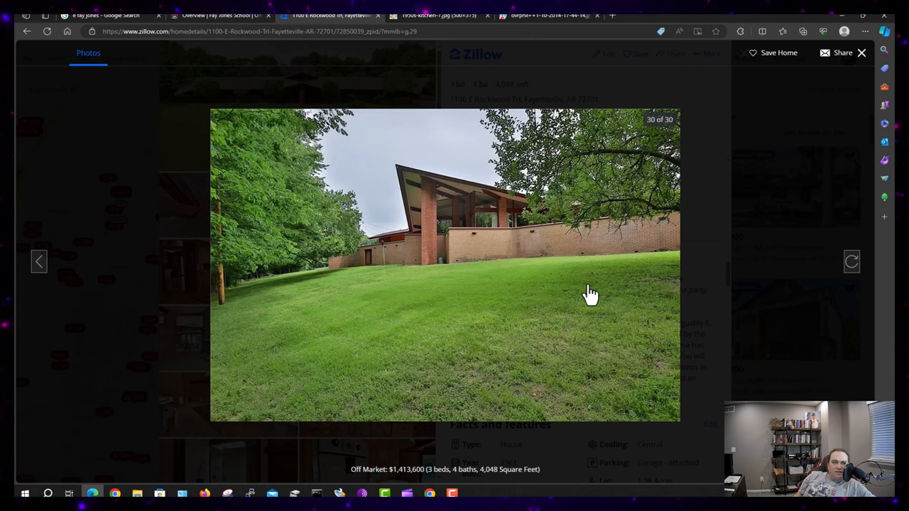
pyautogui.click(851, 261)
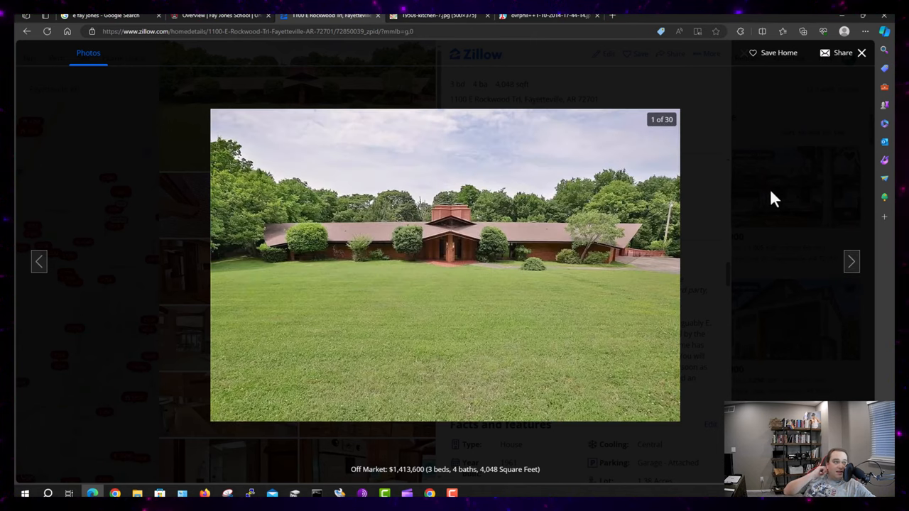
pyautogui.click(861, 52)
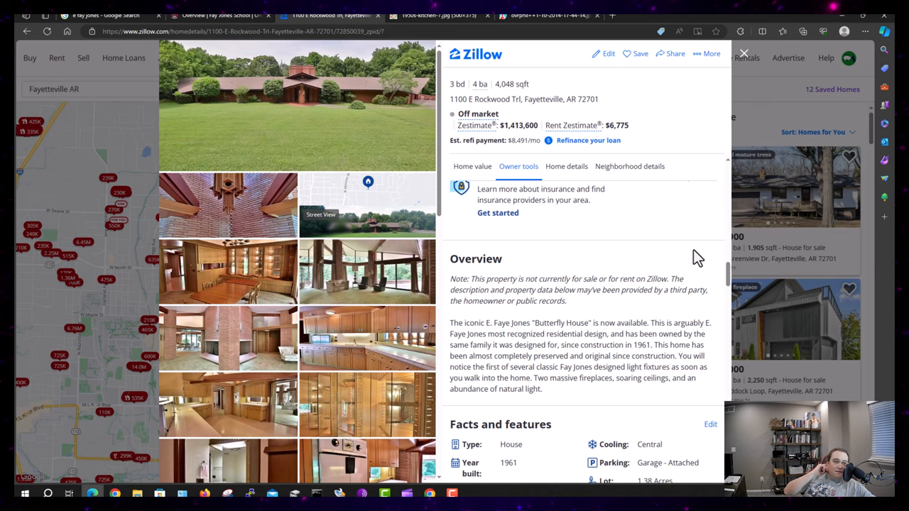
pyautogui.doubleClick(550, 322)
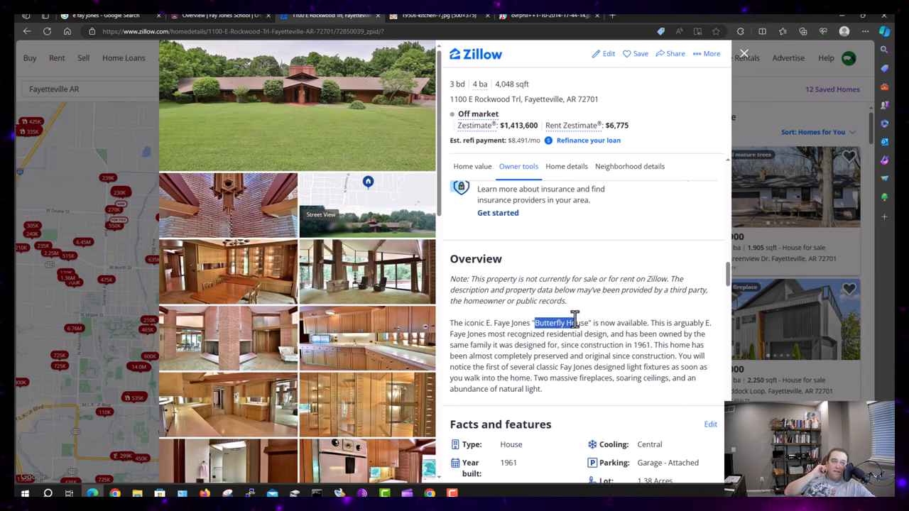